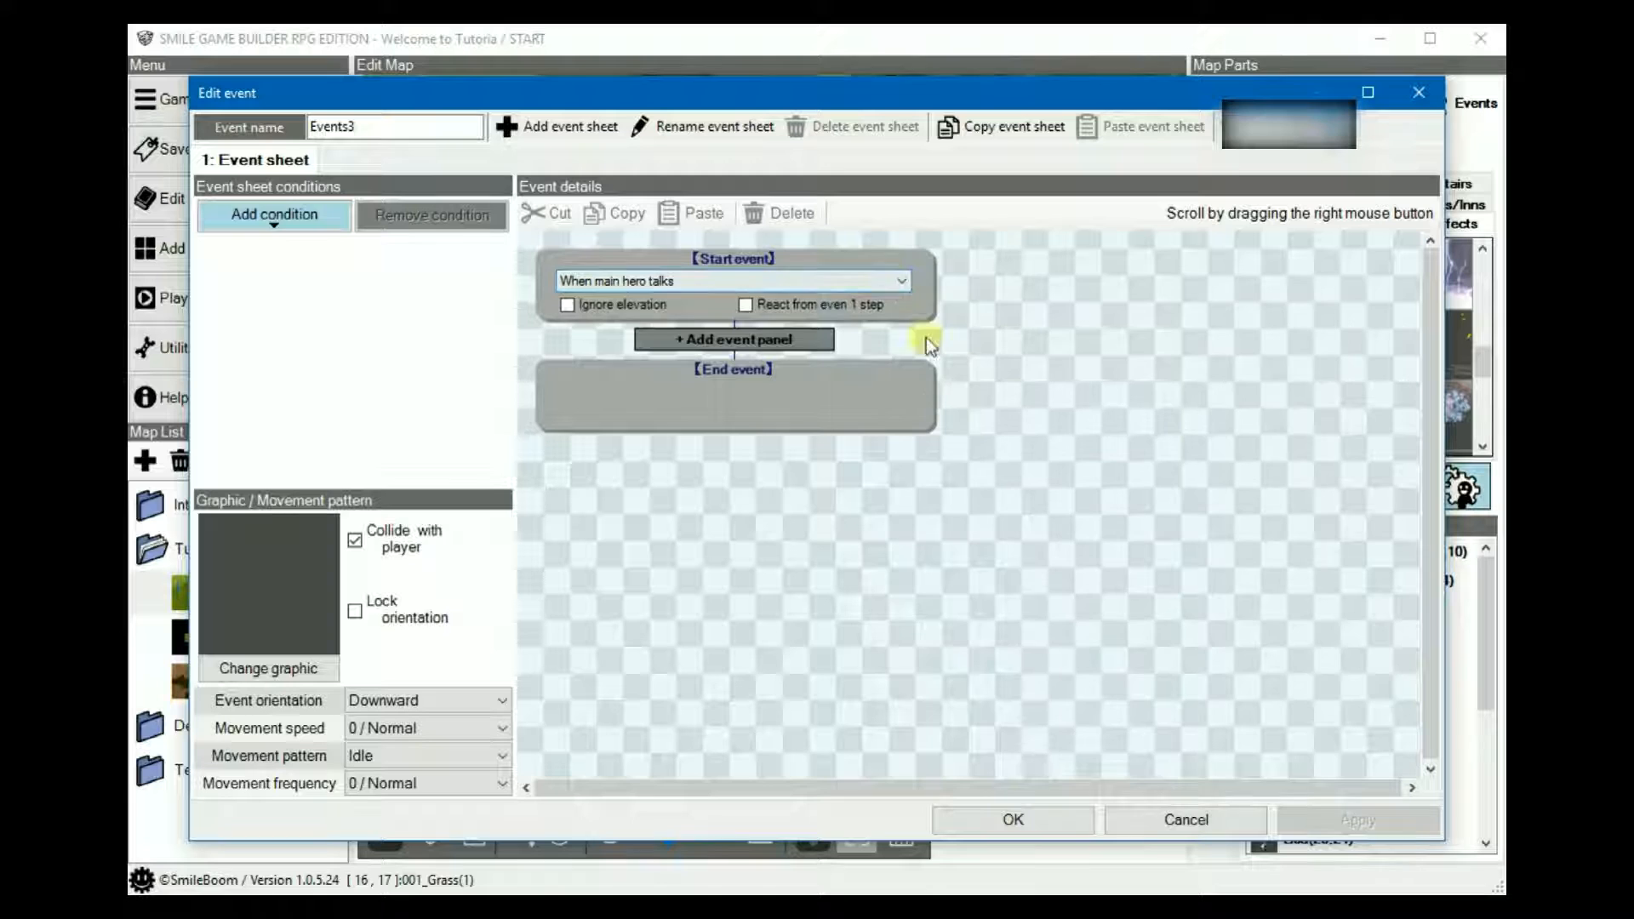
Show the trigger options for the event in the Edit event dialog.
left_click(897, 281)
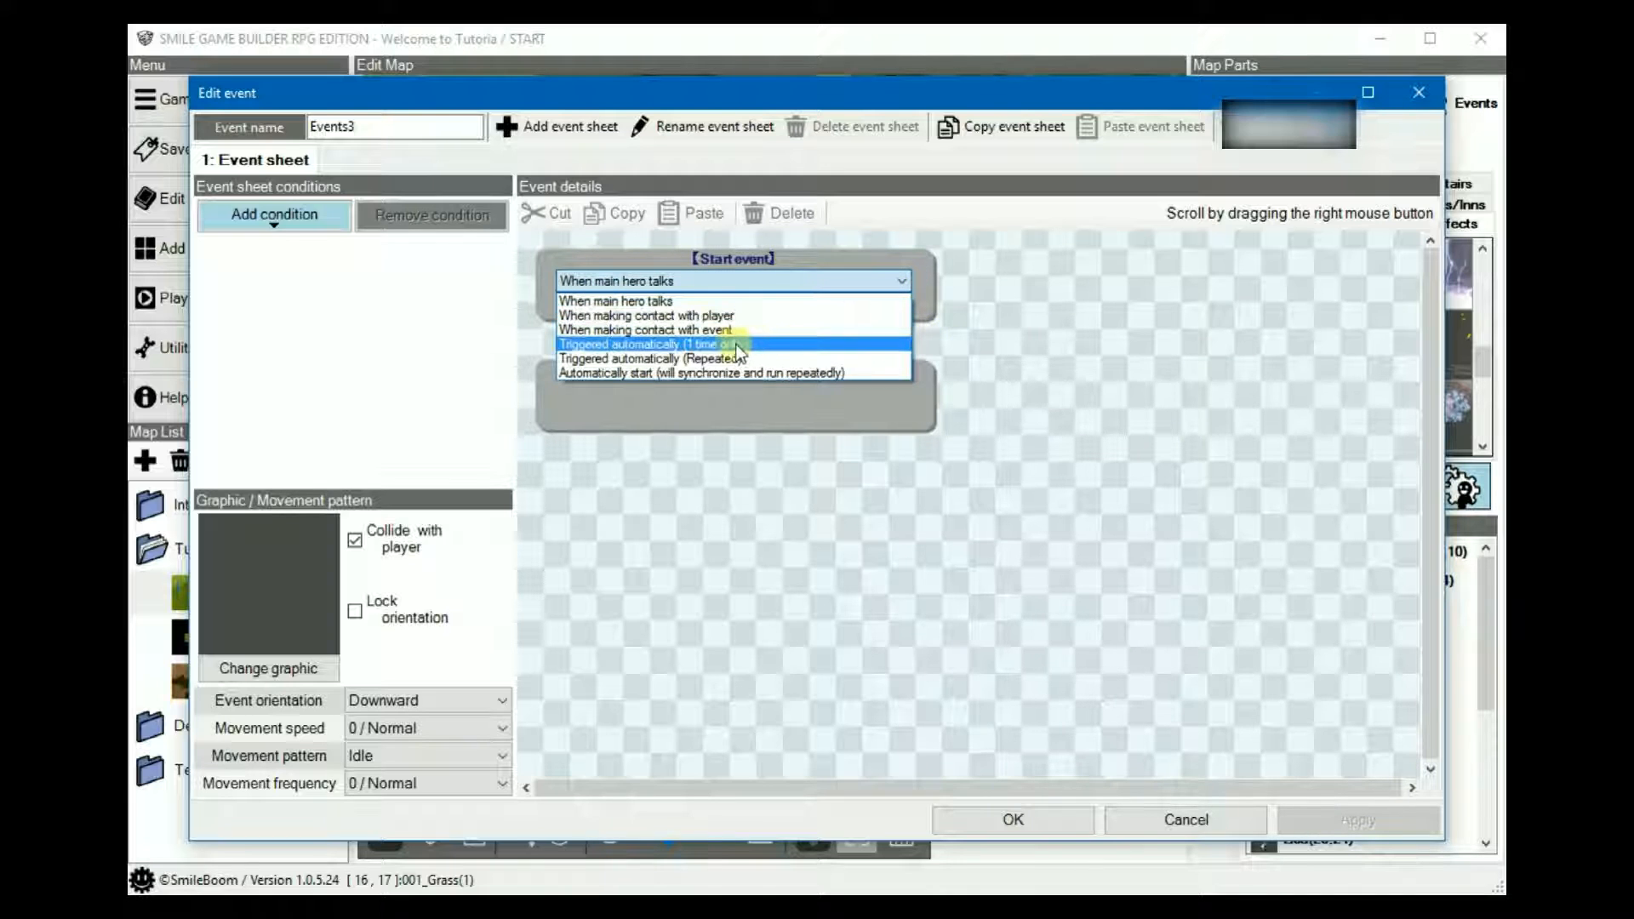
mouse_move(735, 330)
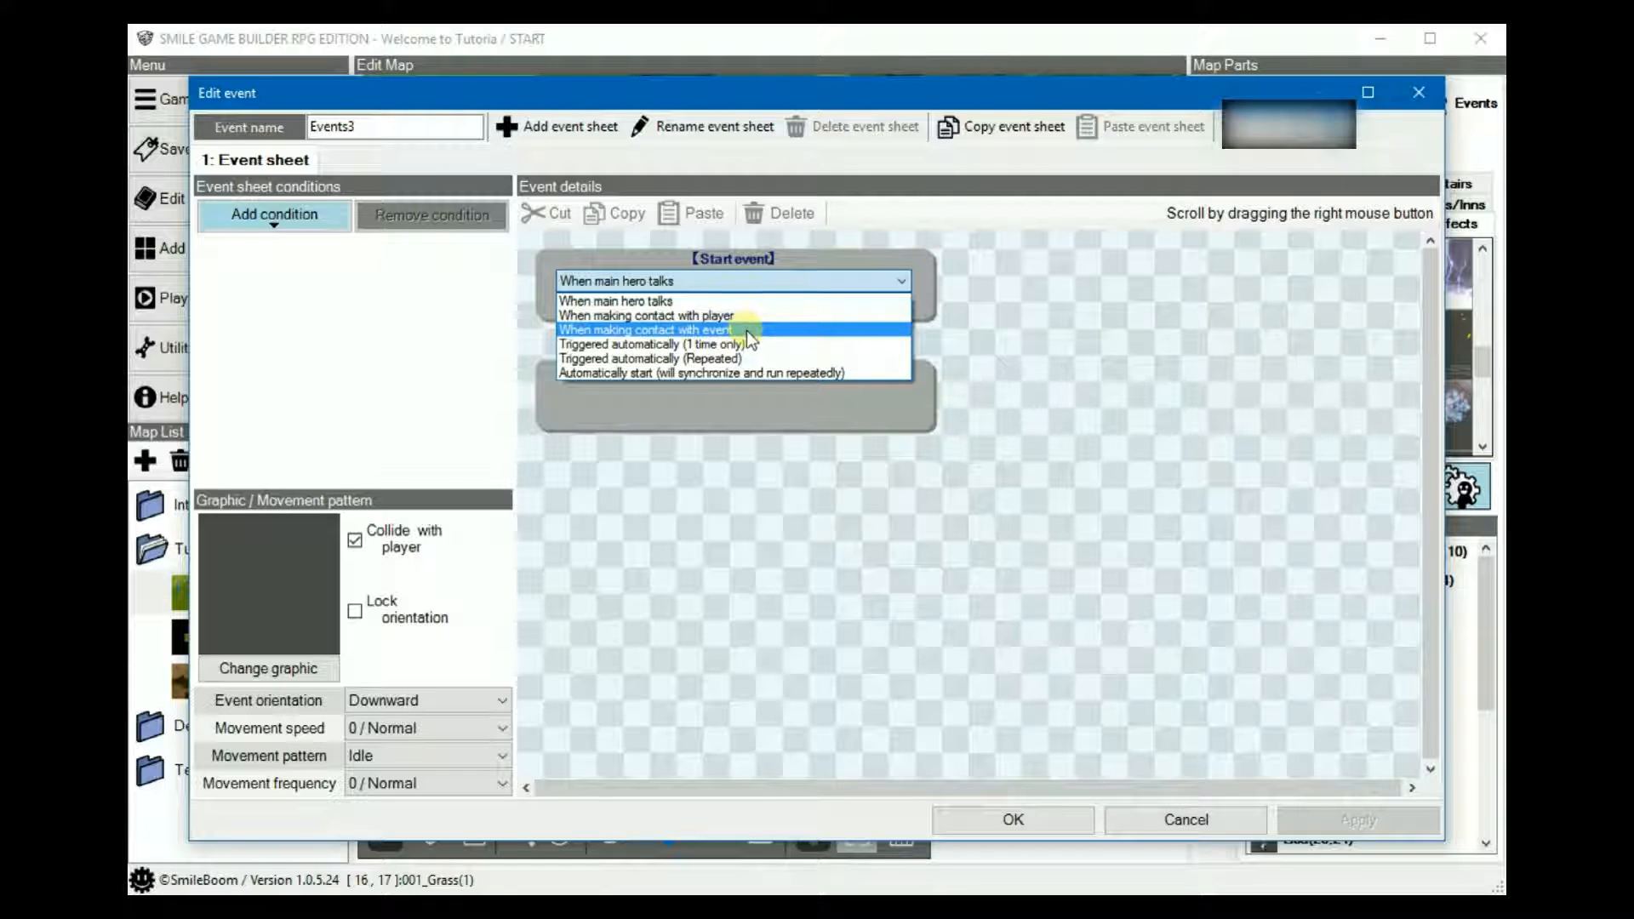
mouse_move(756, 316)
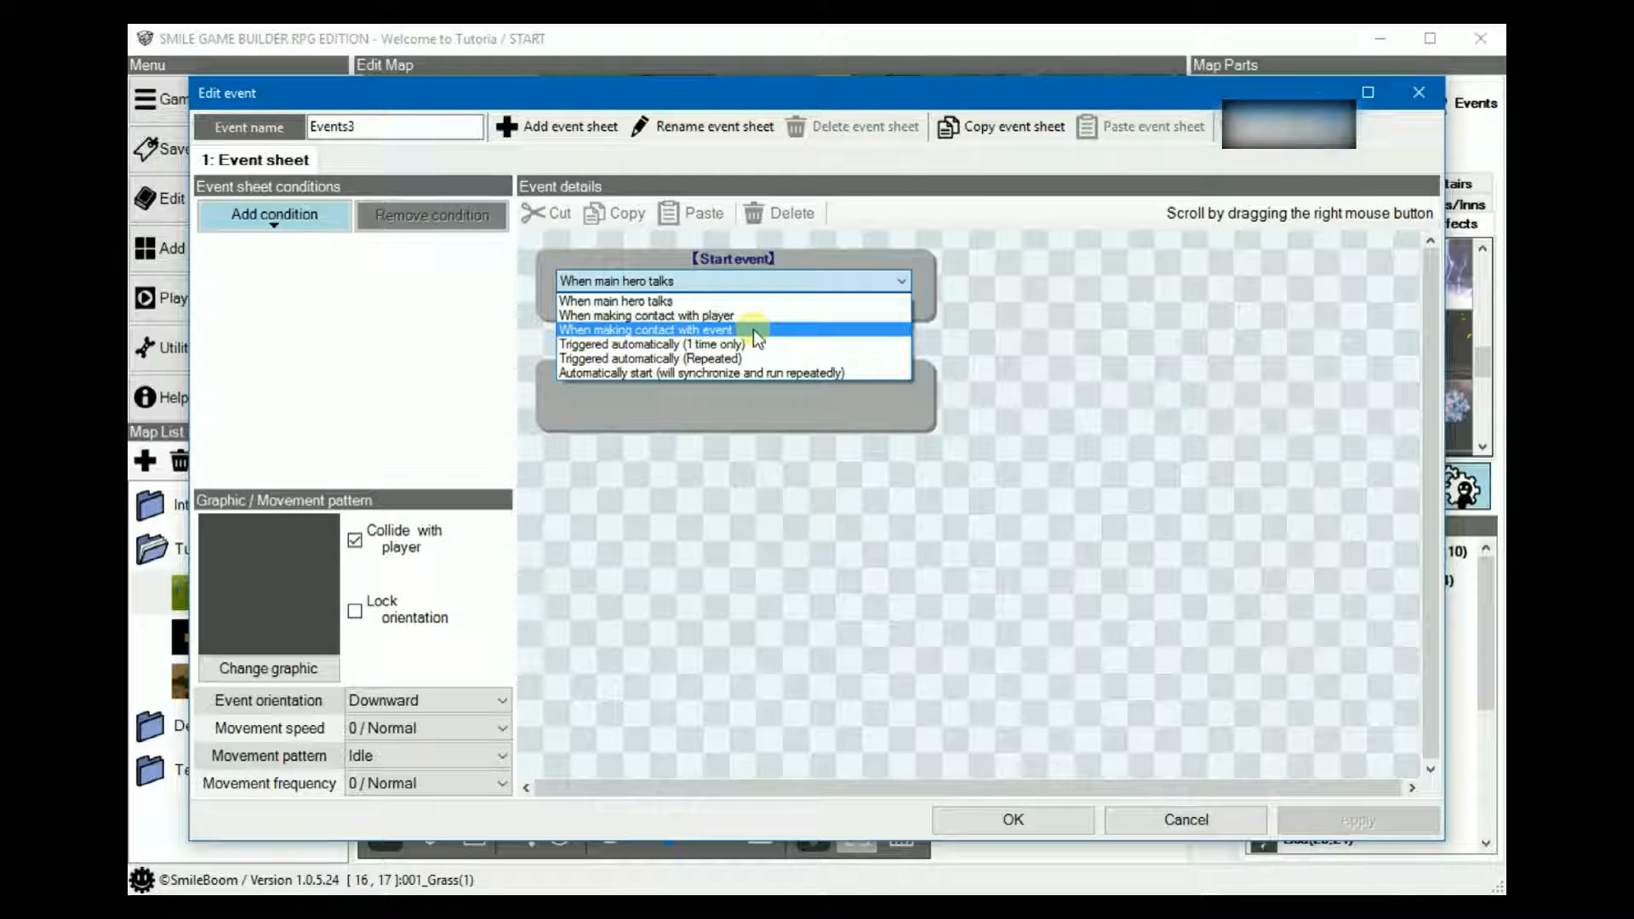
mouse_move(828, 342)
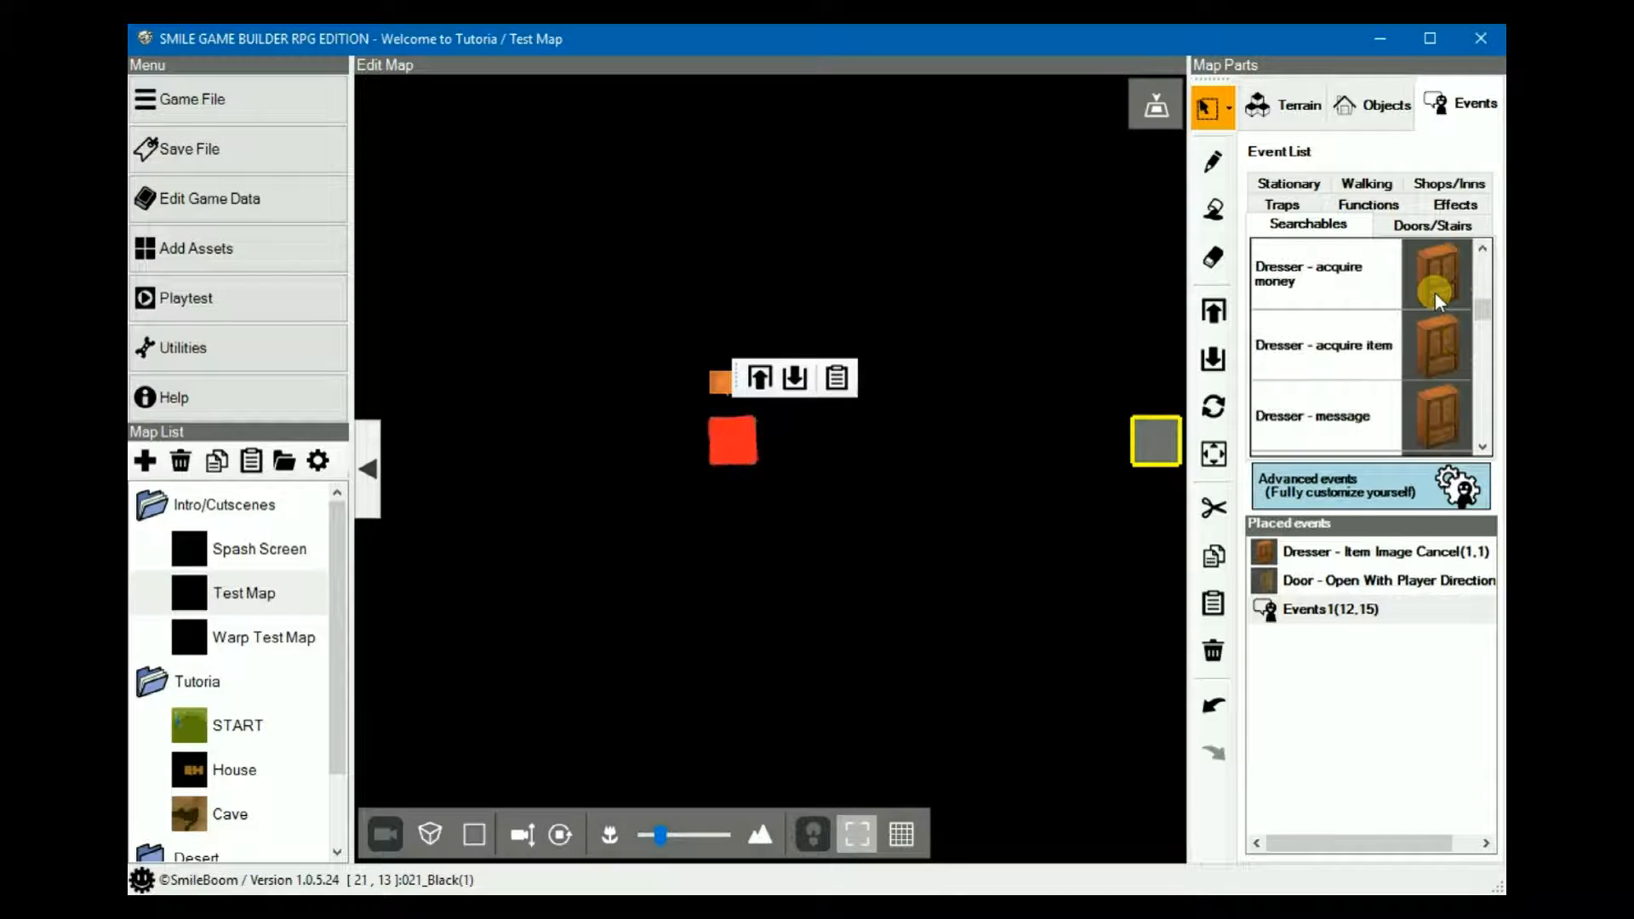
Cancel the money-in-dresser template, then place an indoor Bureau object without converting it to a dresser event.
left_click(1324, 272)
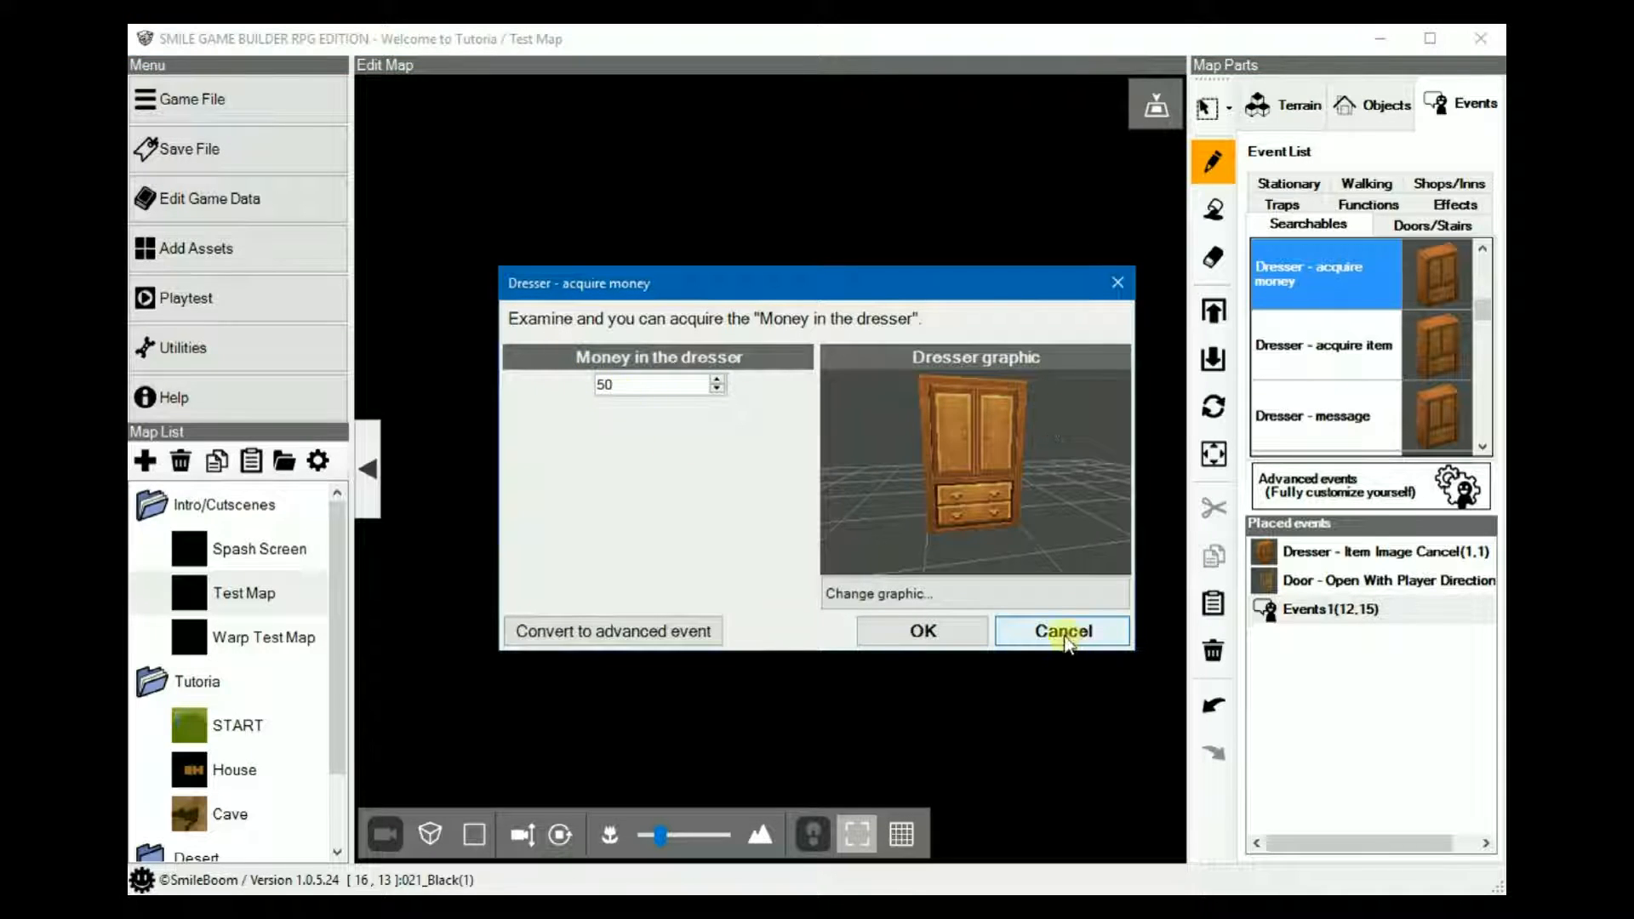
mouse_move(1062, 630)
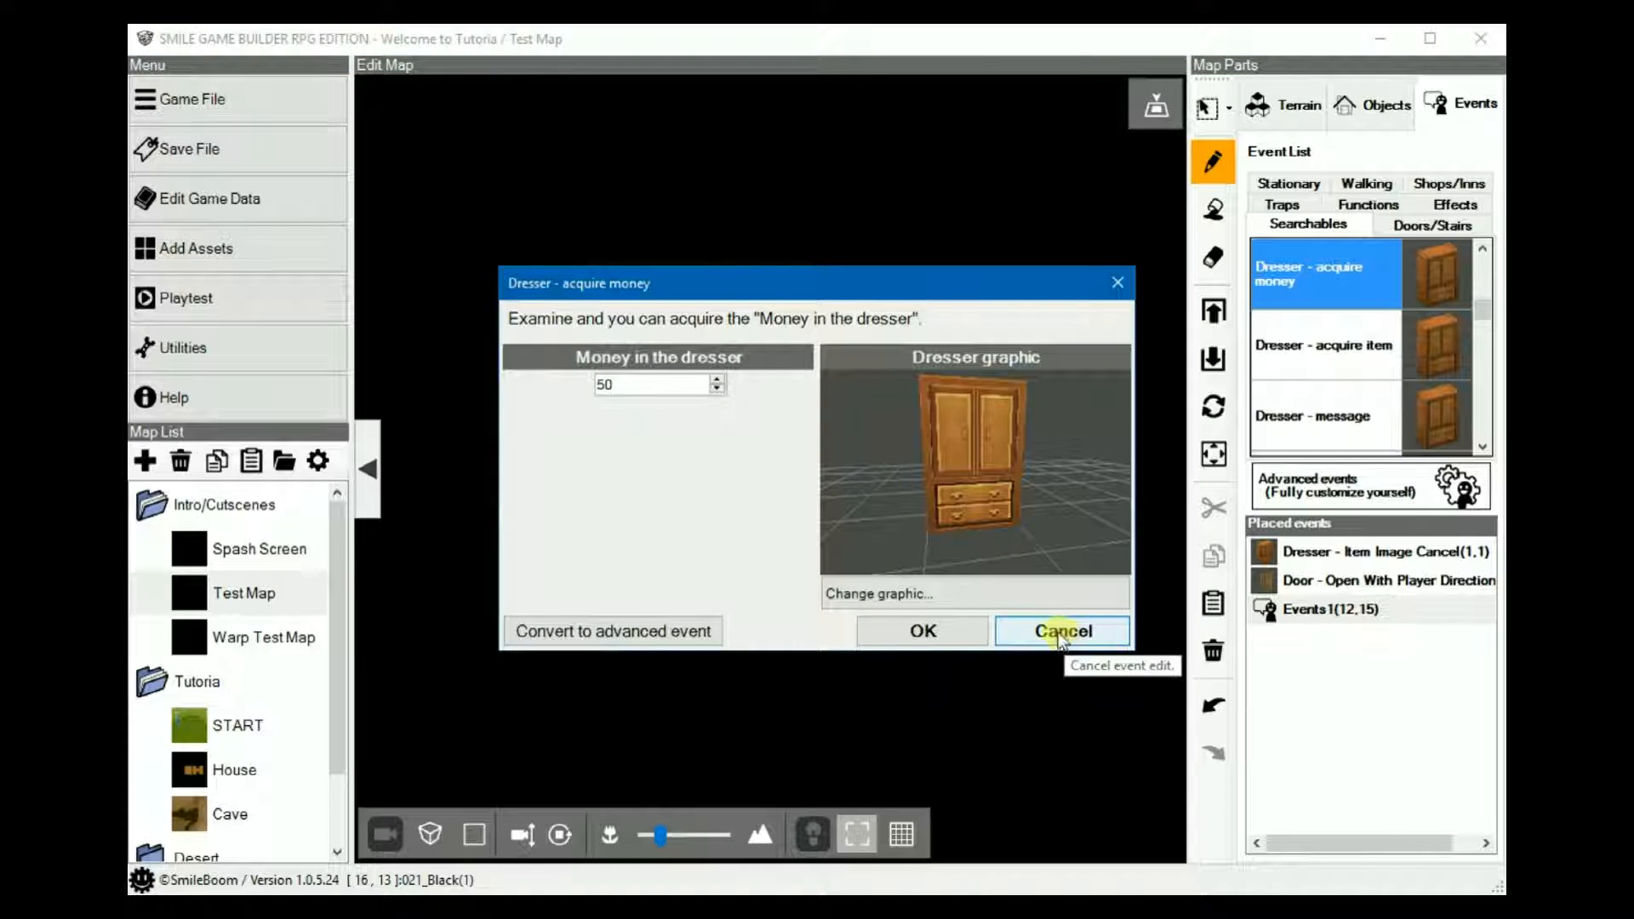
left_click(1061, 630)
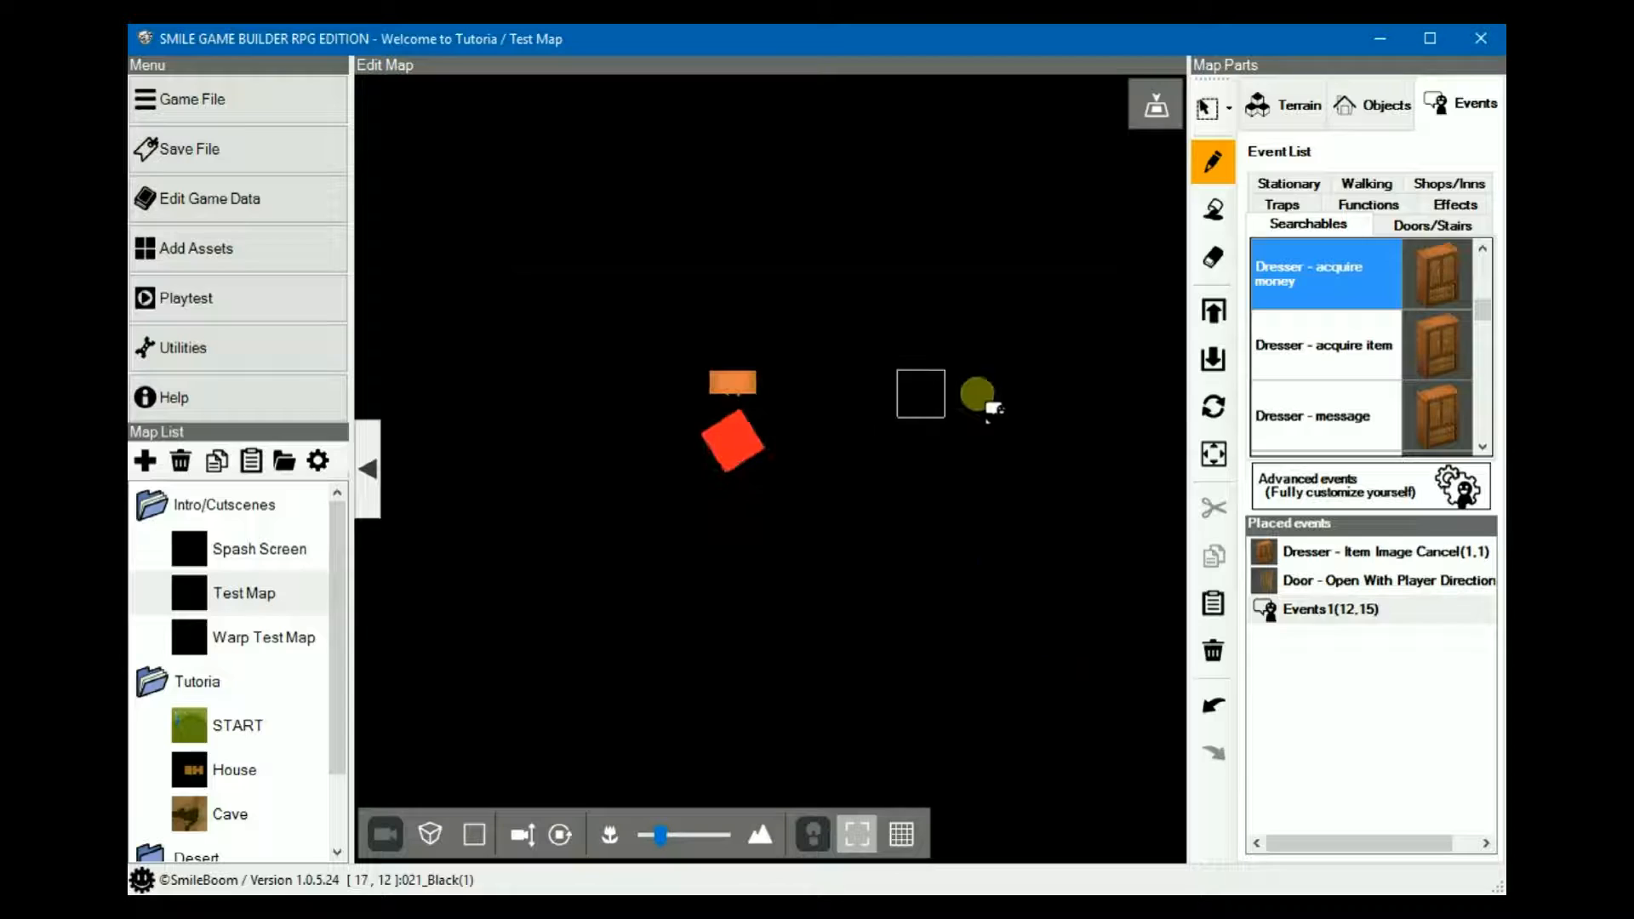
left_click(1384, 104)
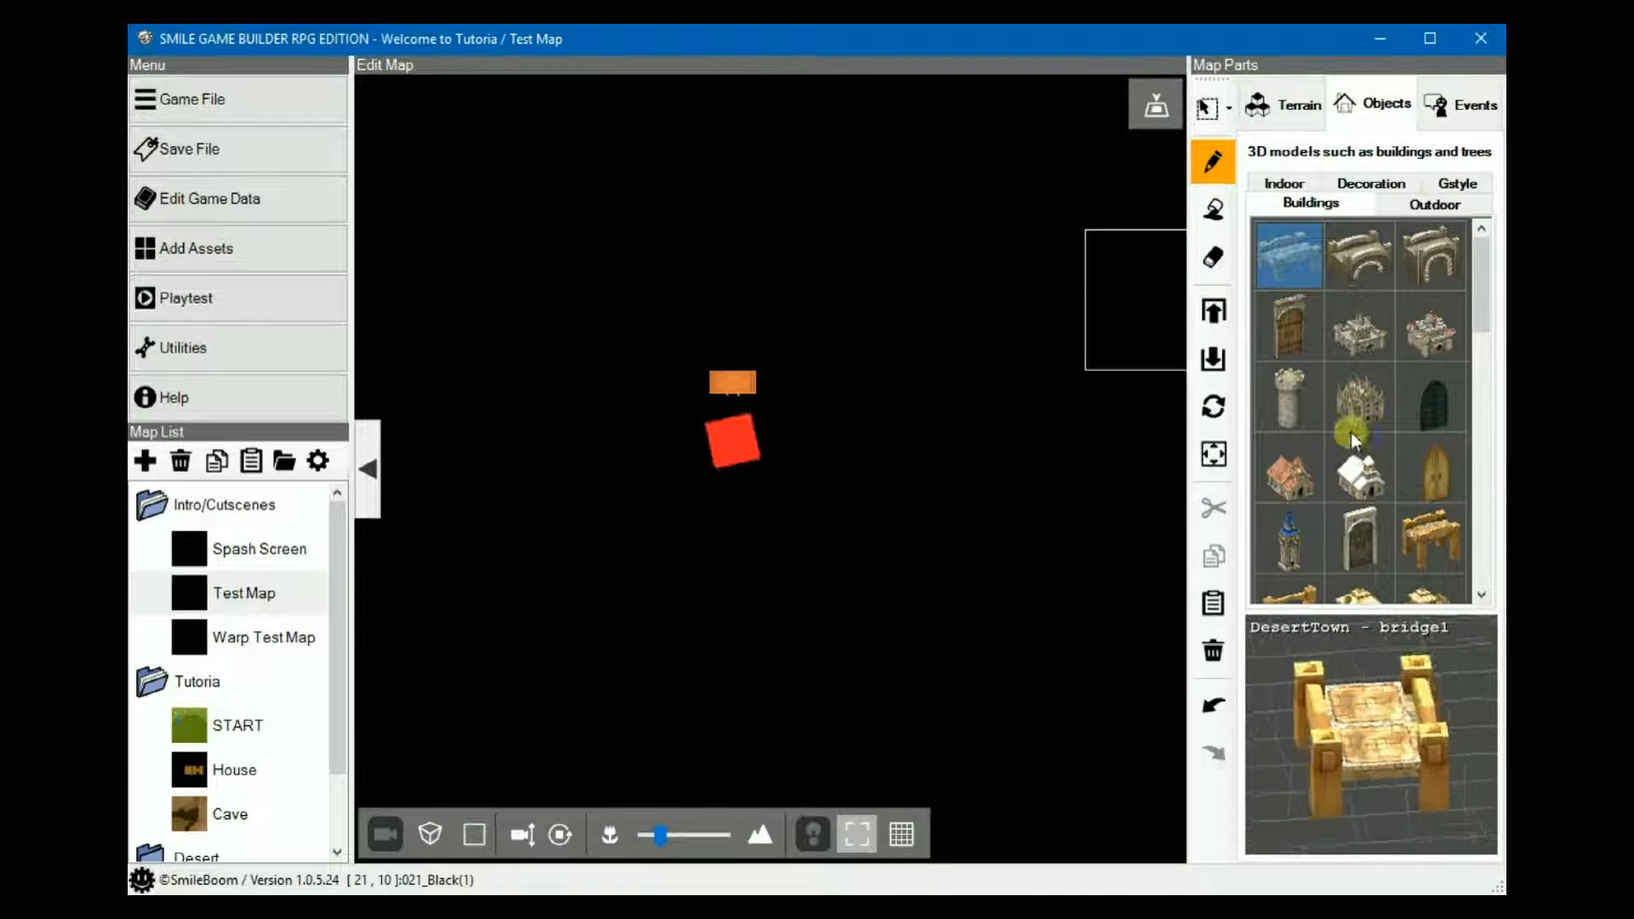
left_click(1283, 184)
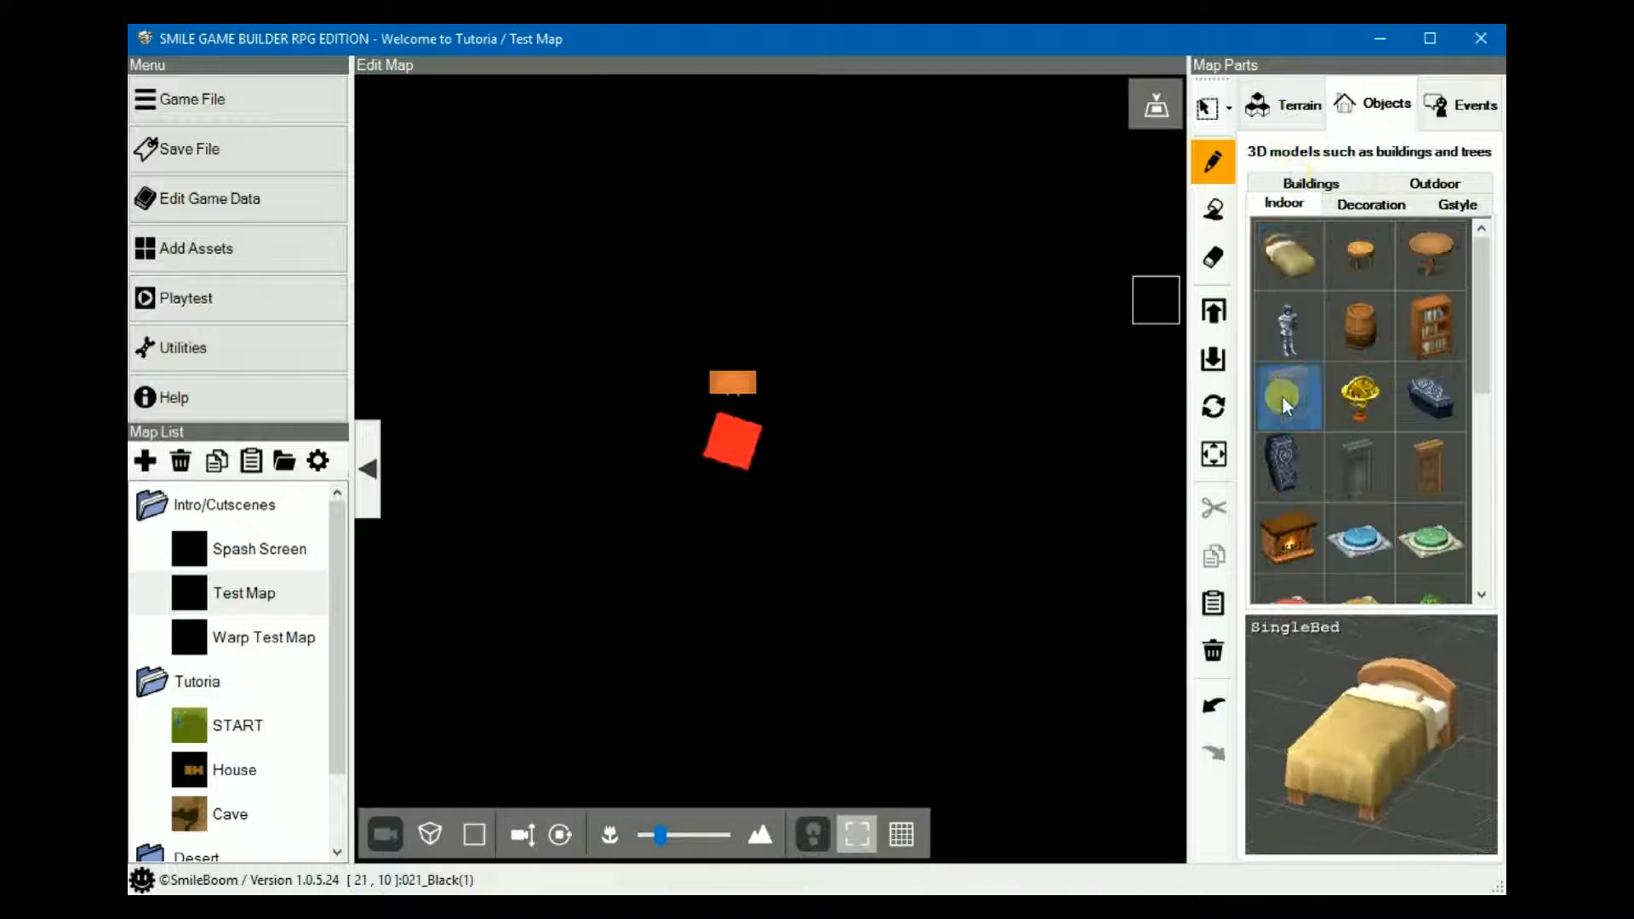
left_click(1286, 397)
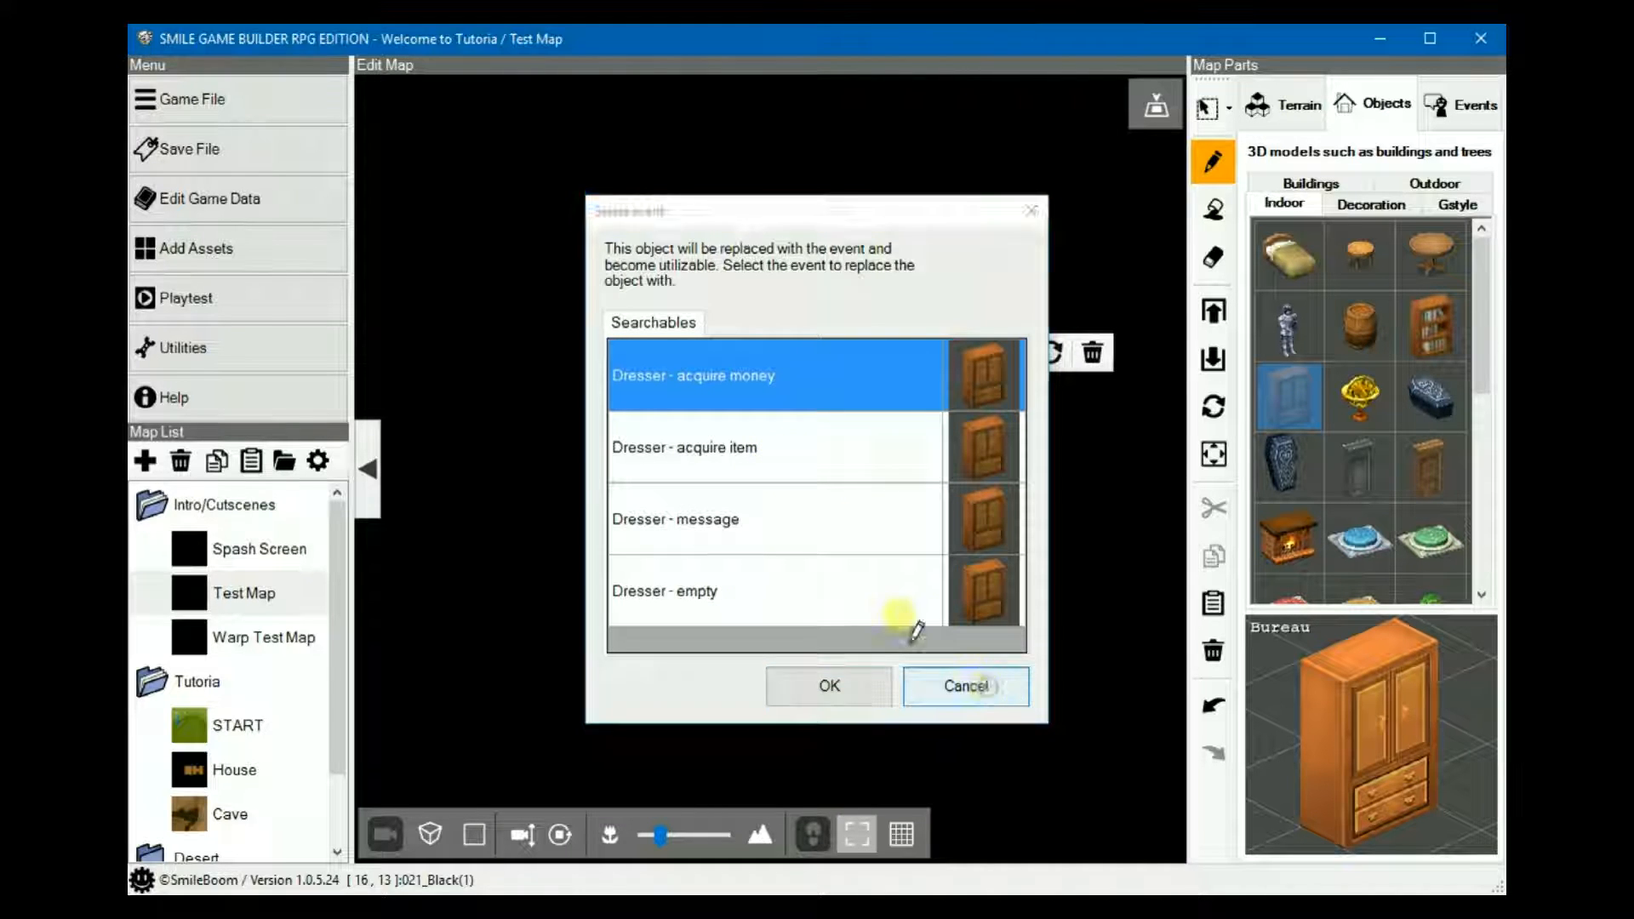
left_click(963, 686)
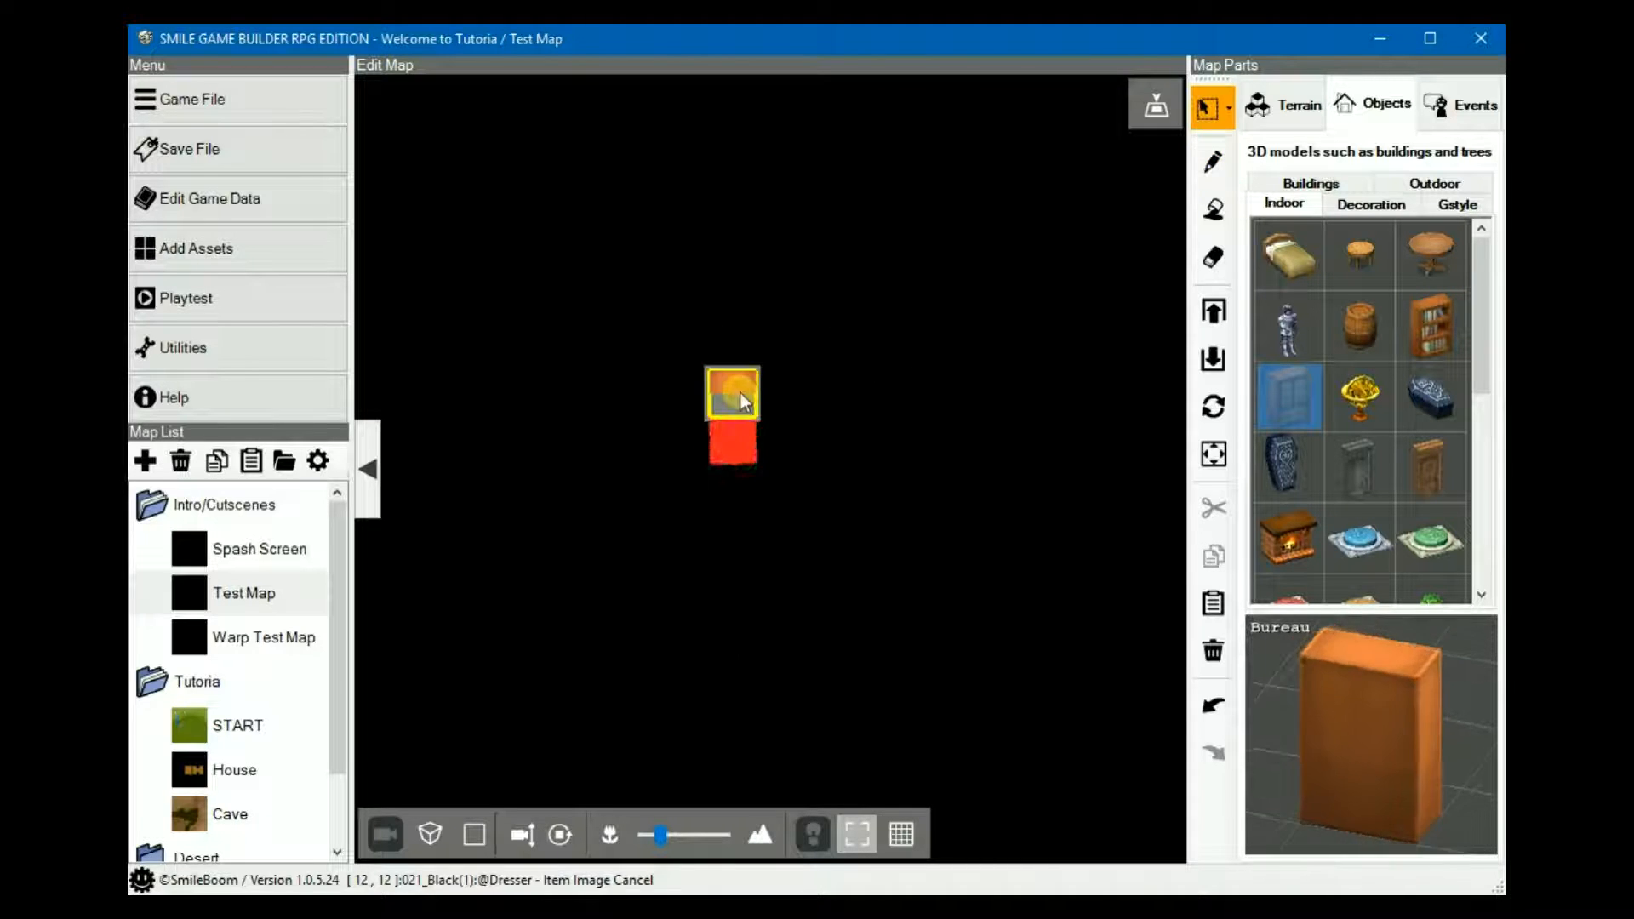
Open the placed dresser event, keep the opening bureau graphic, and browse its message and image panel types.
double_click(732, 393)
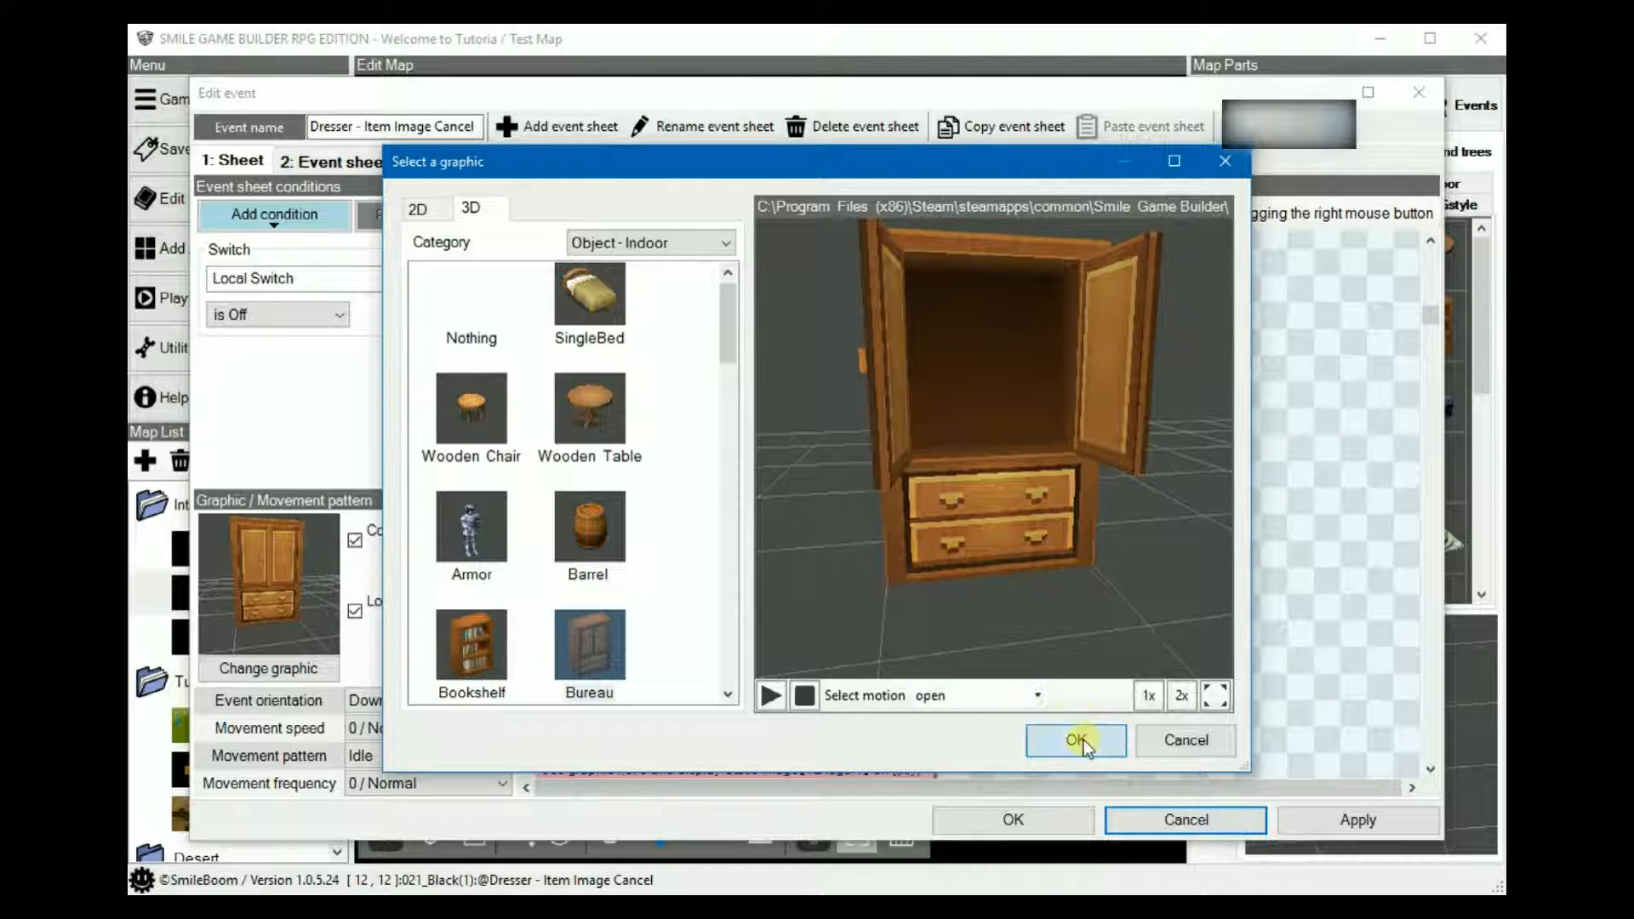
left_click(1074, 740)
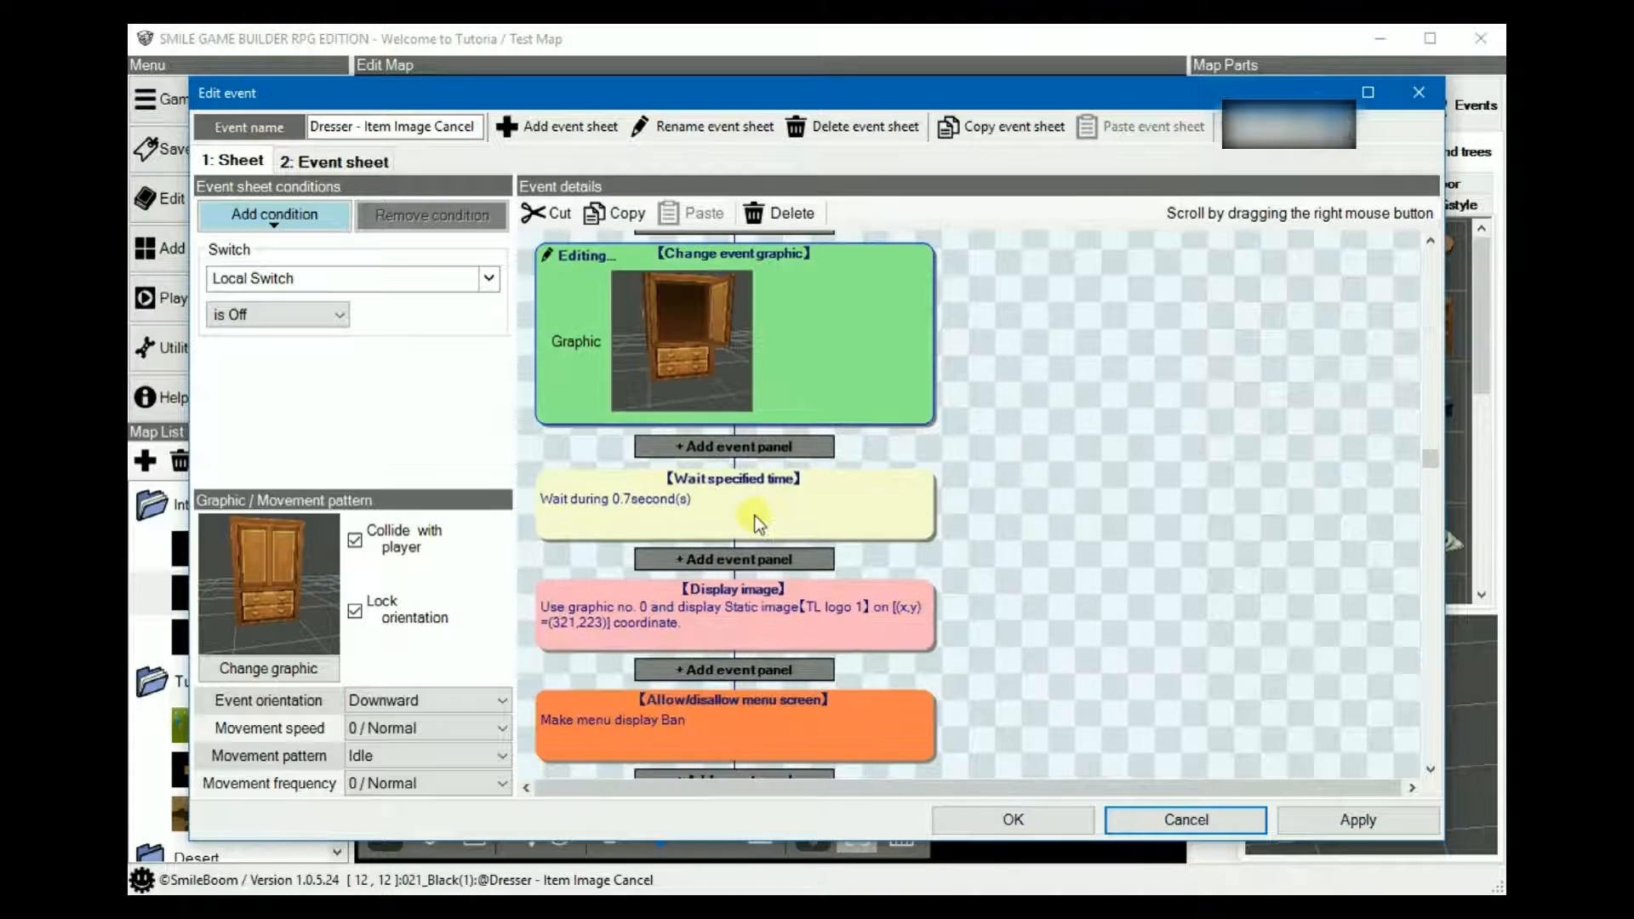
scroll("down", 3)
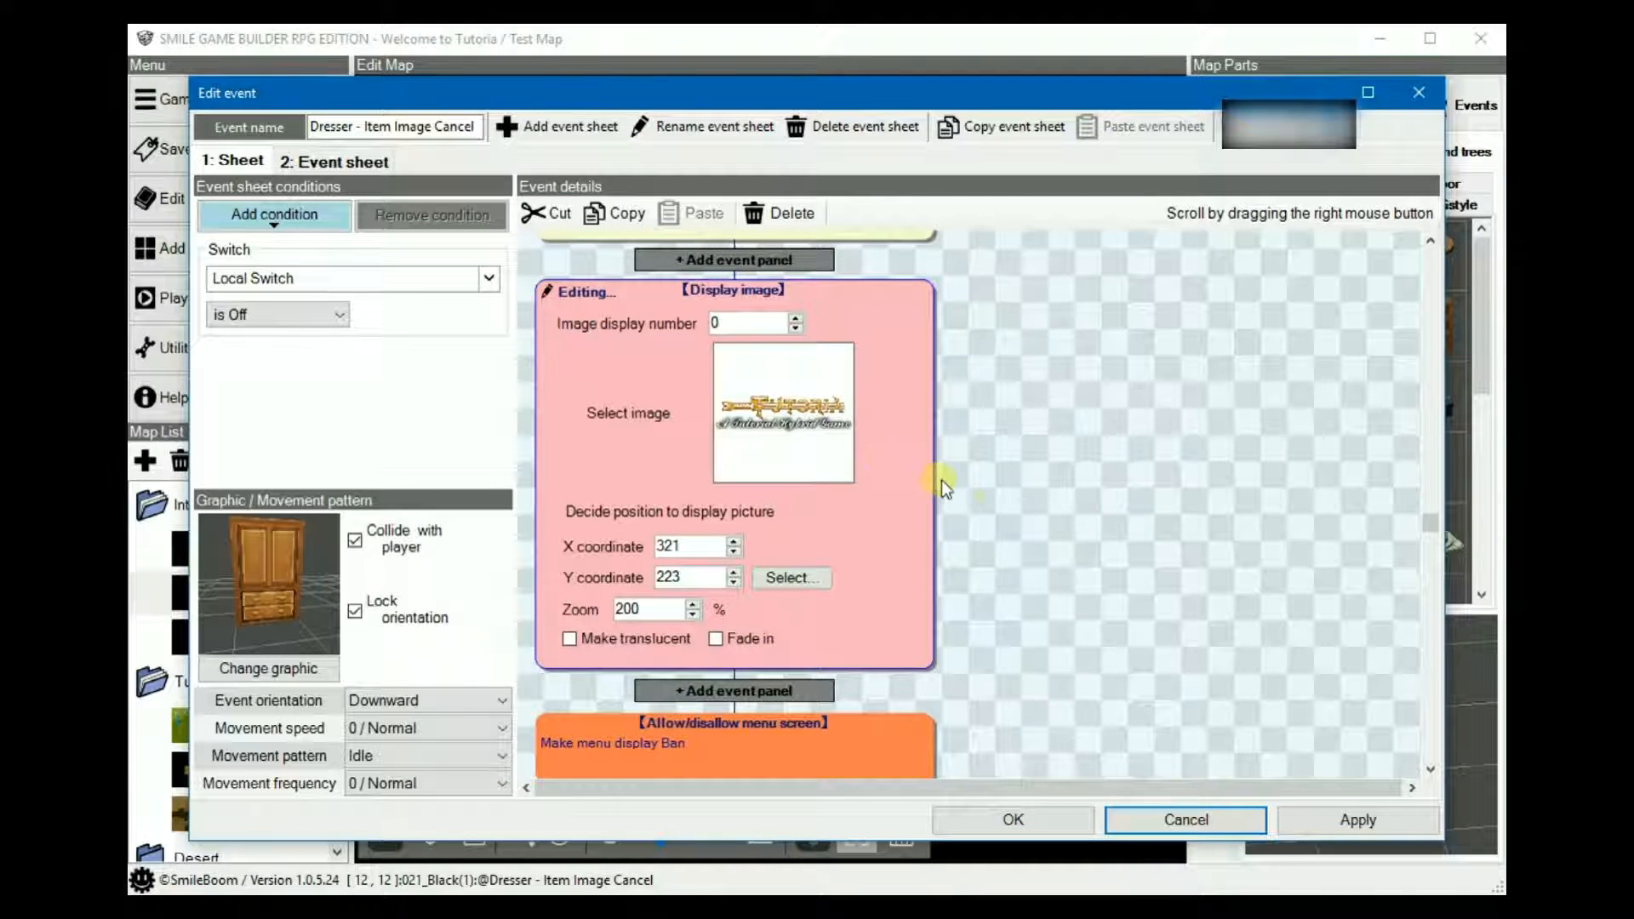
mouse_move(1032, 507)
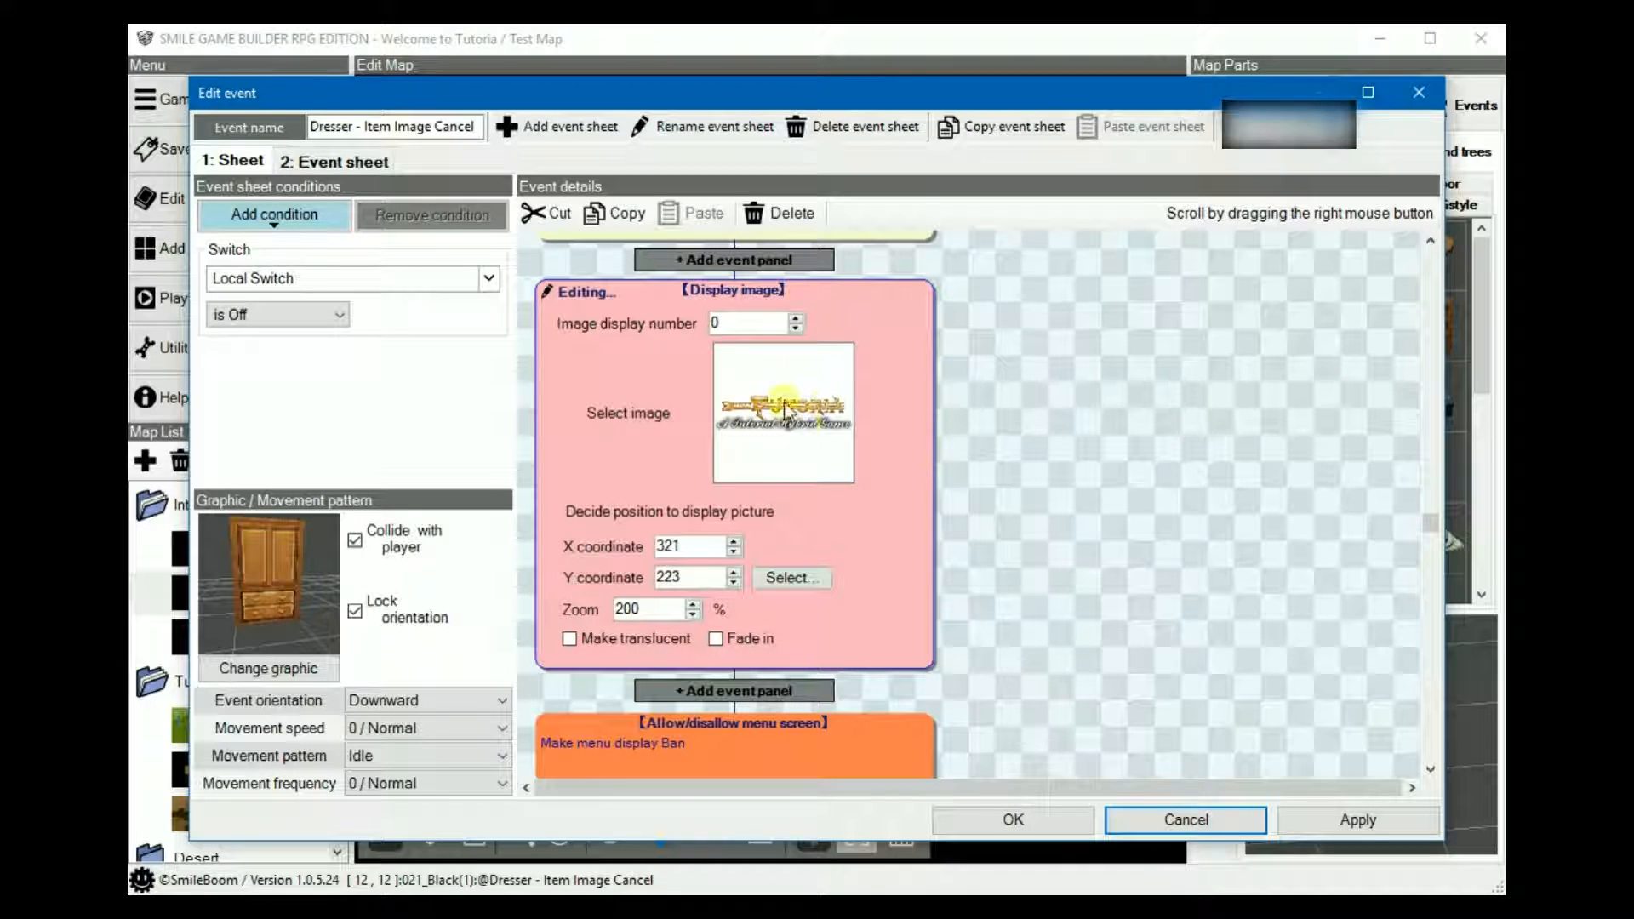
scroll("down", 3)
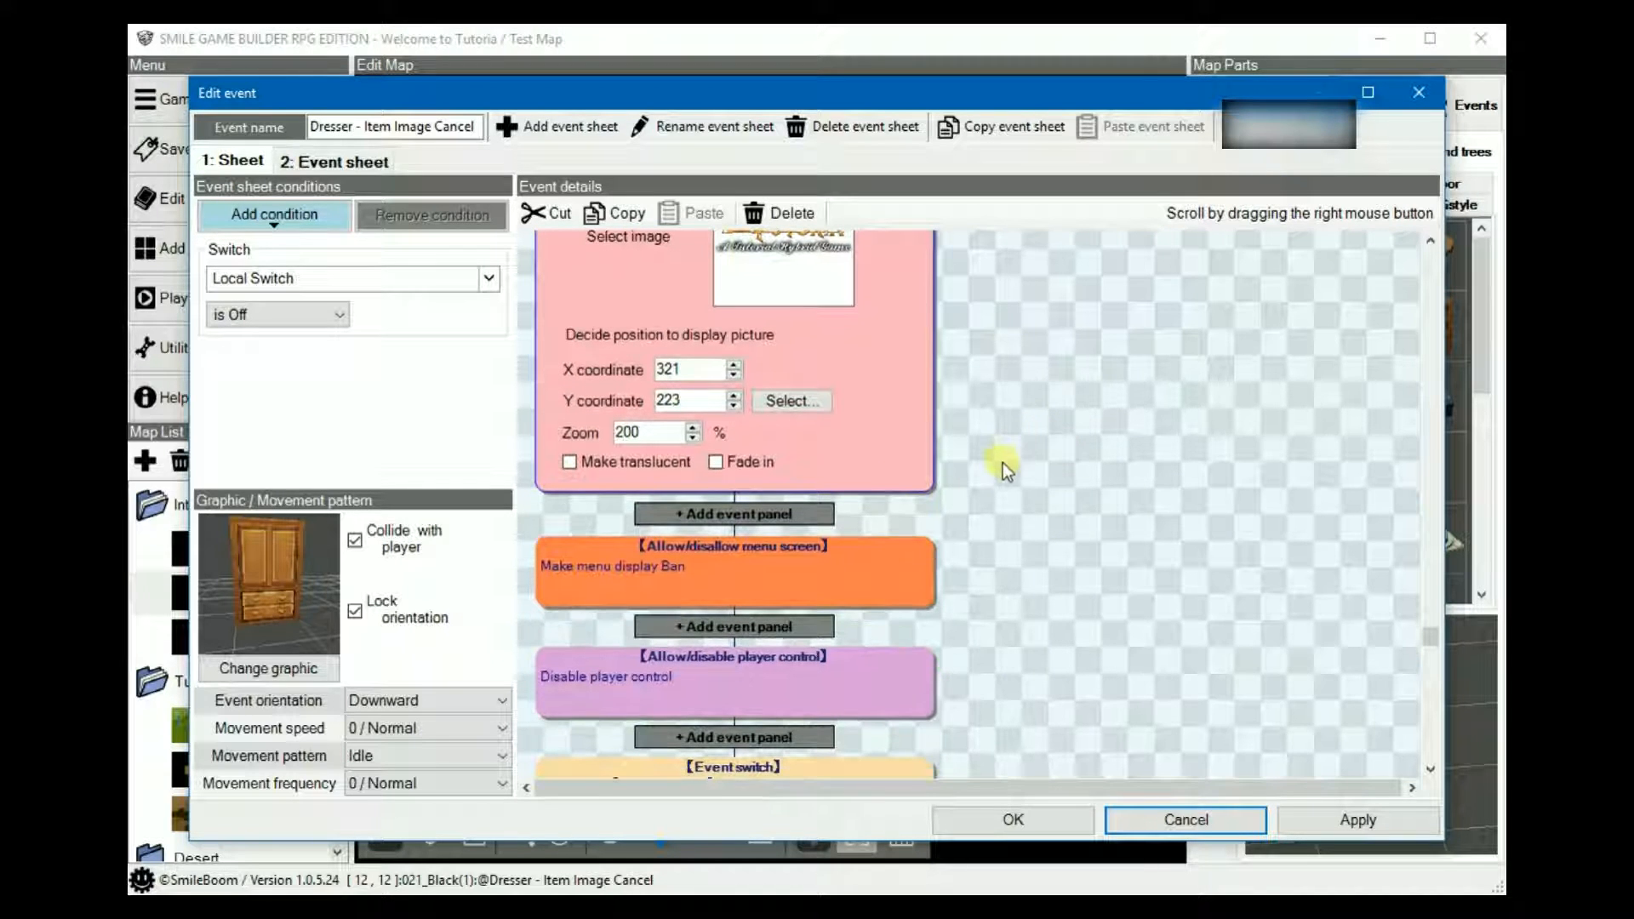
mouse_move(823, 536)
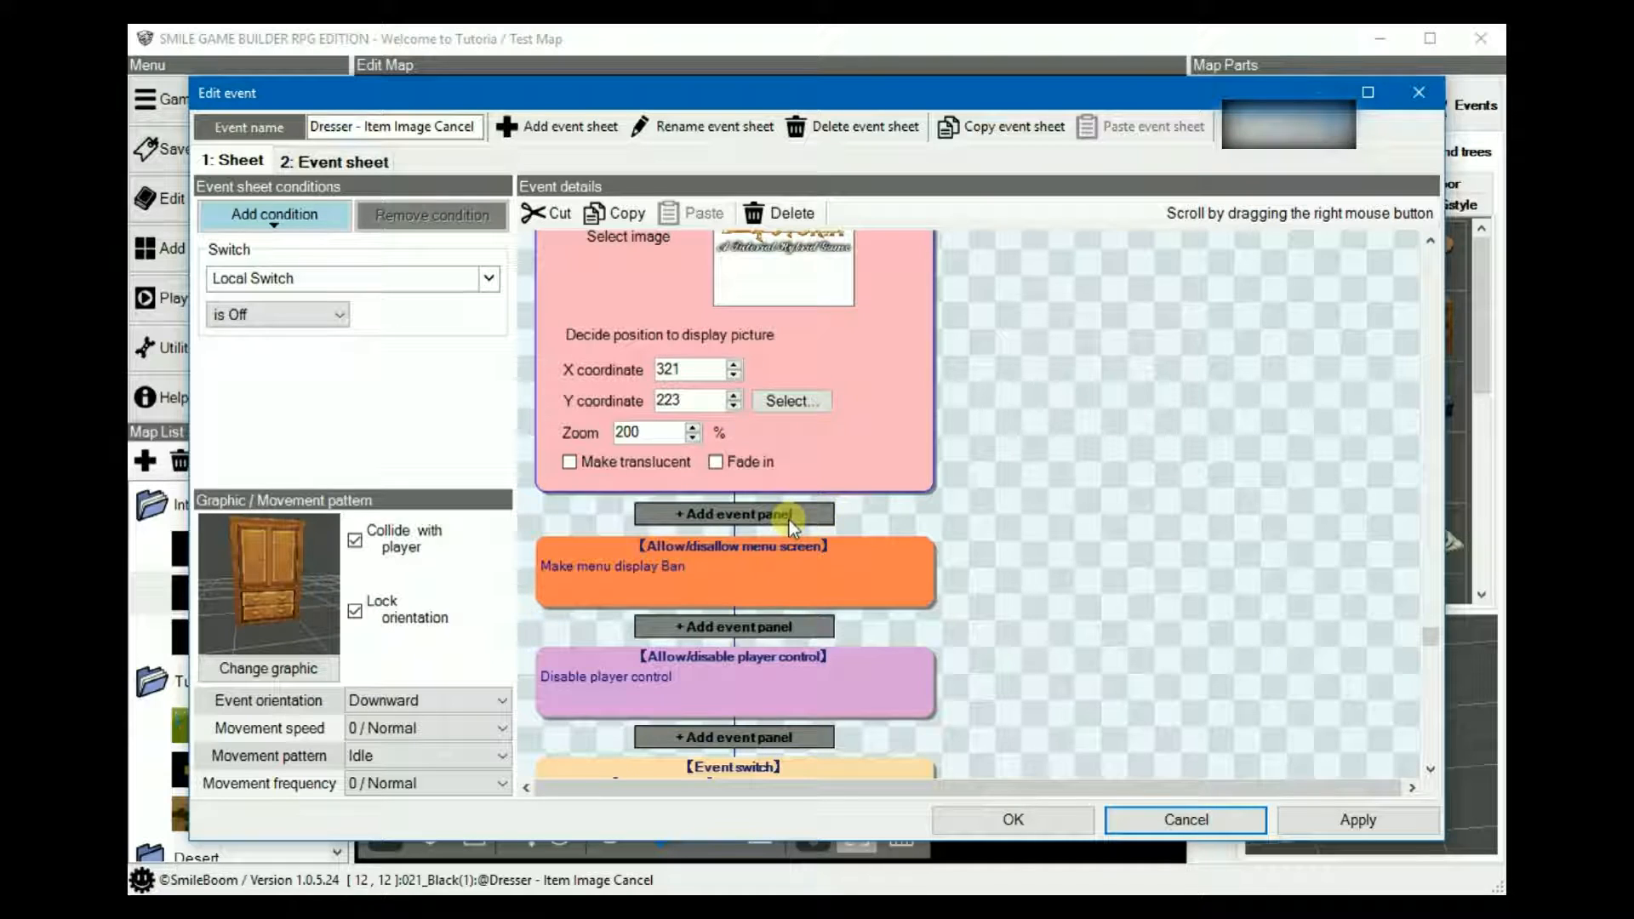
left_click(732, 514)
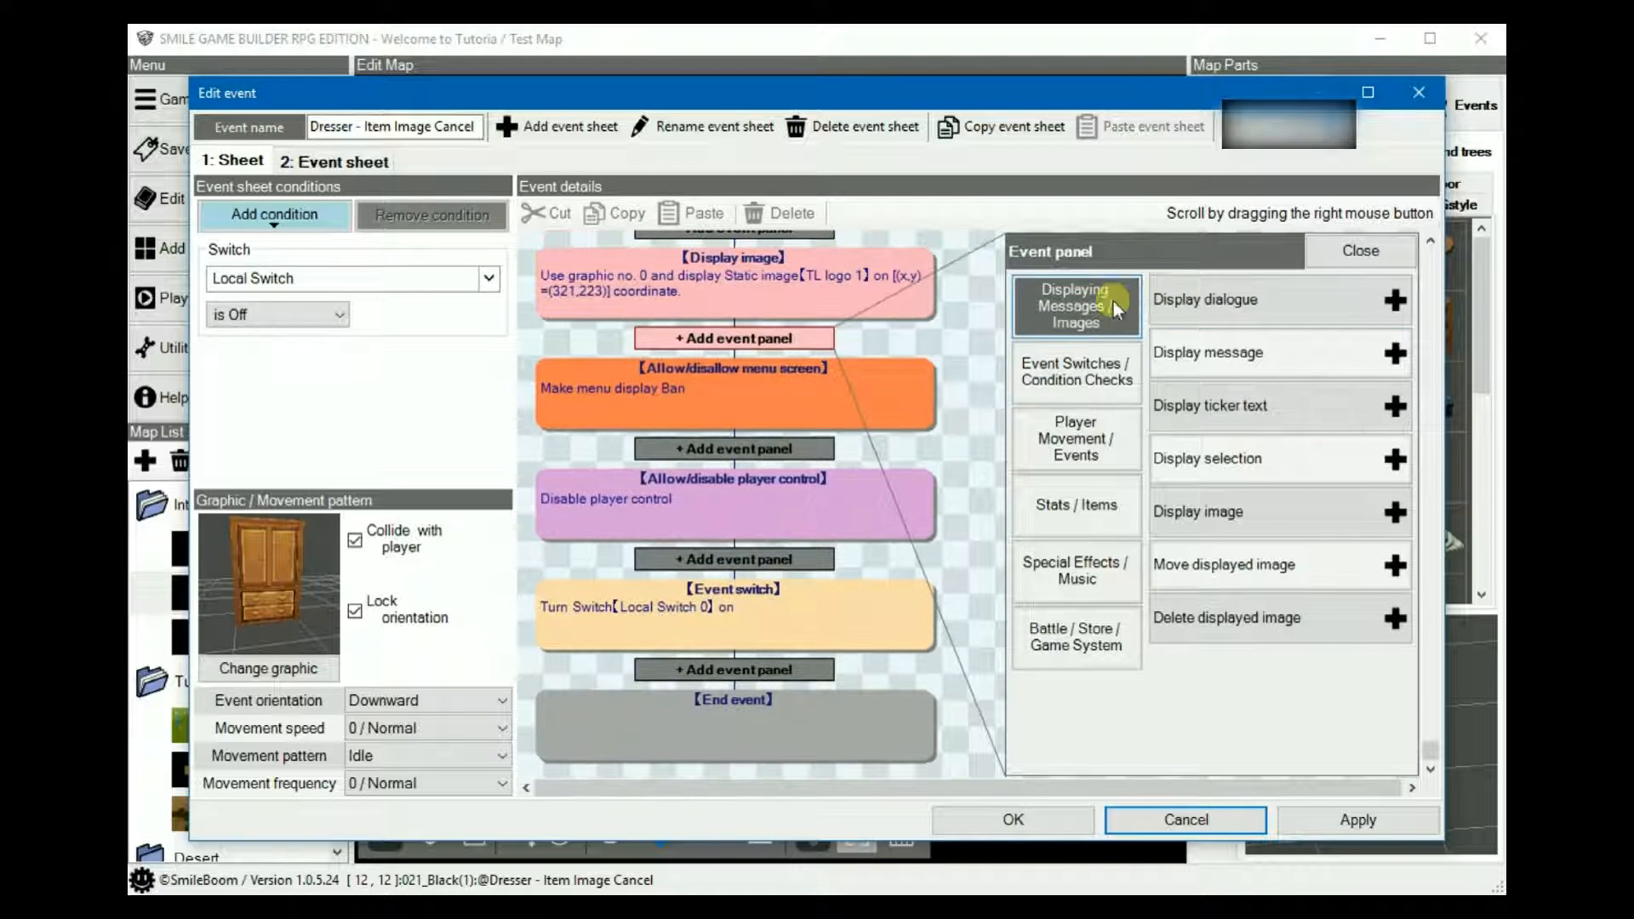
left_click(1073, 638)
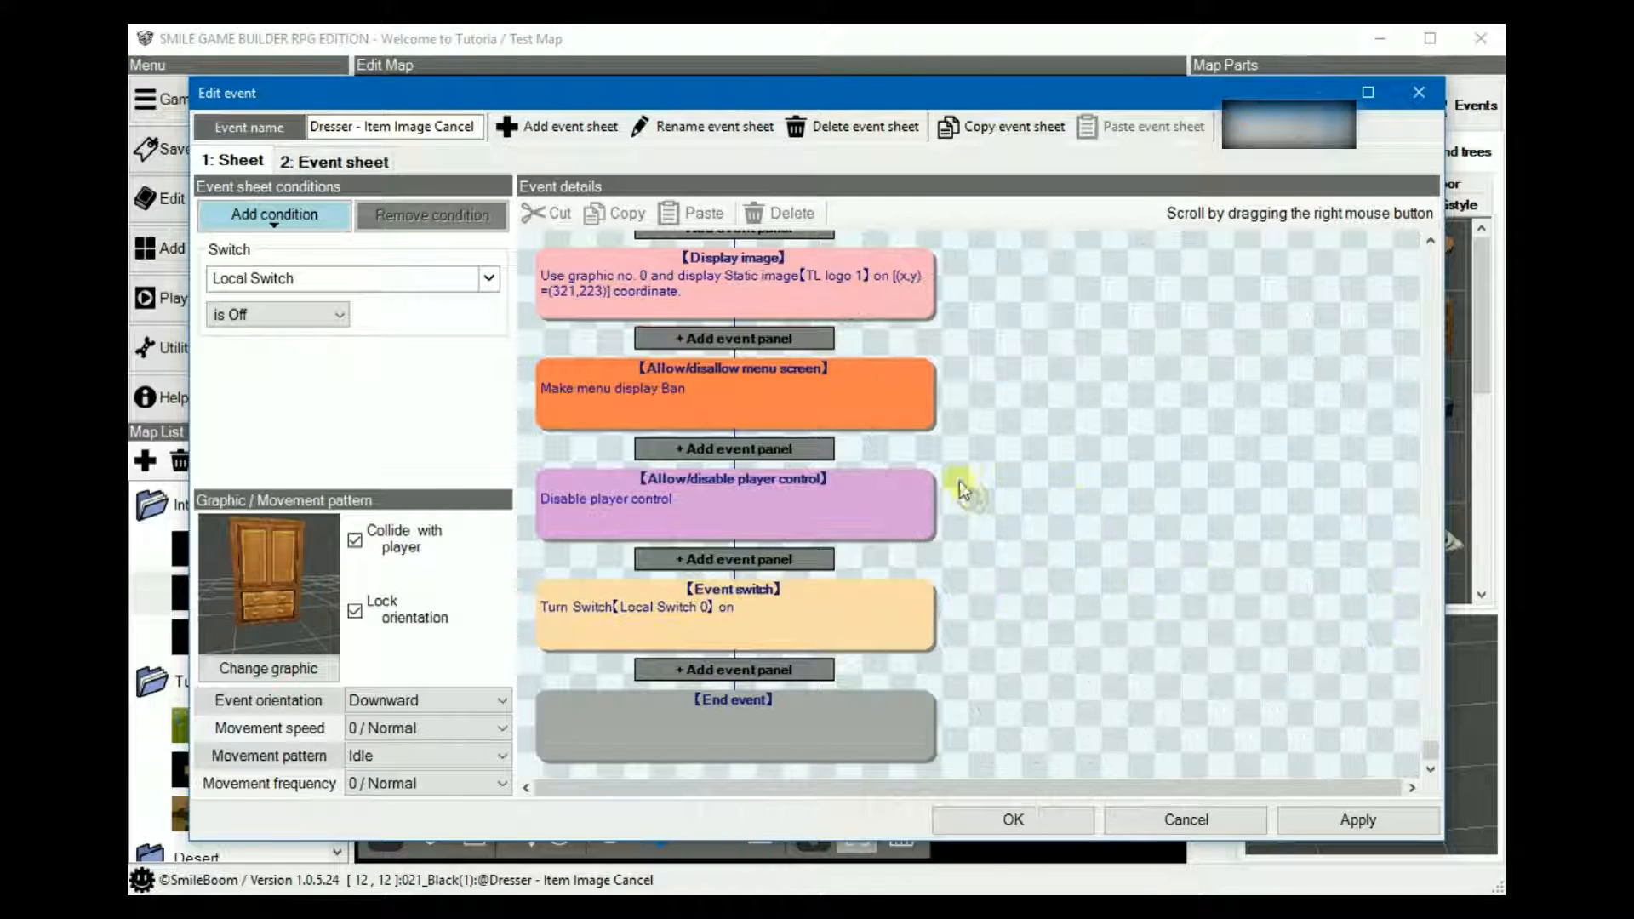
mouse_move(1050, 515)
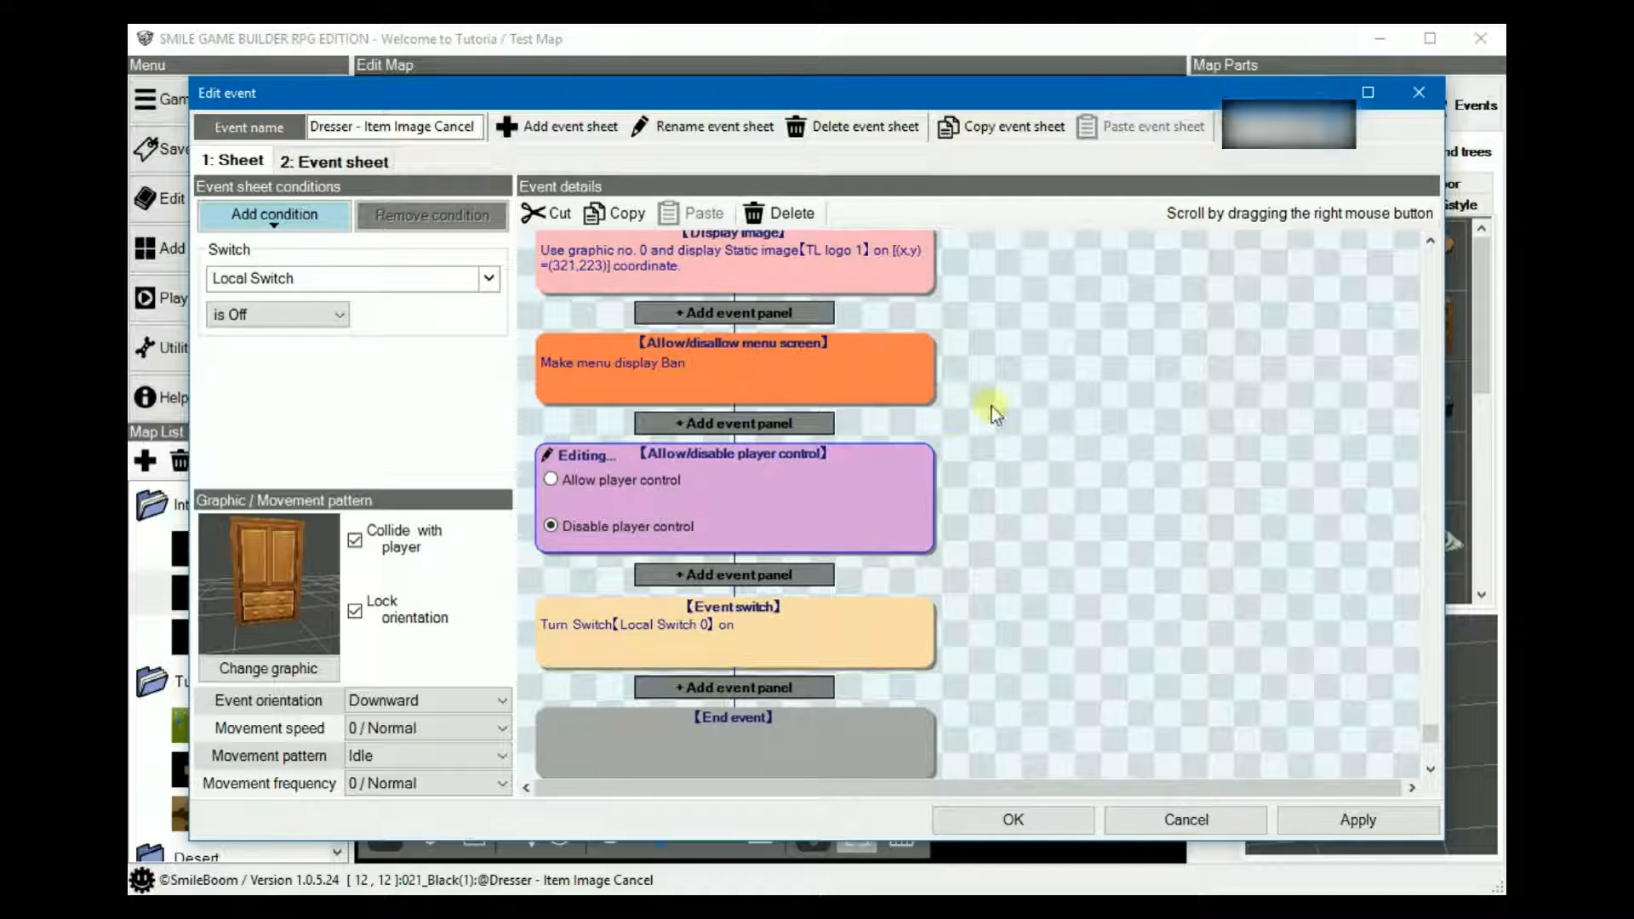
mouse_move(947, 698)
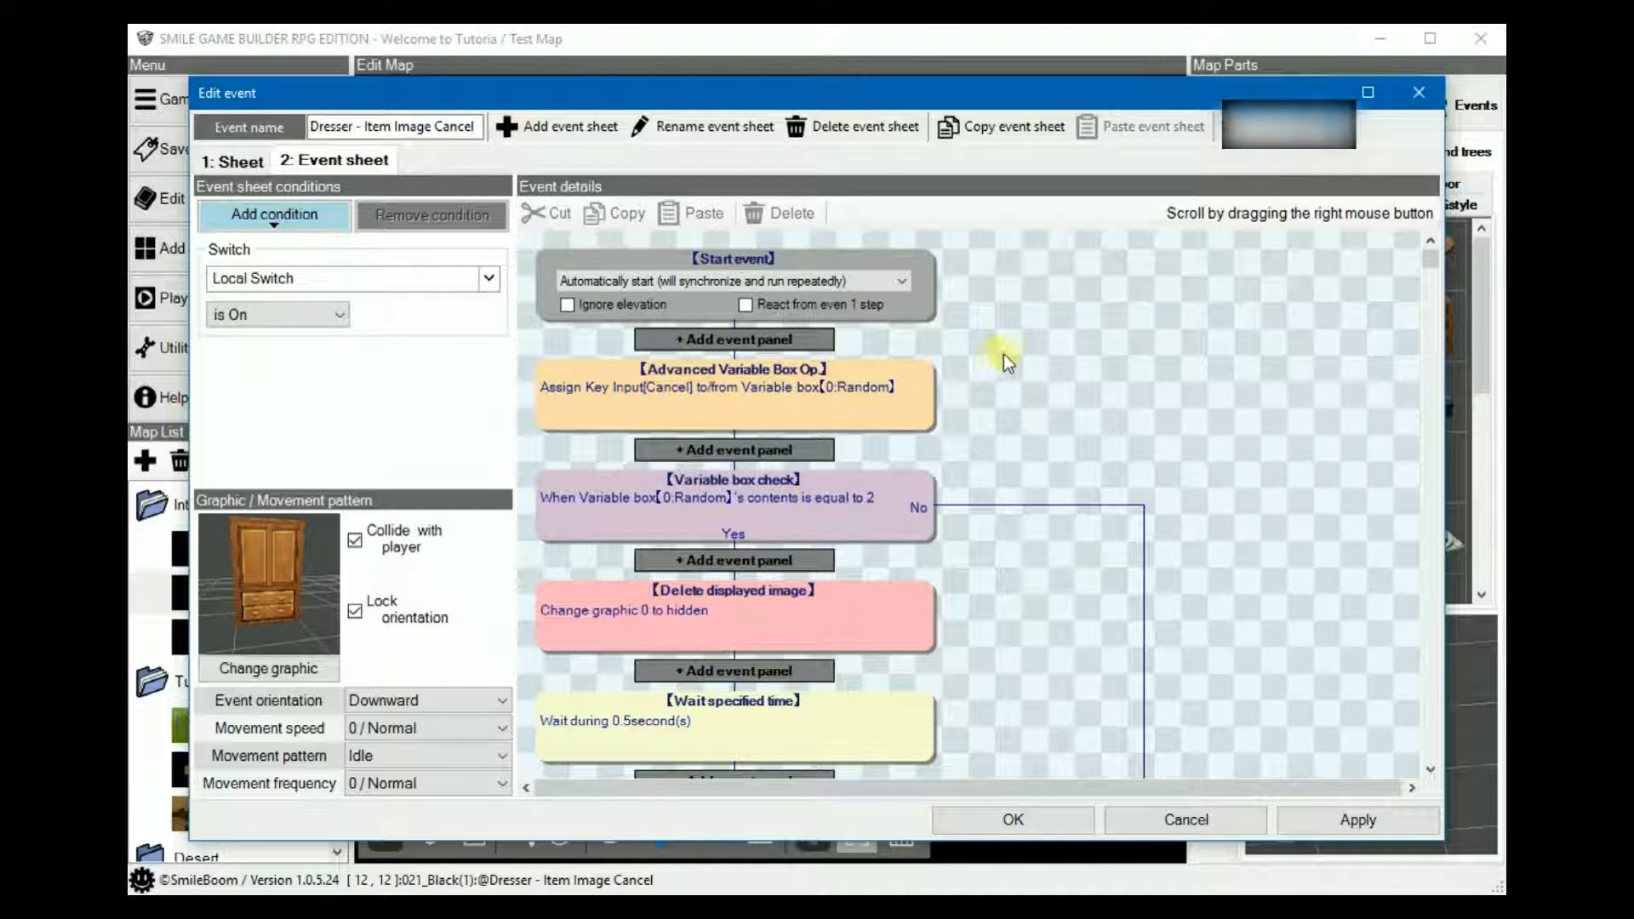
mouse_move(867, 415)
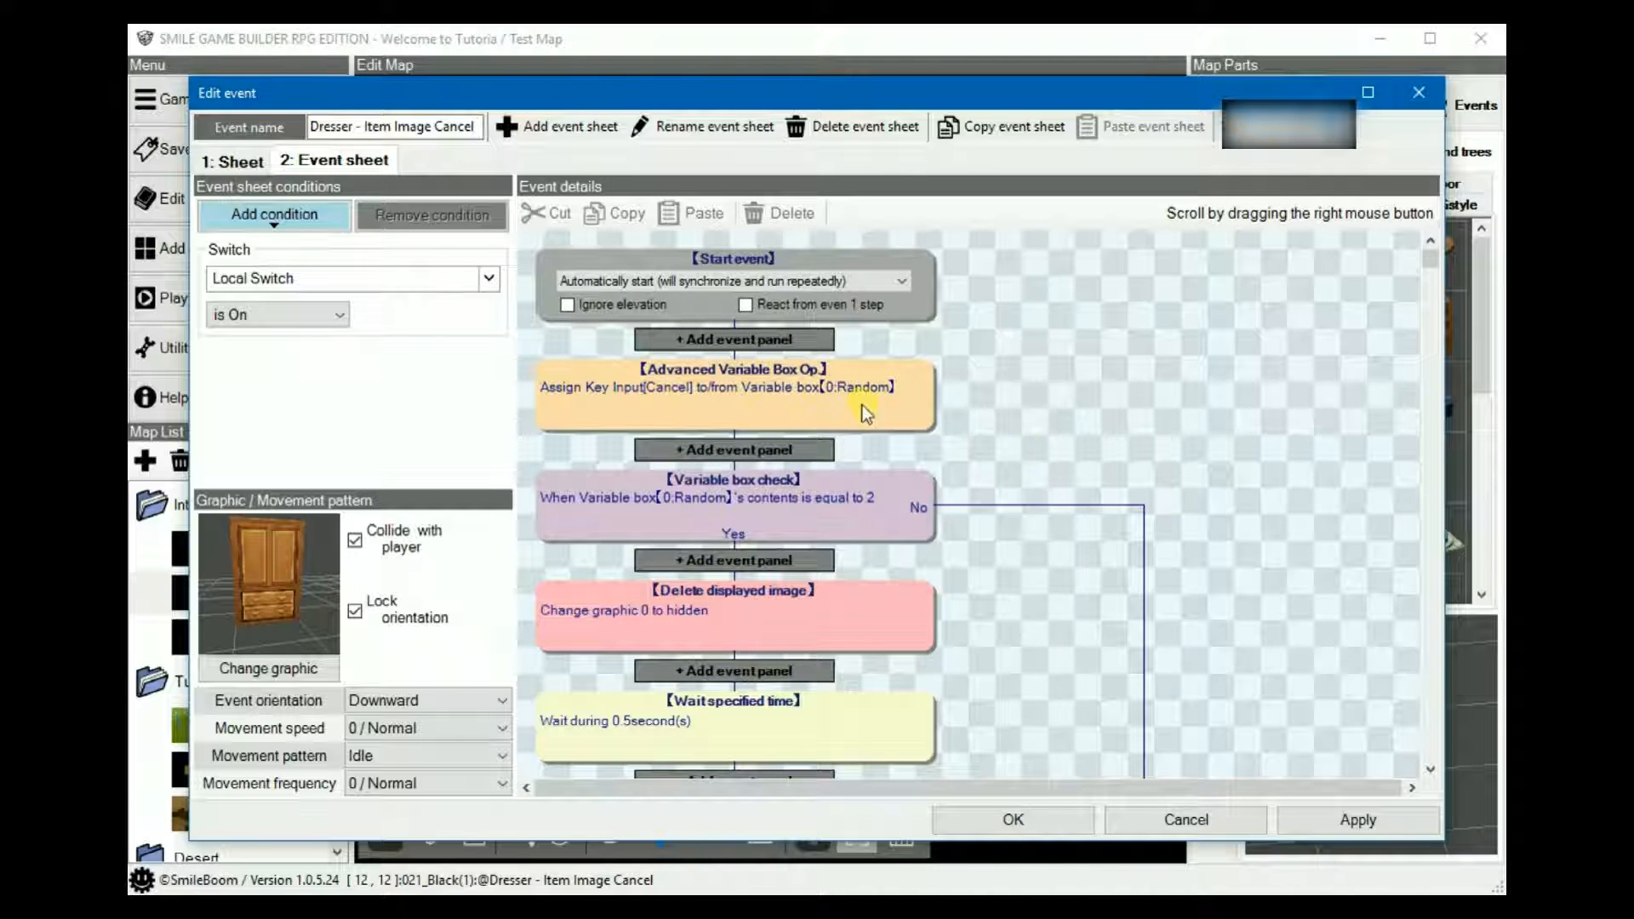
left_click(276, 313)
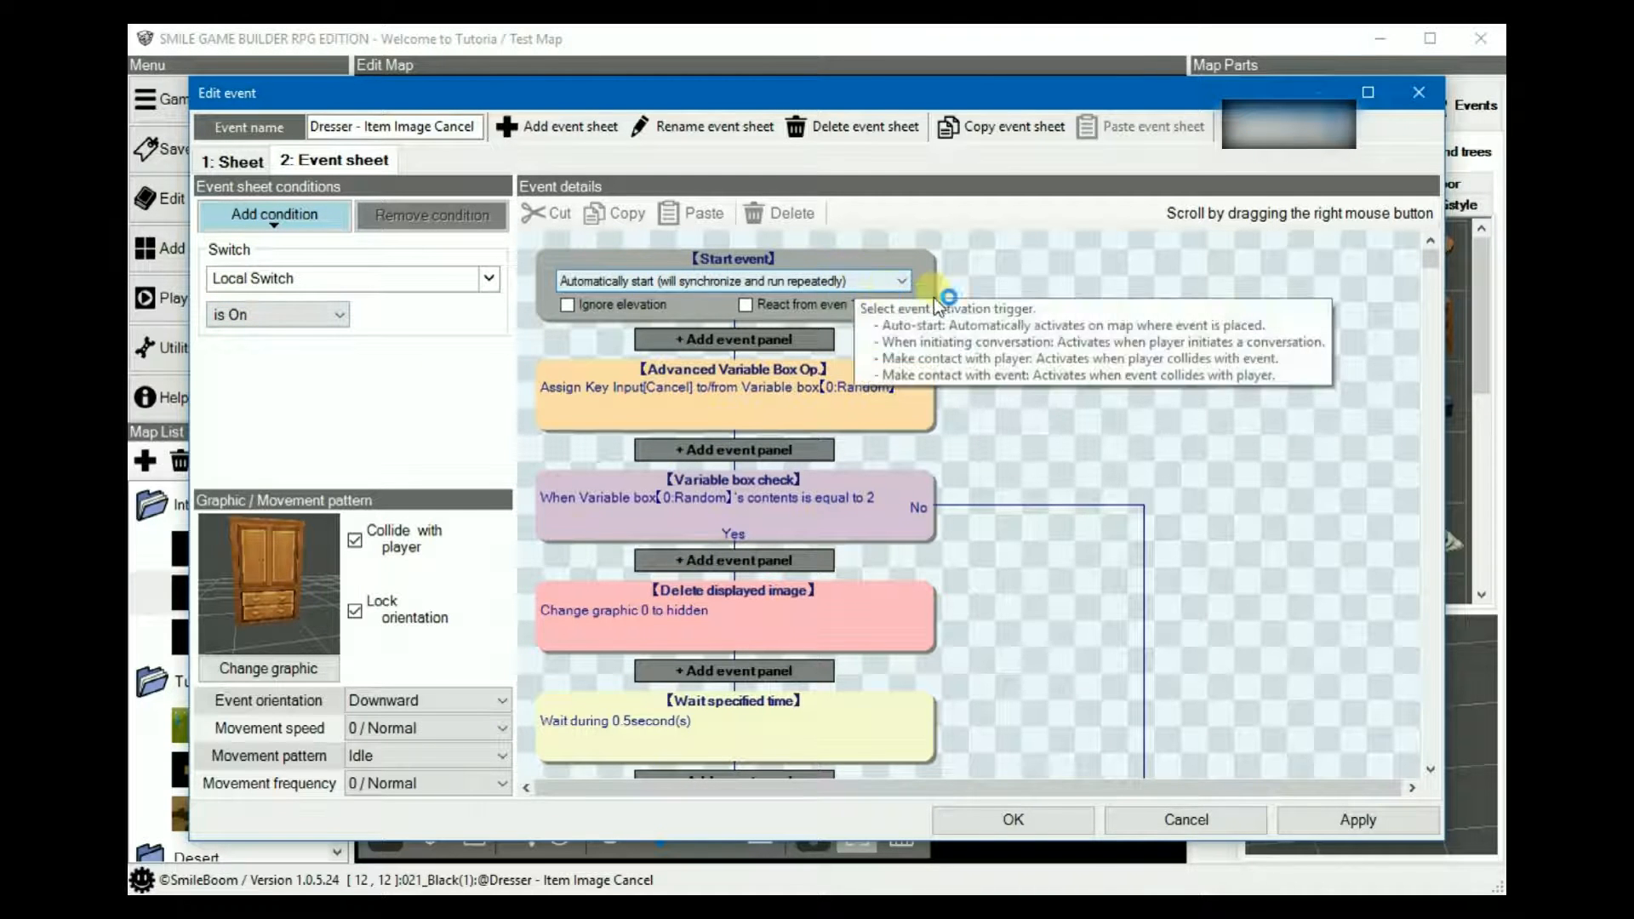
mouse_move(1031, 369)
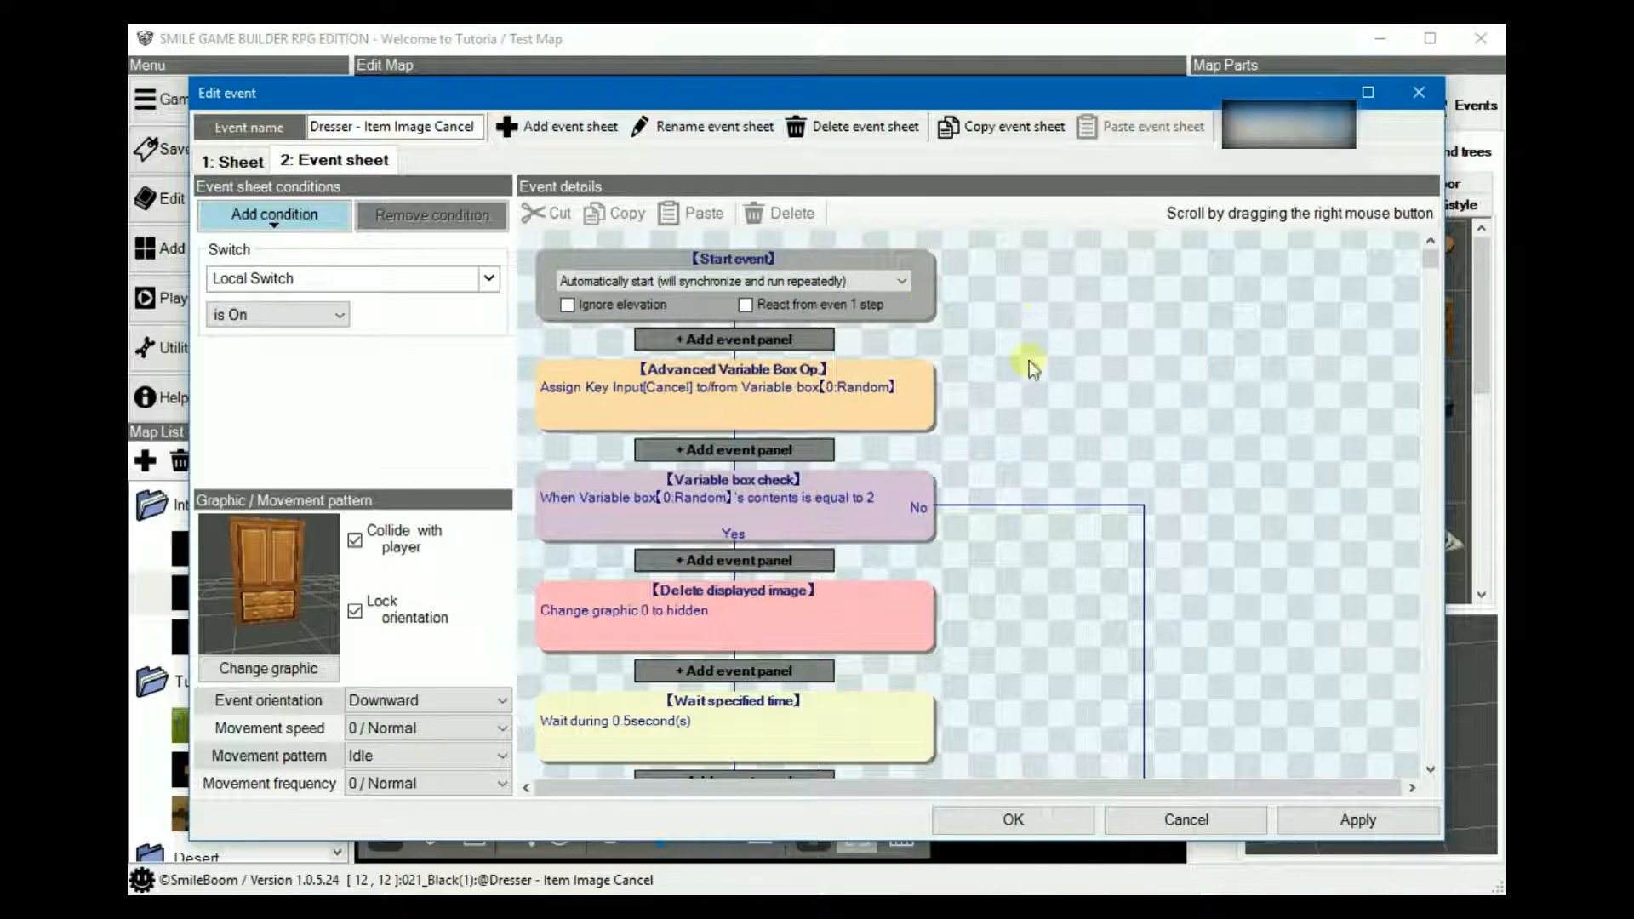
scroll("down", 3)
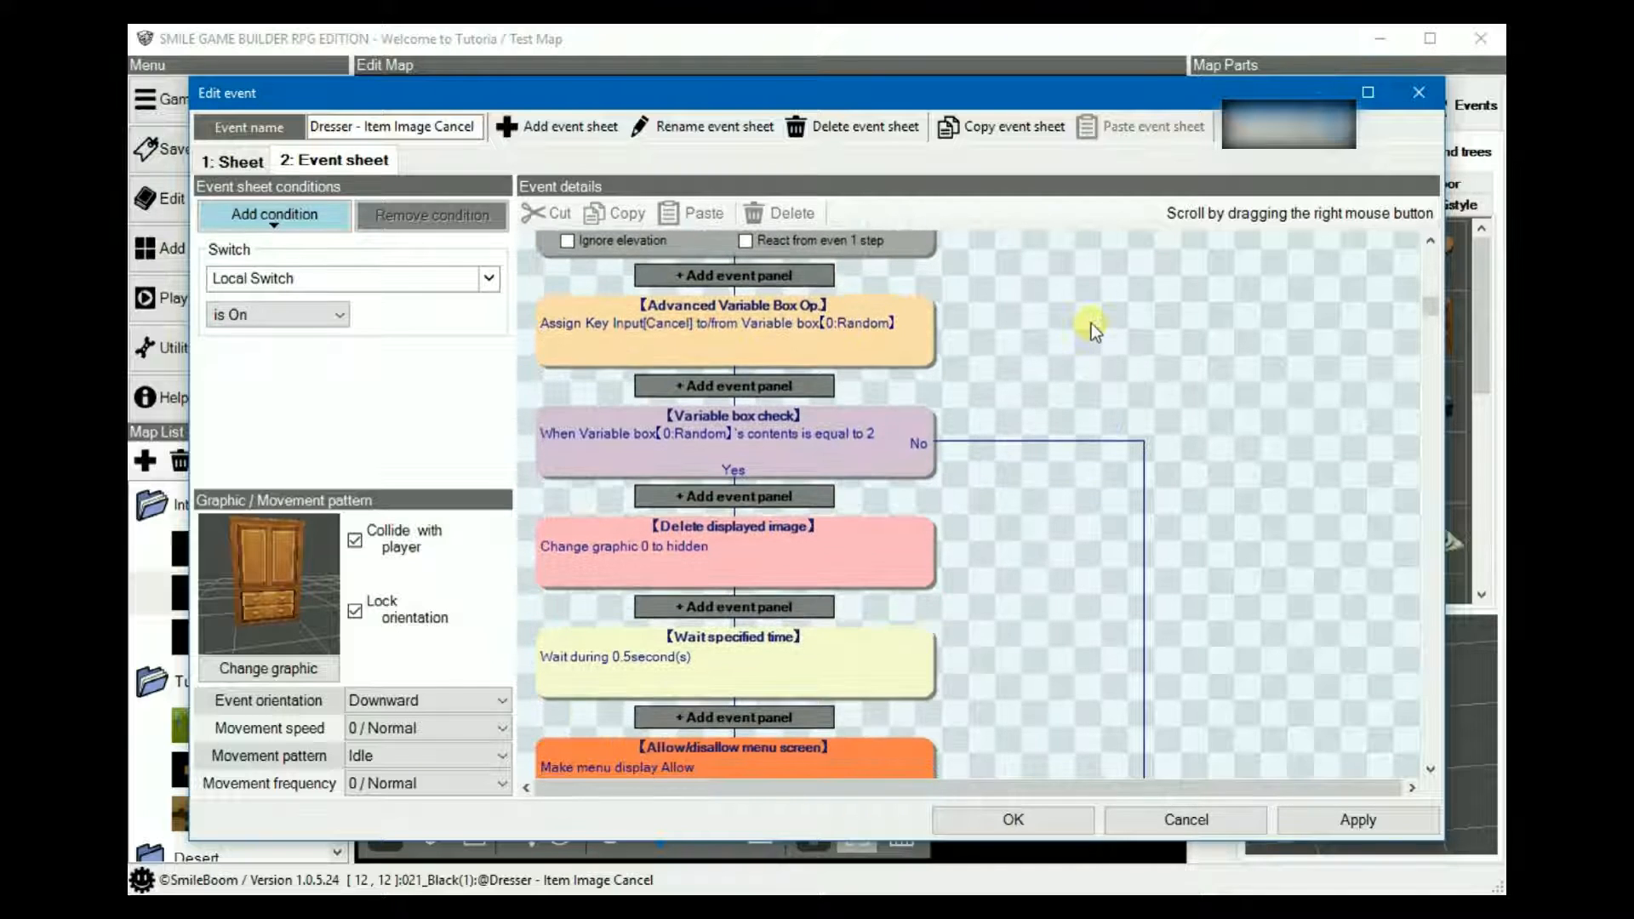
double_click(732, 323)
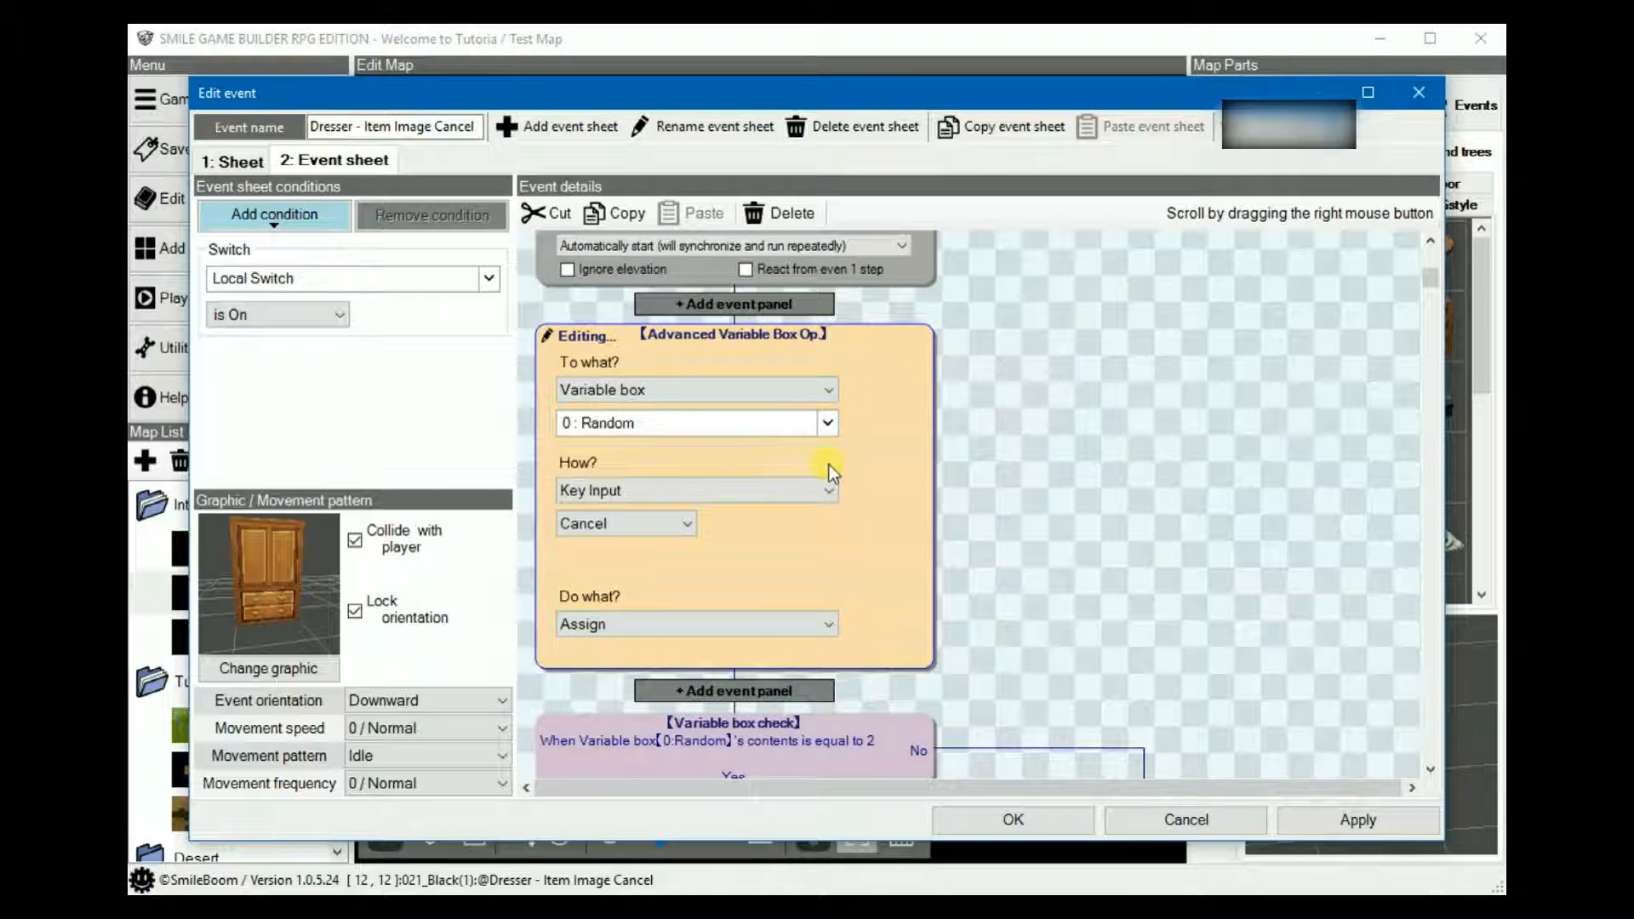
mouse_move(875, 471)
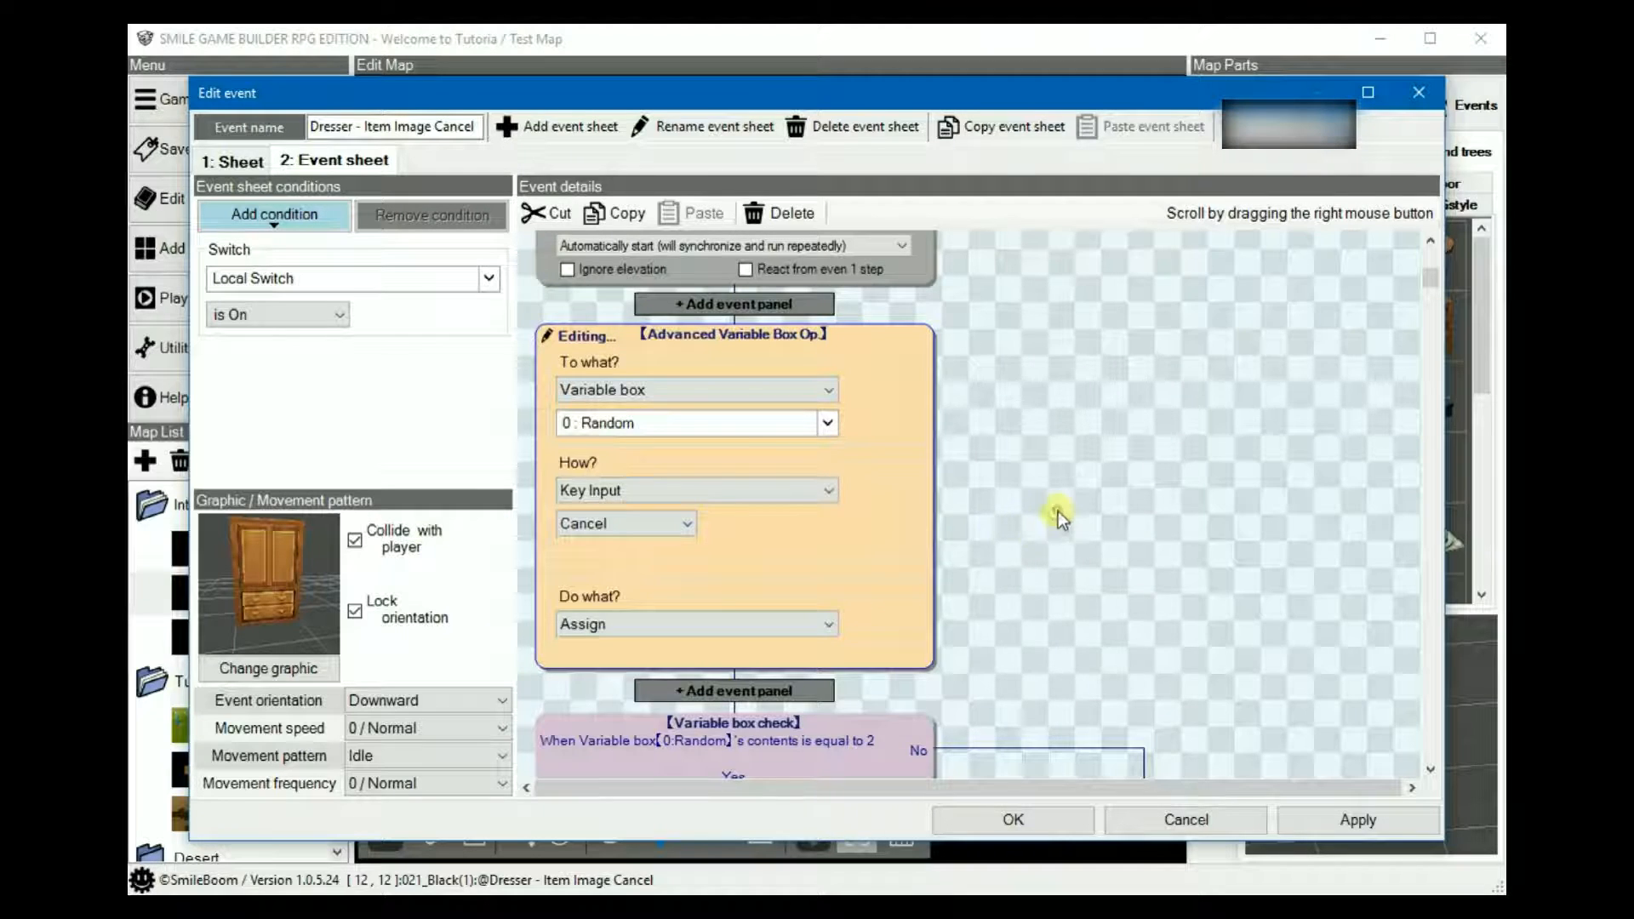
scroll("down", 3)
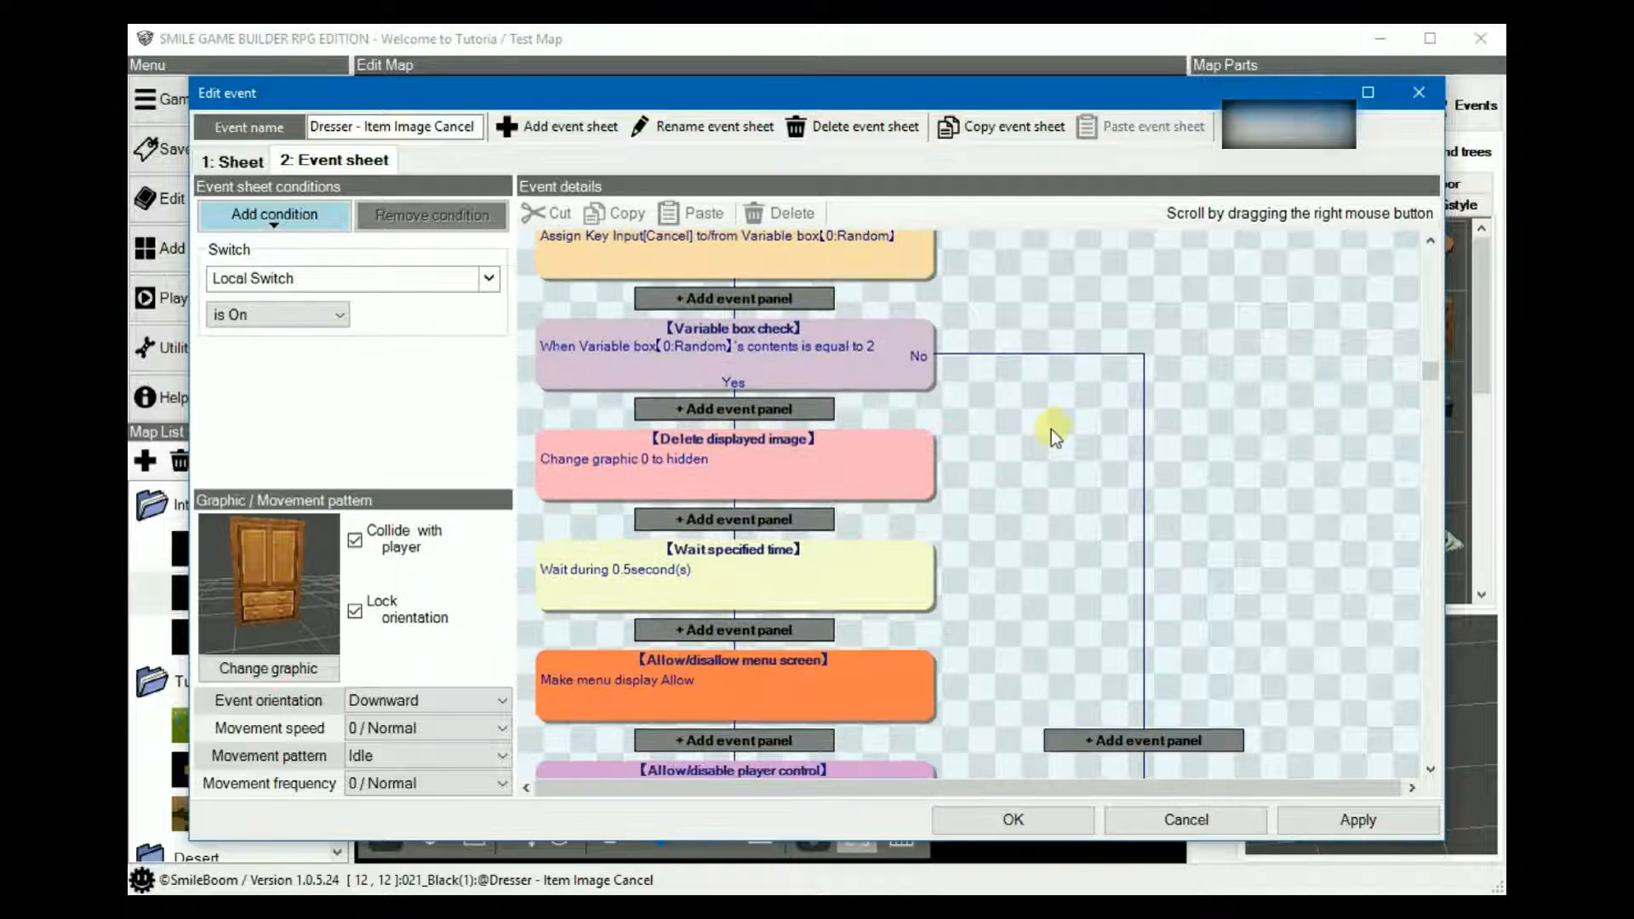
mouse_move(781, 391)
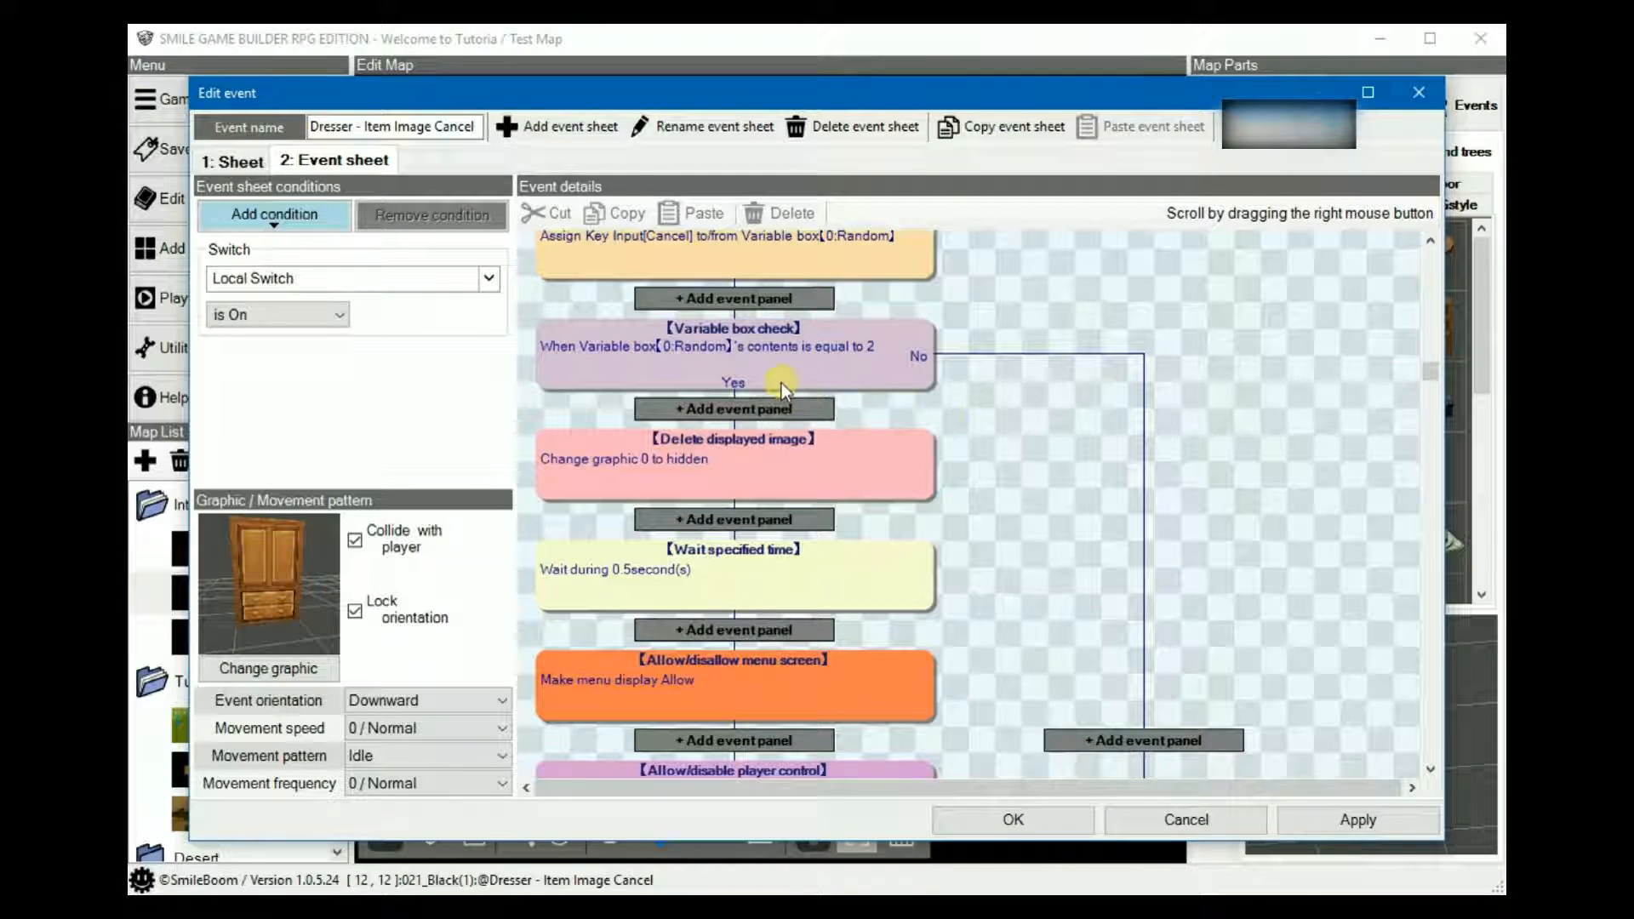
double_click(731, 353)
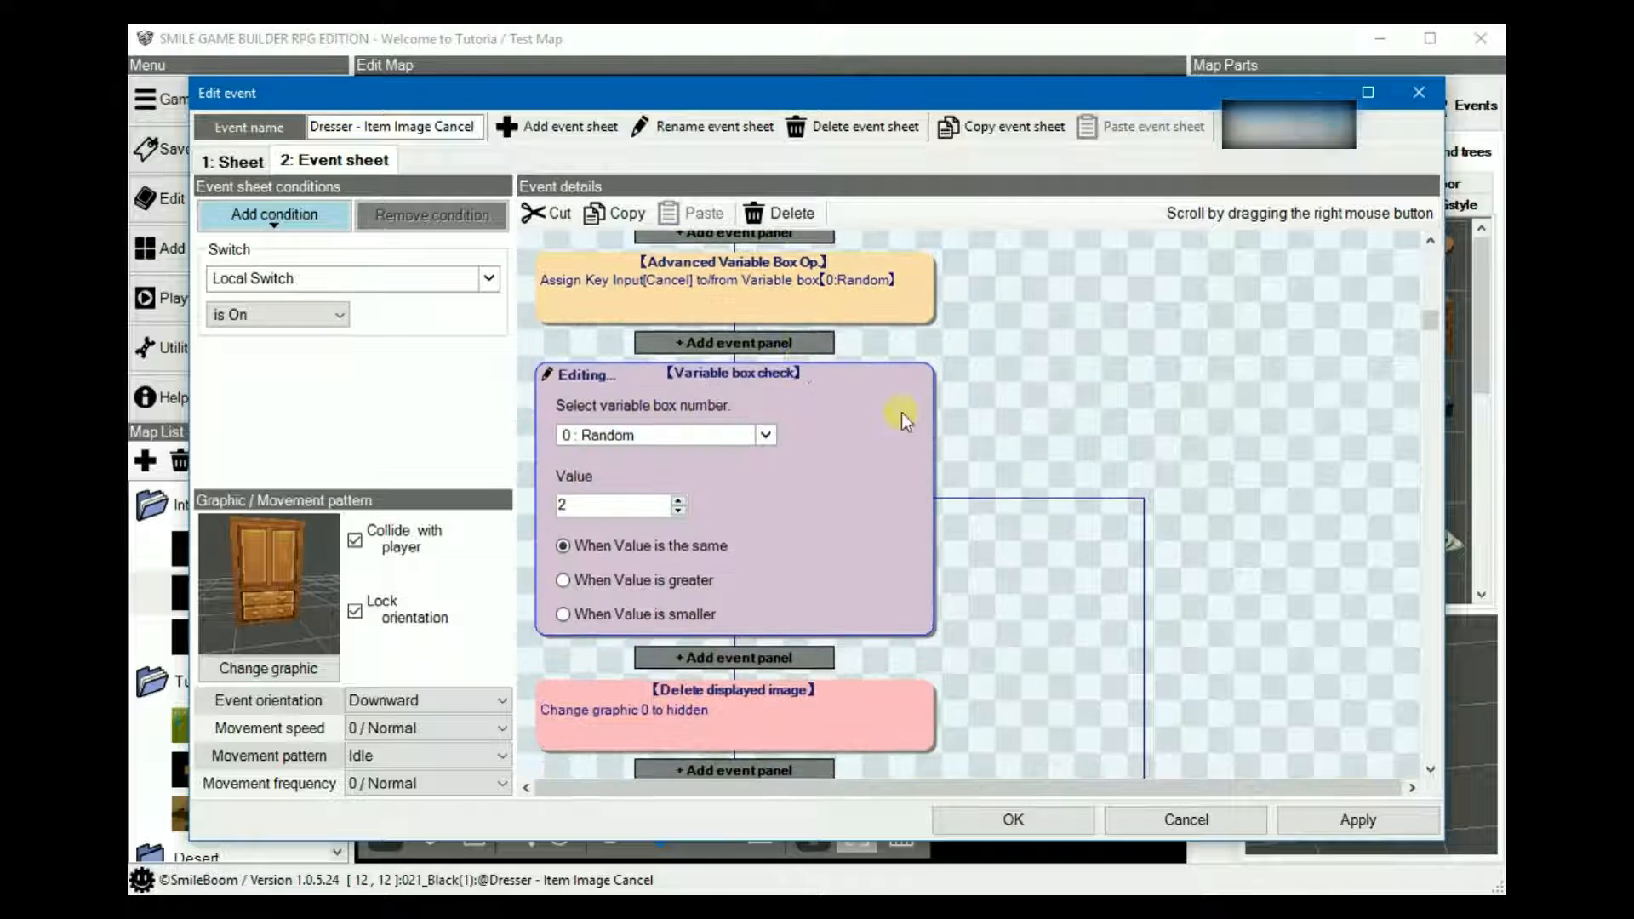
mouse_move(925, 511)
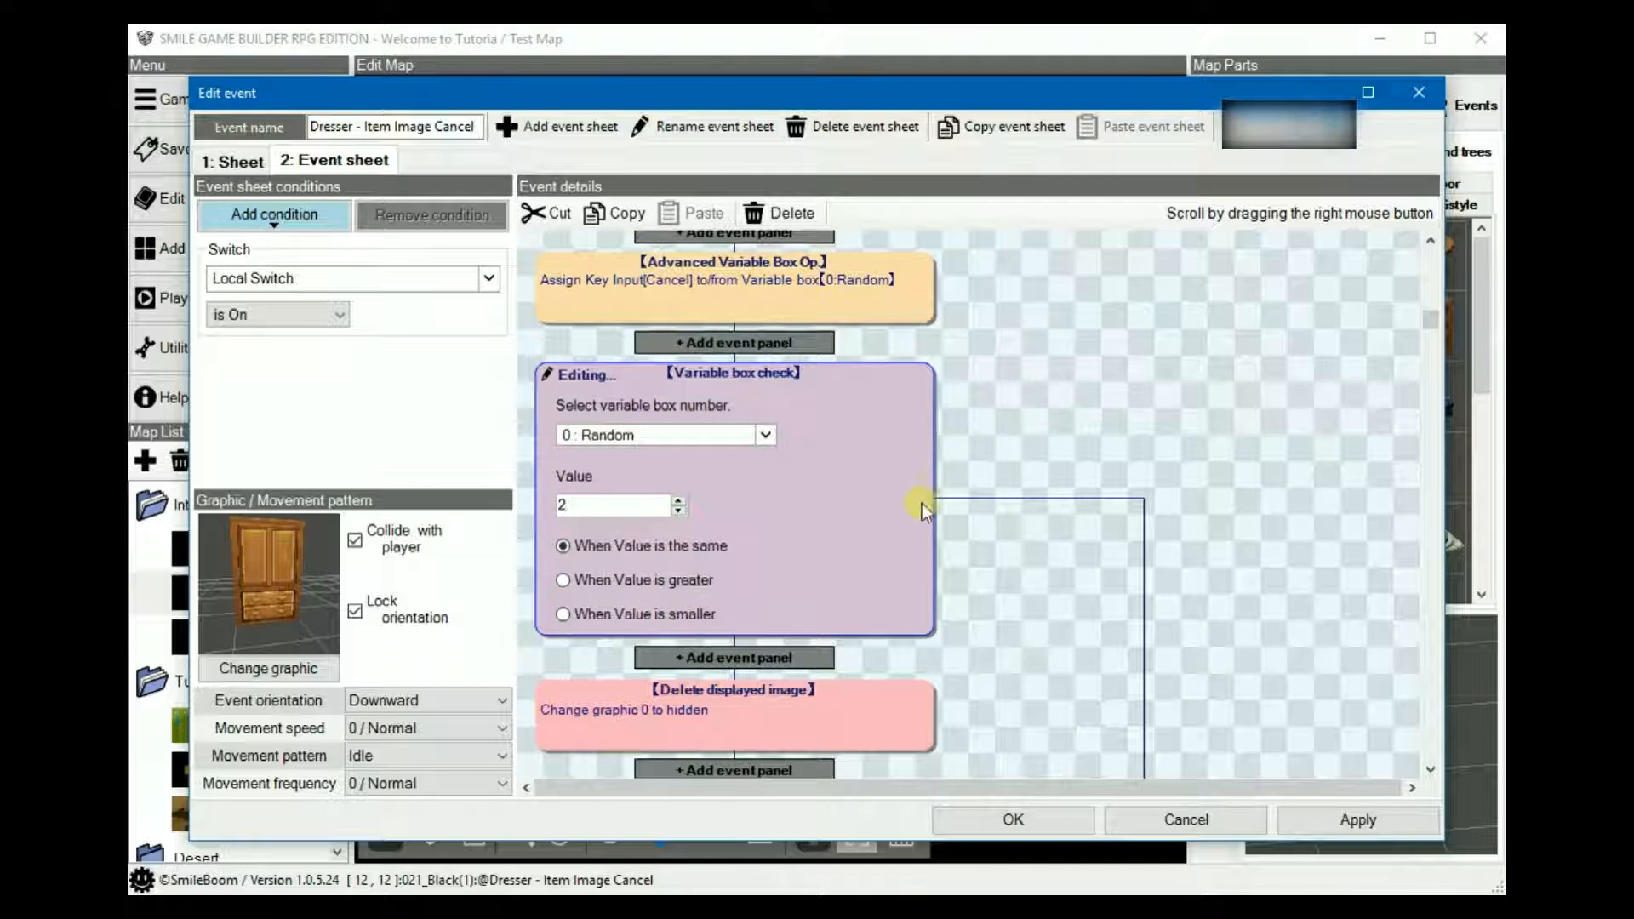
mouse_move(751, 549)
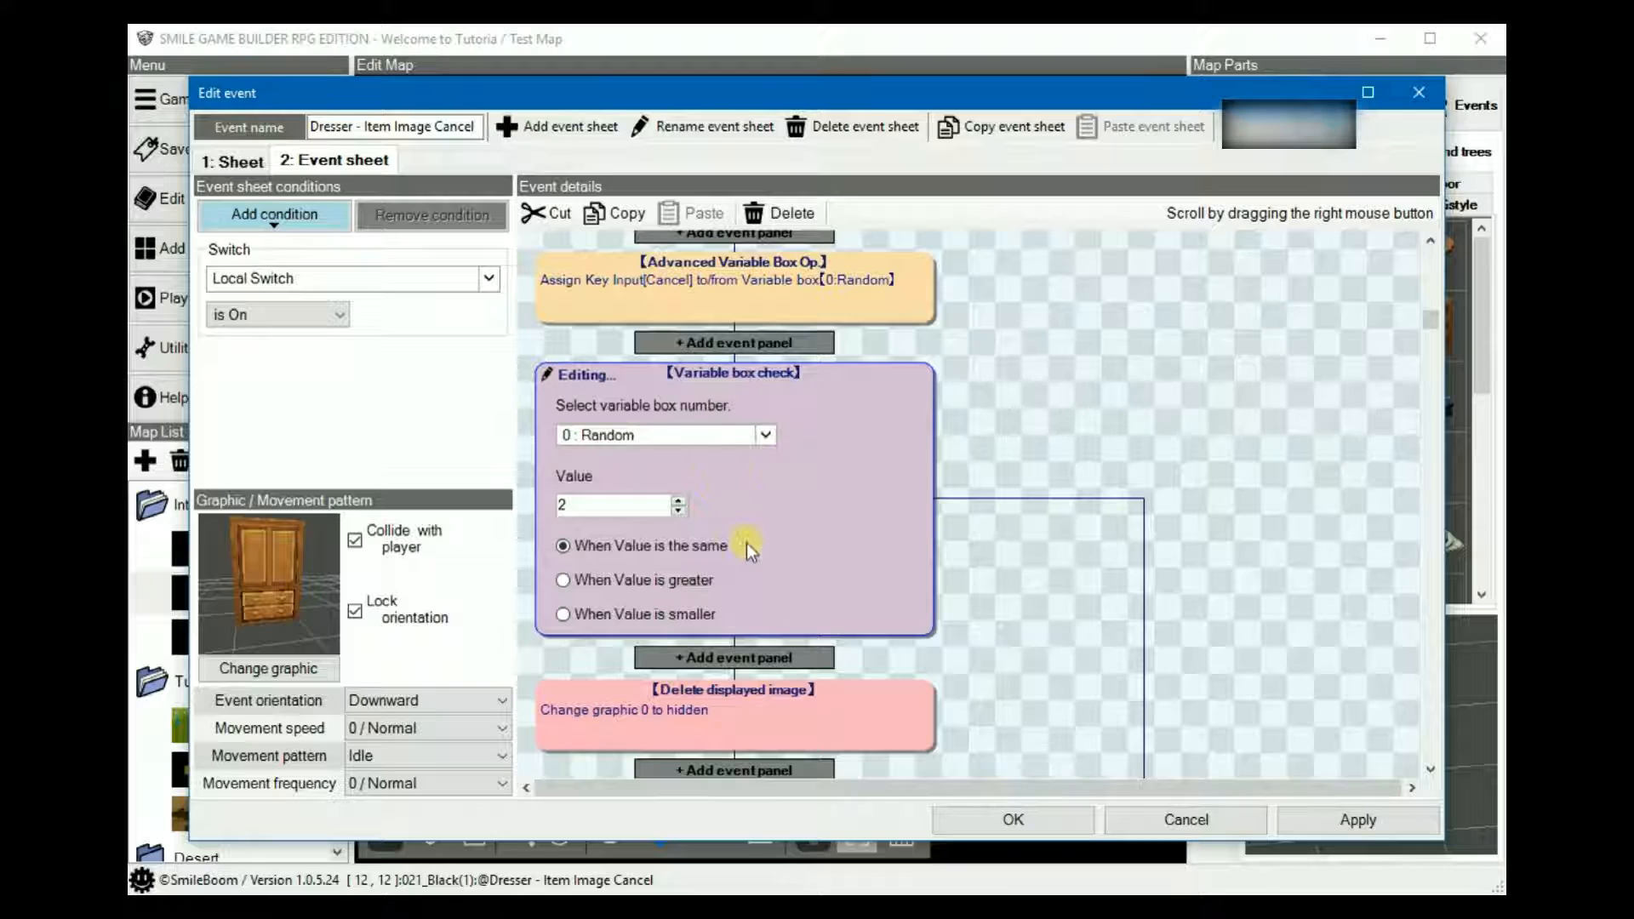
mouse_move(714, 520)
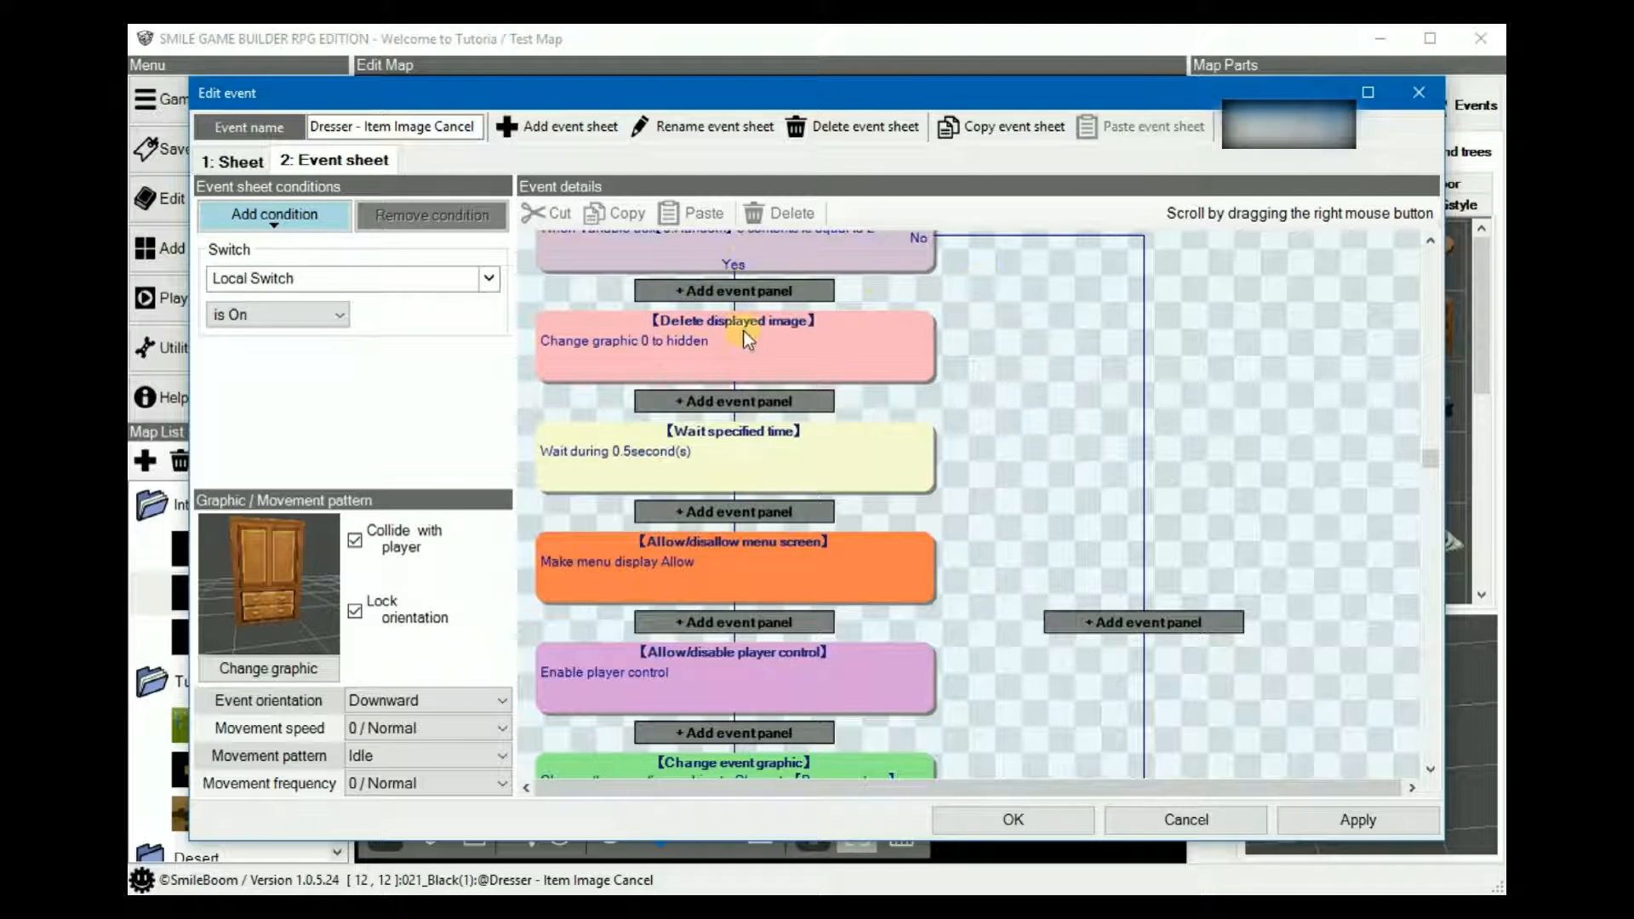
double_click(732, 320)
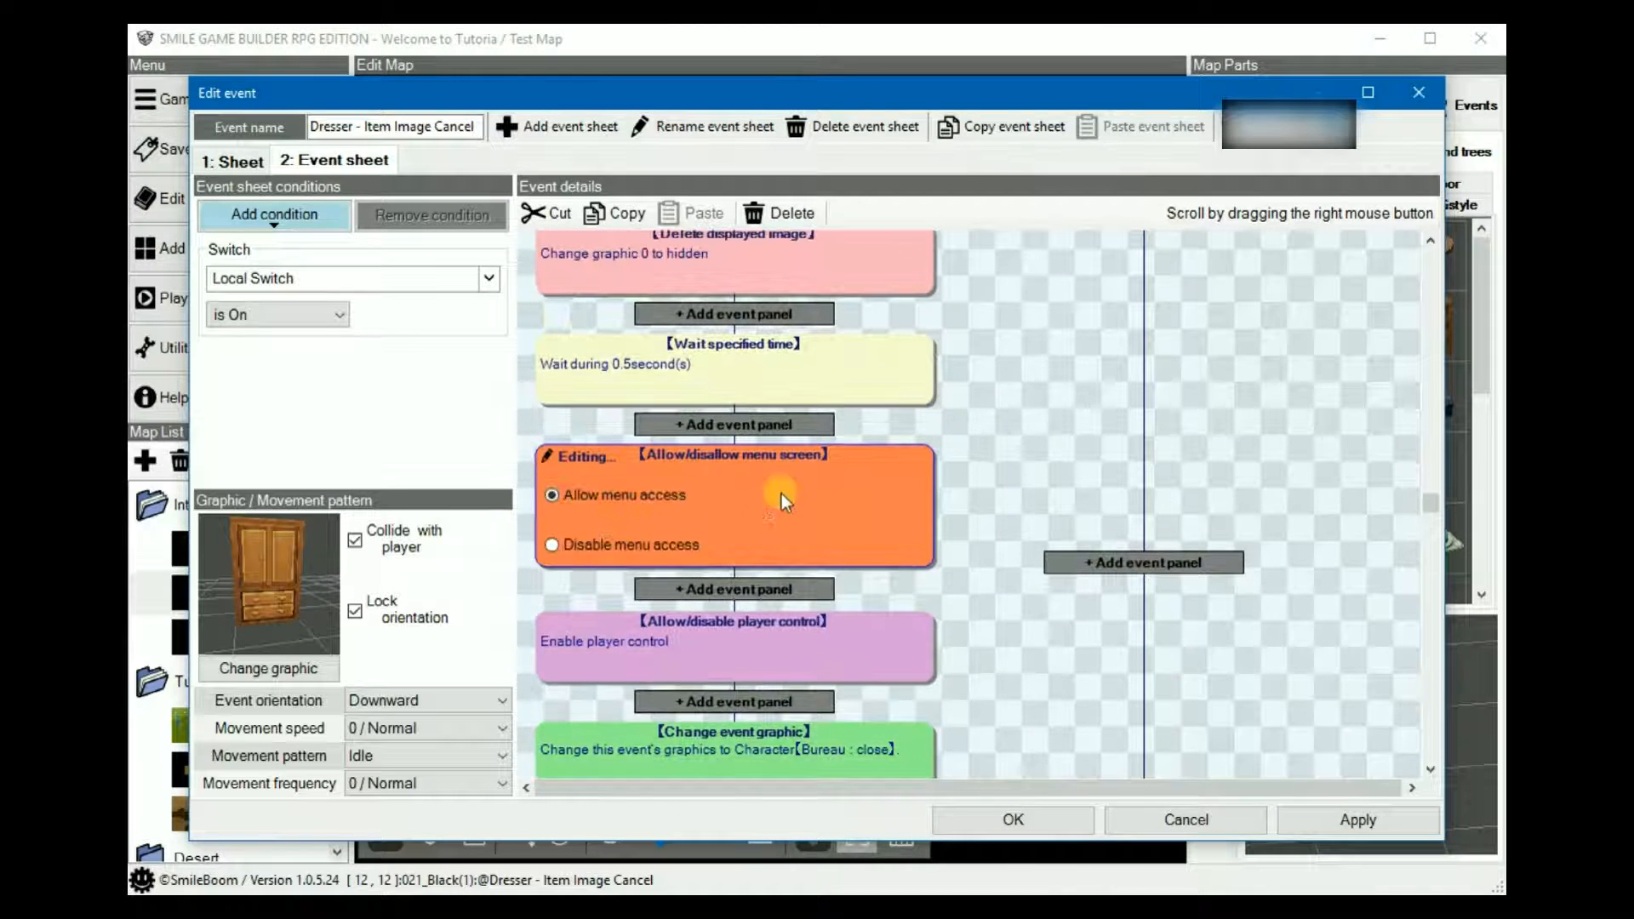
scroll("down", 3)
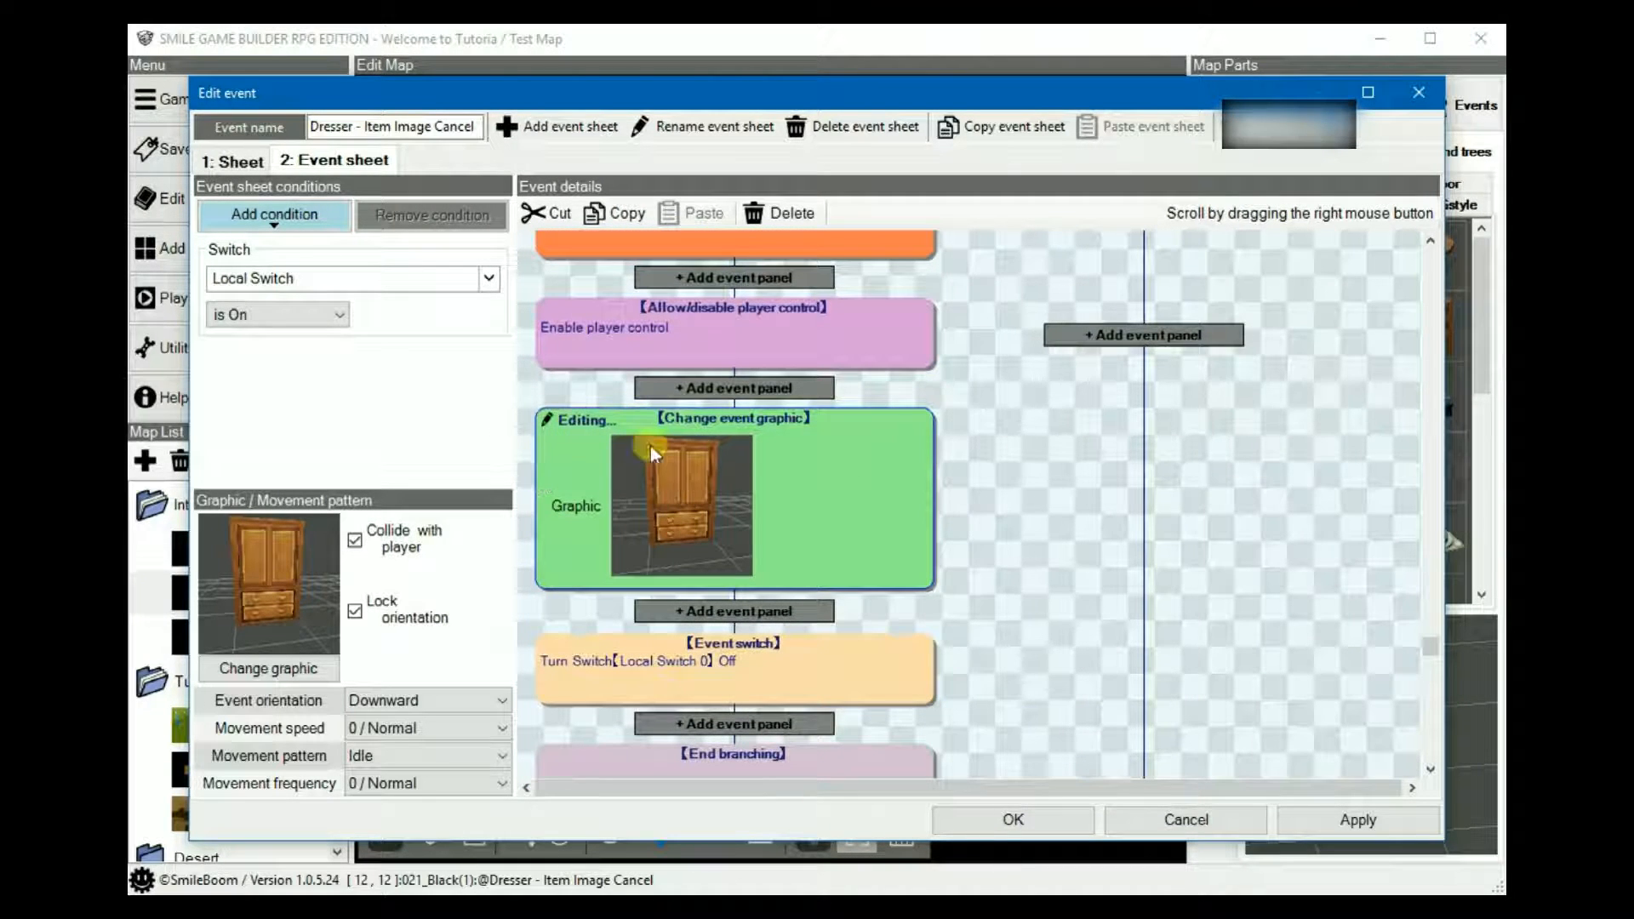
scroll("down", 3)
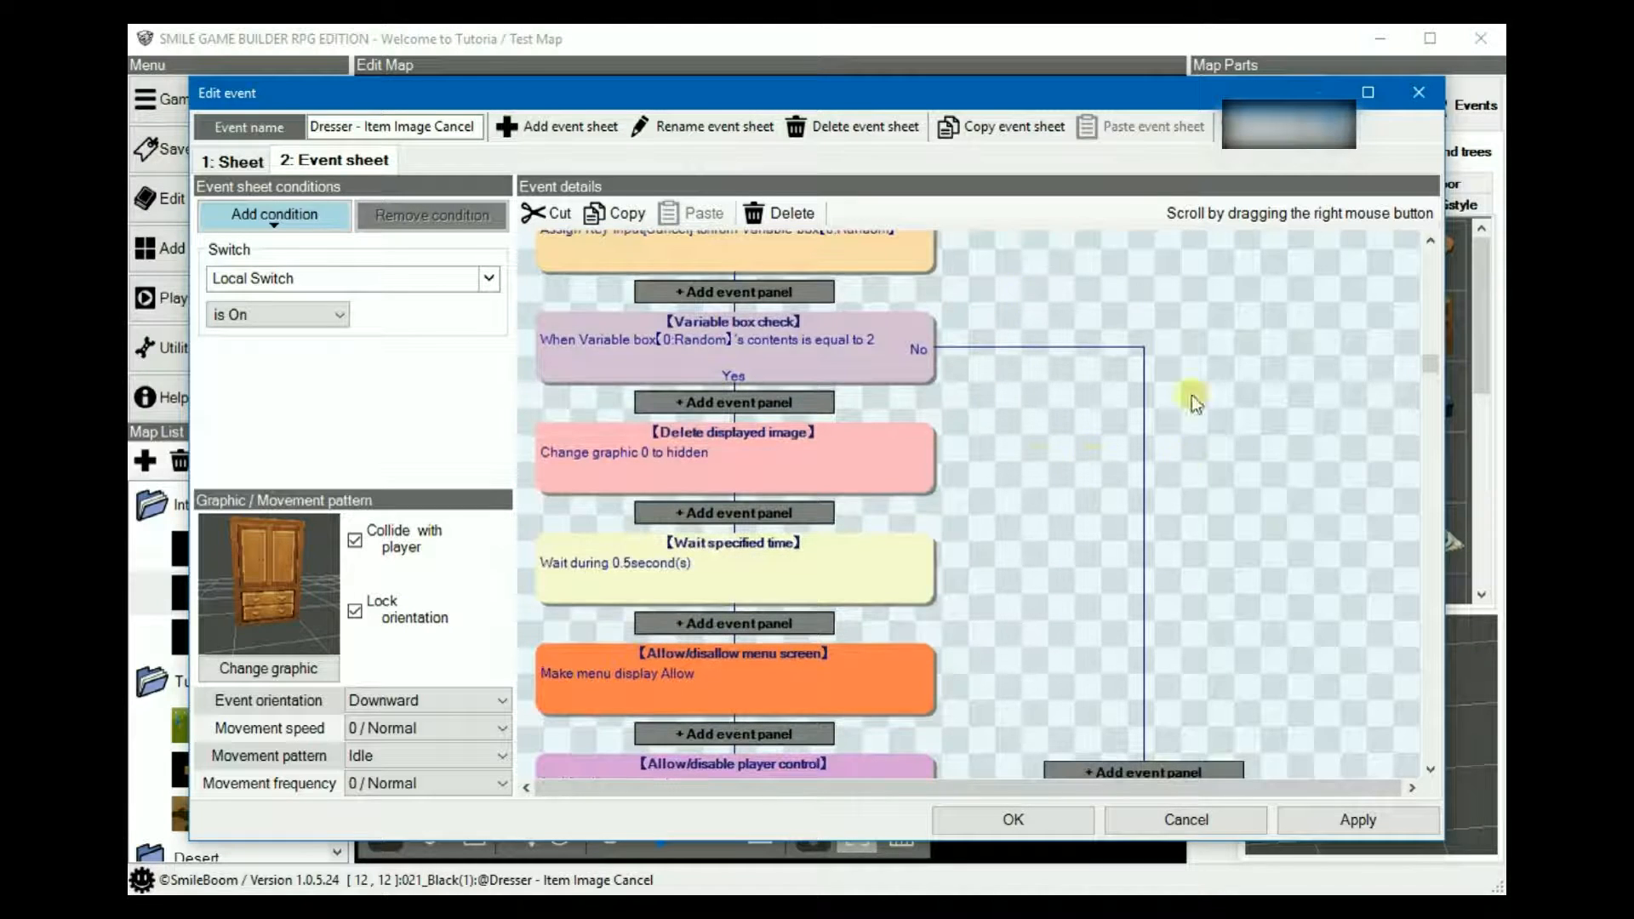
scroll("down", 3)
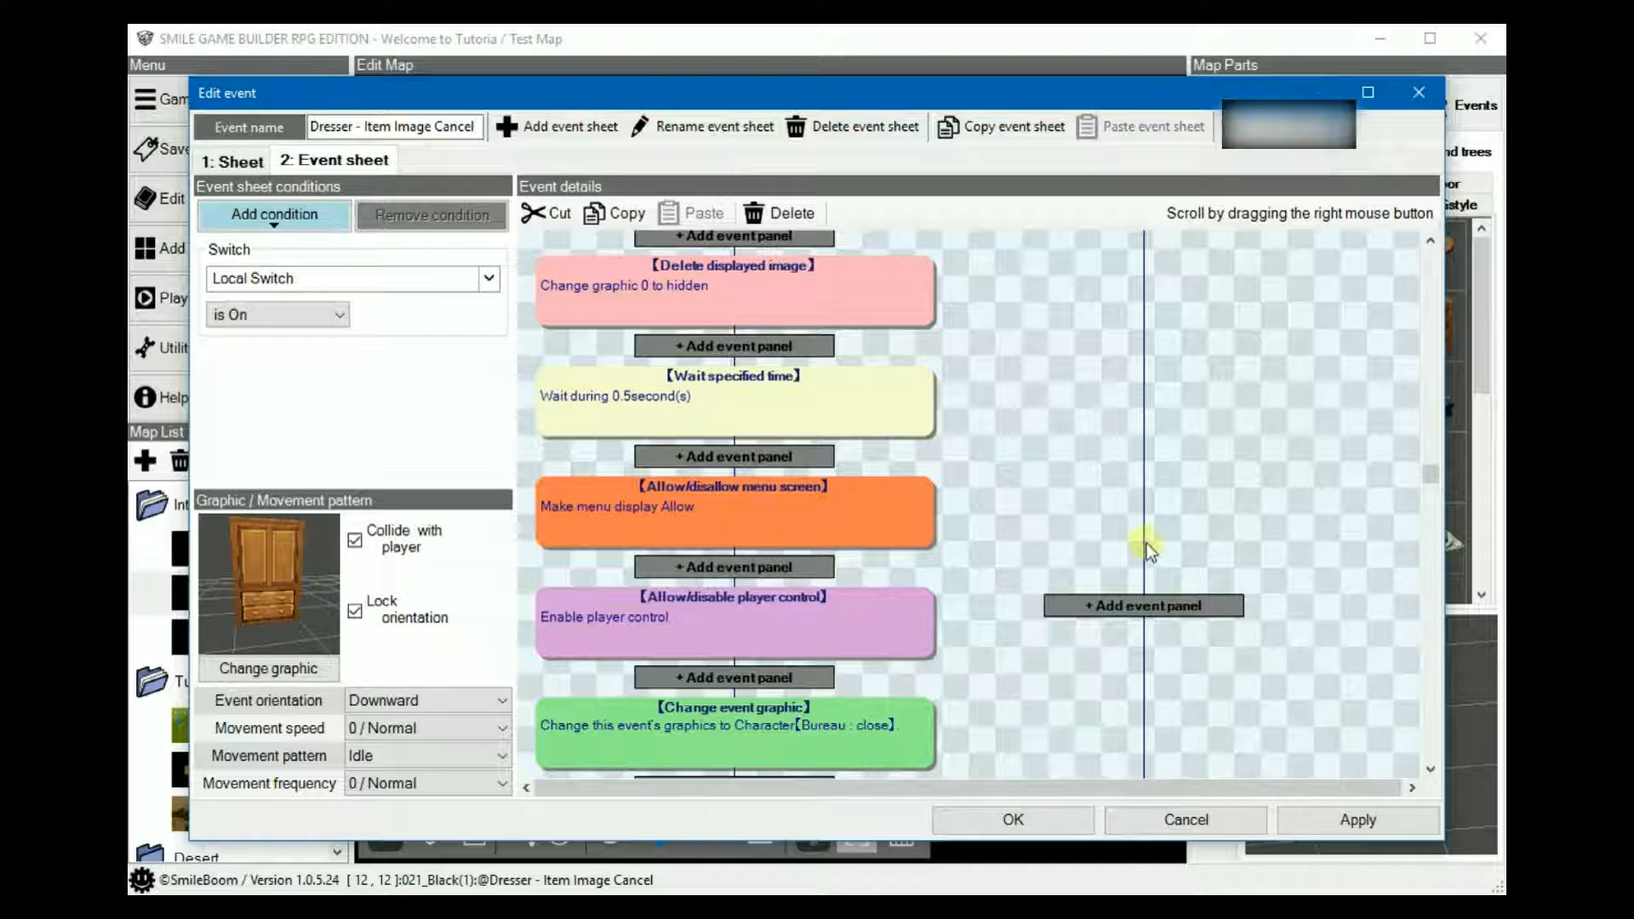
left_click(1181, 818)
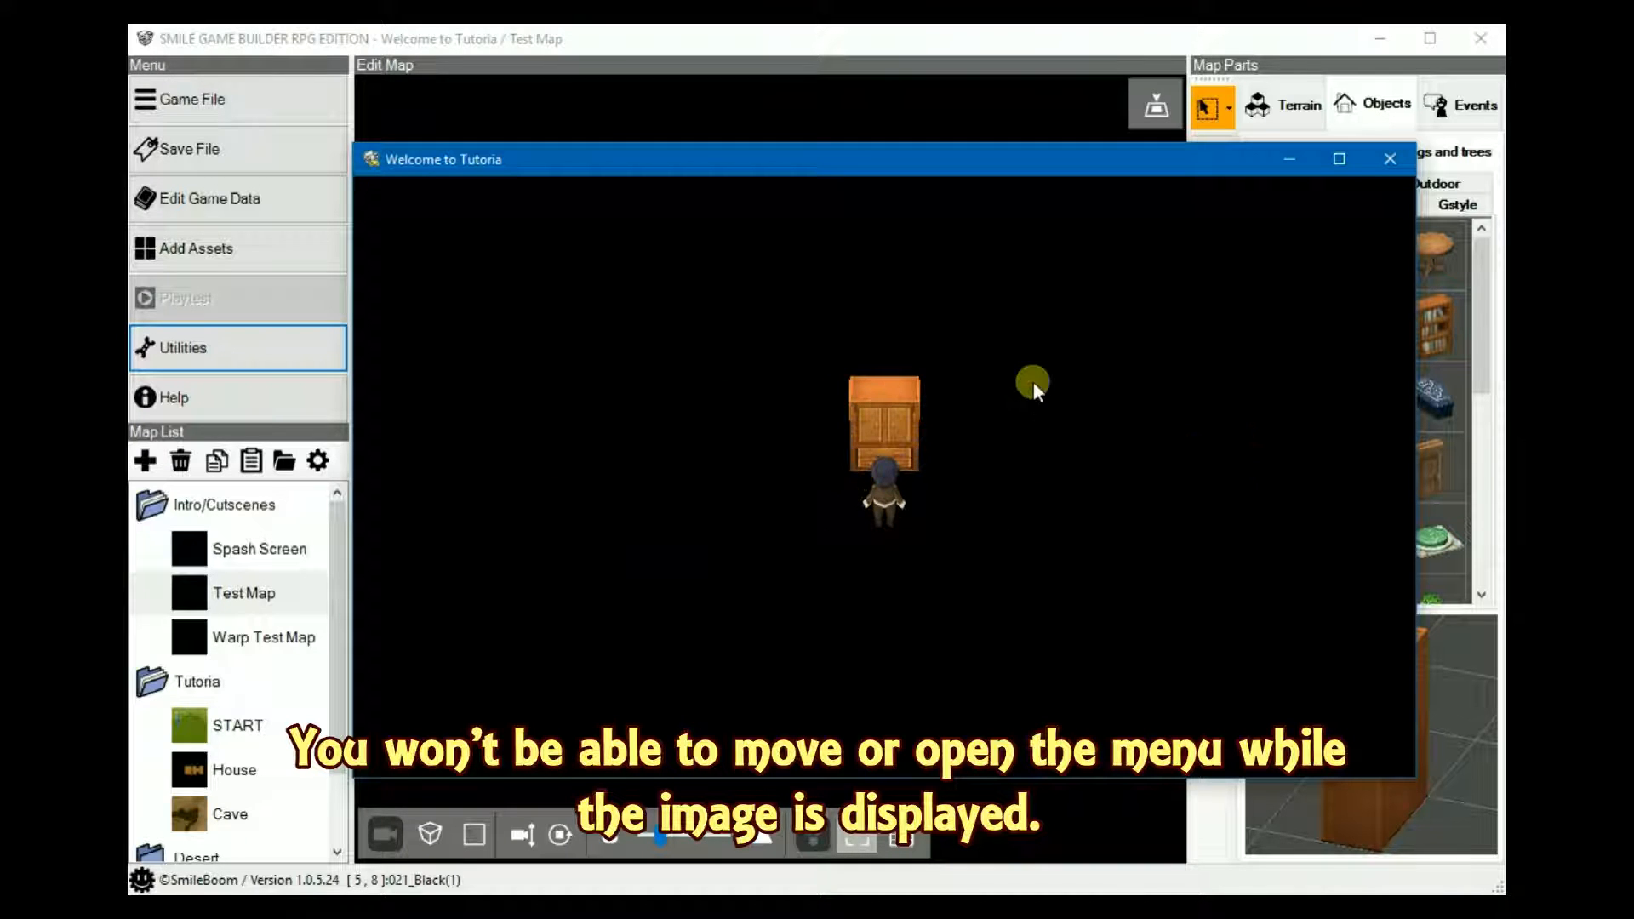
mouse_move(987, 381)
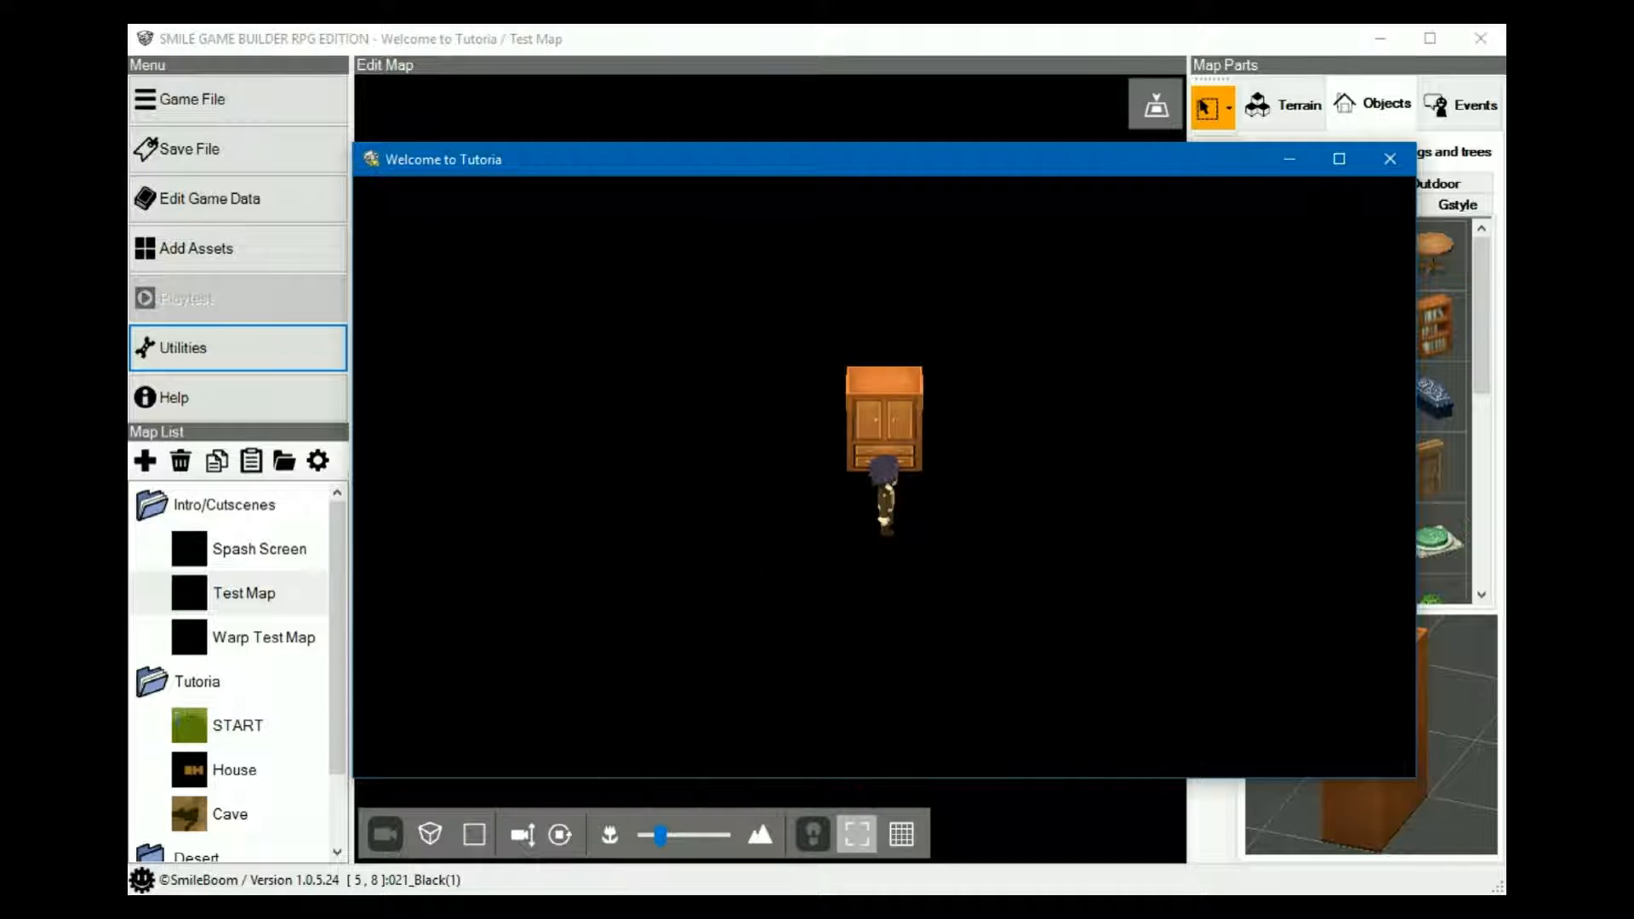
End the dresser playtest and return to the editor.
left_click(237, 725)
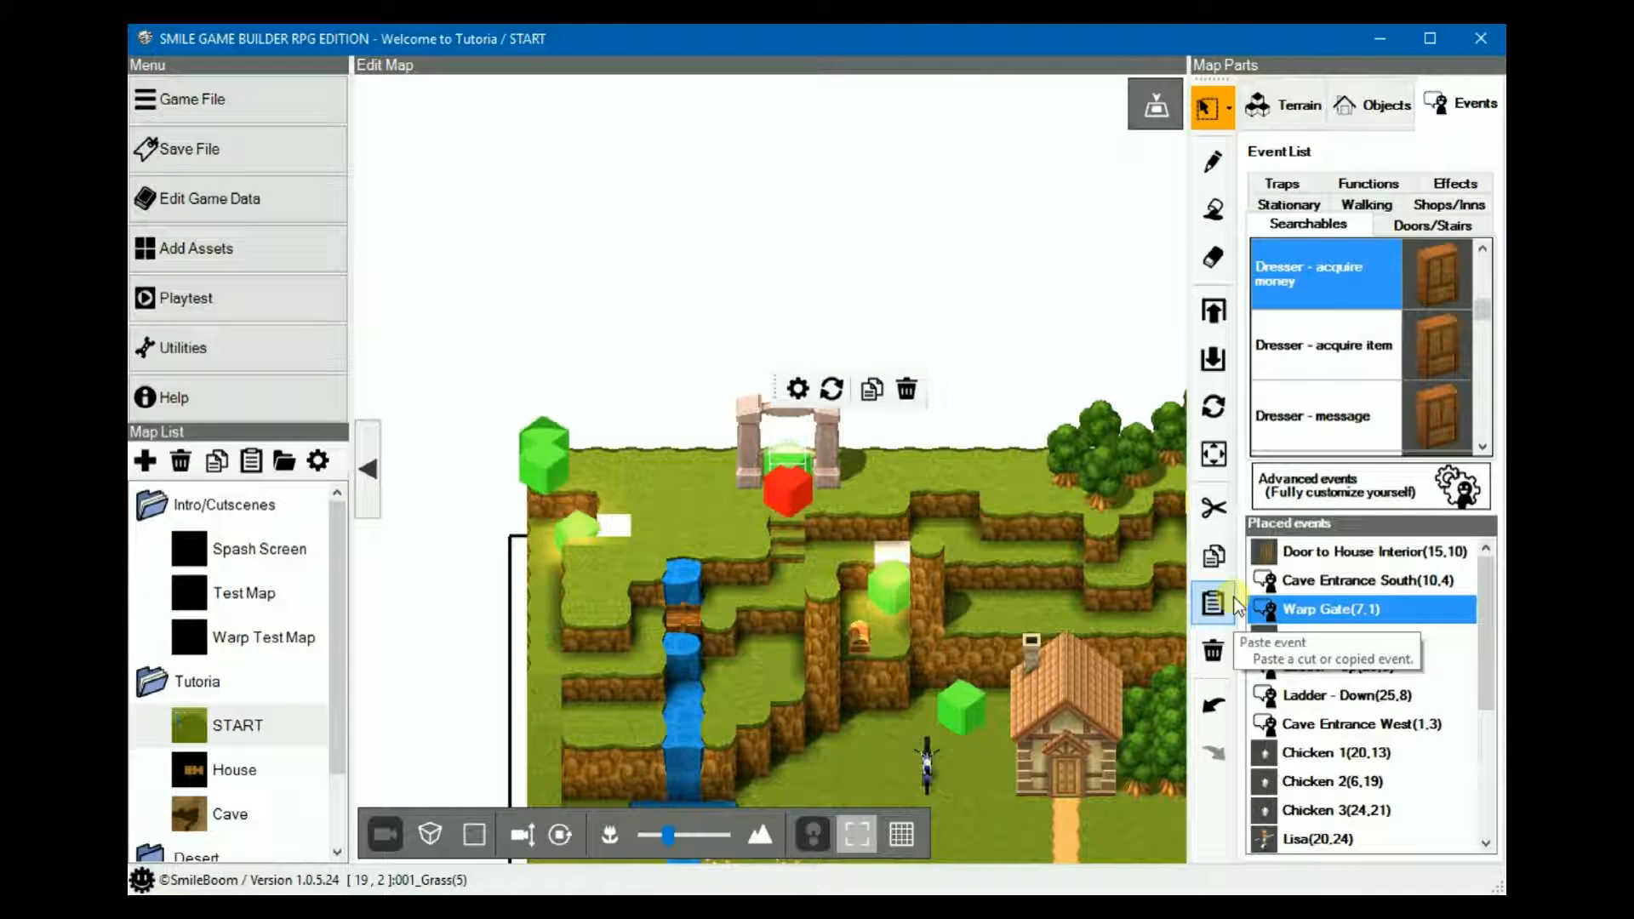
Place an outdoor Warp Gate model on START without a warp function, then delete it again.
left_click(1214, 604)
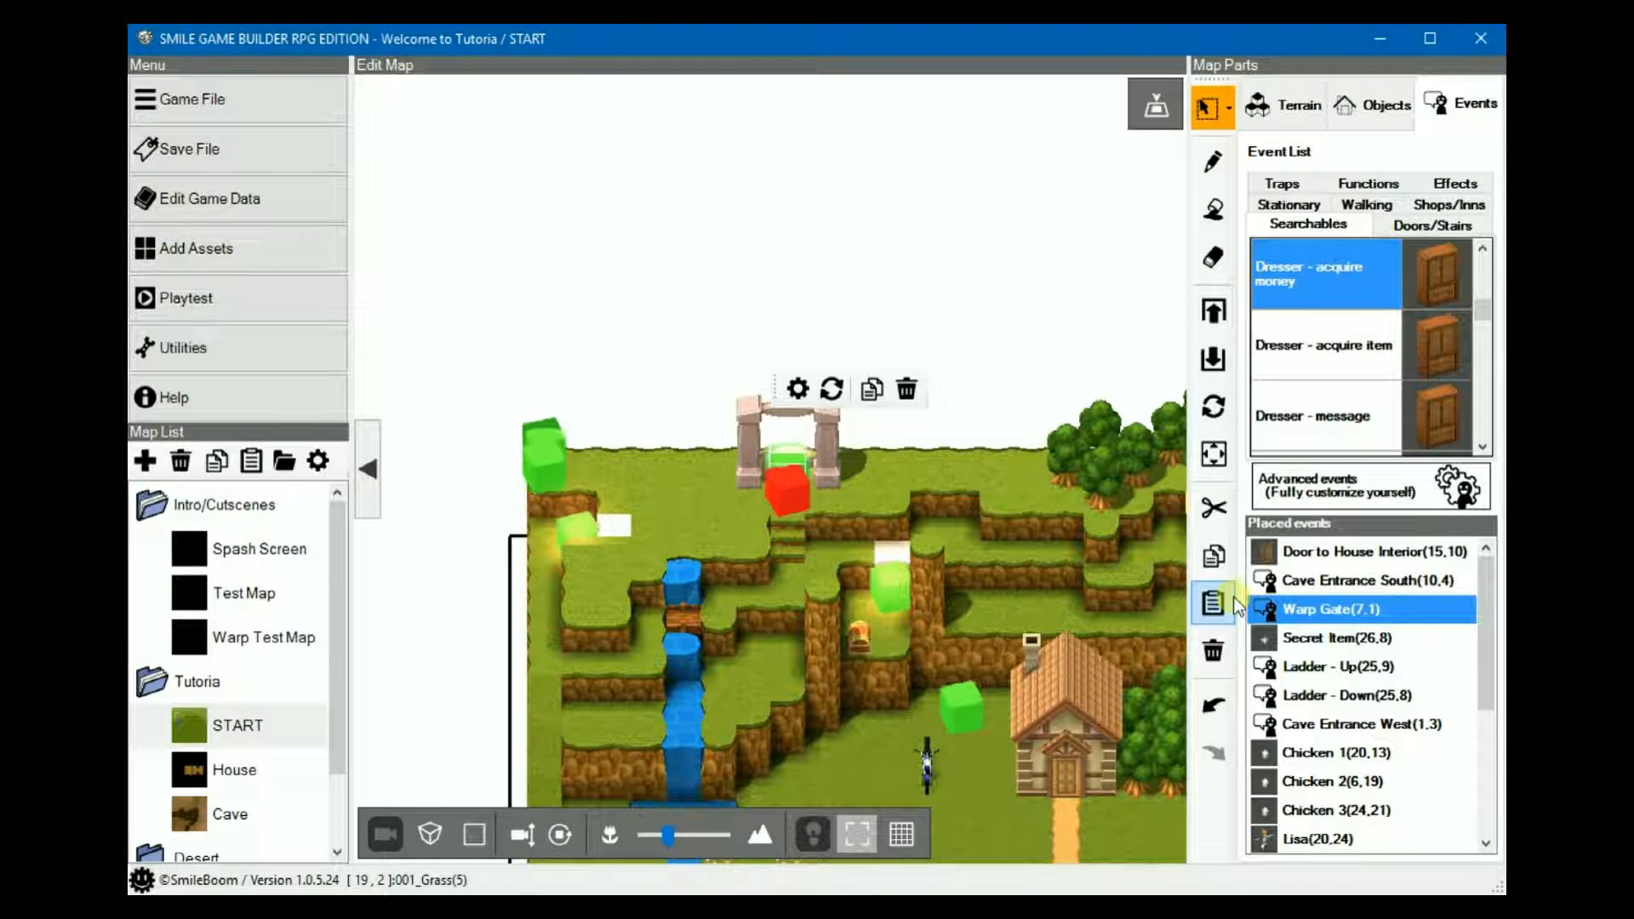
left_click(1385, 104)
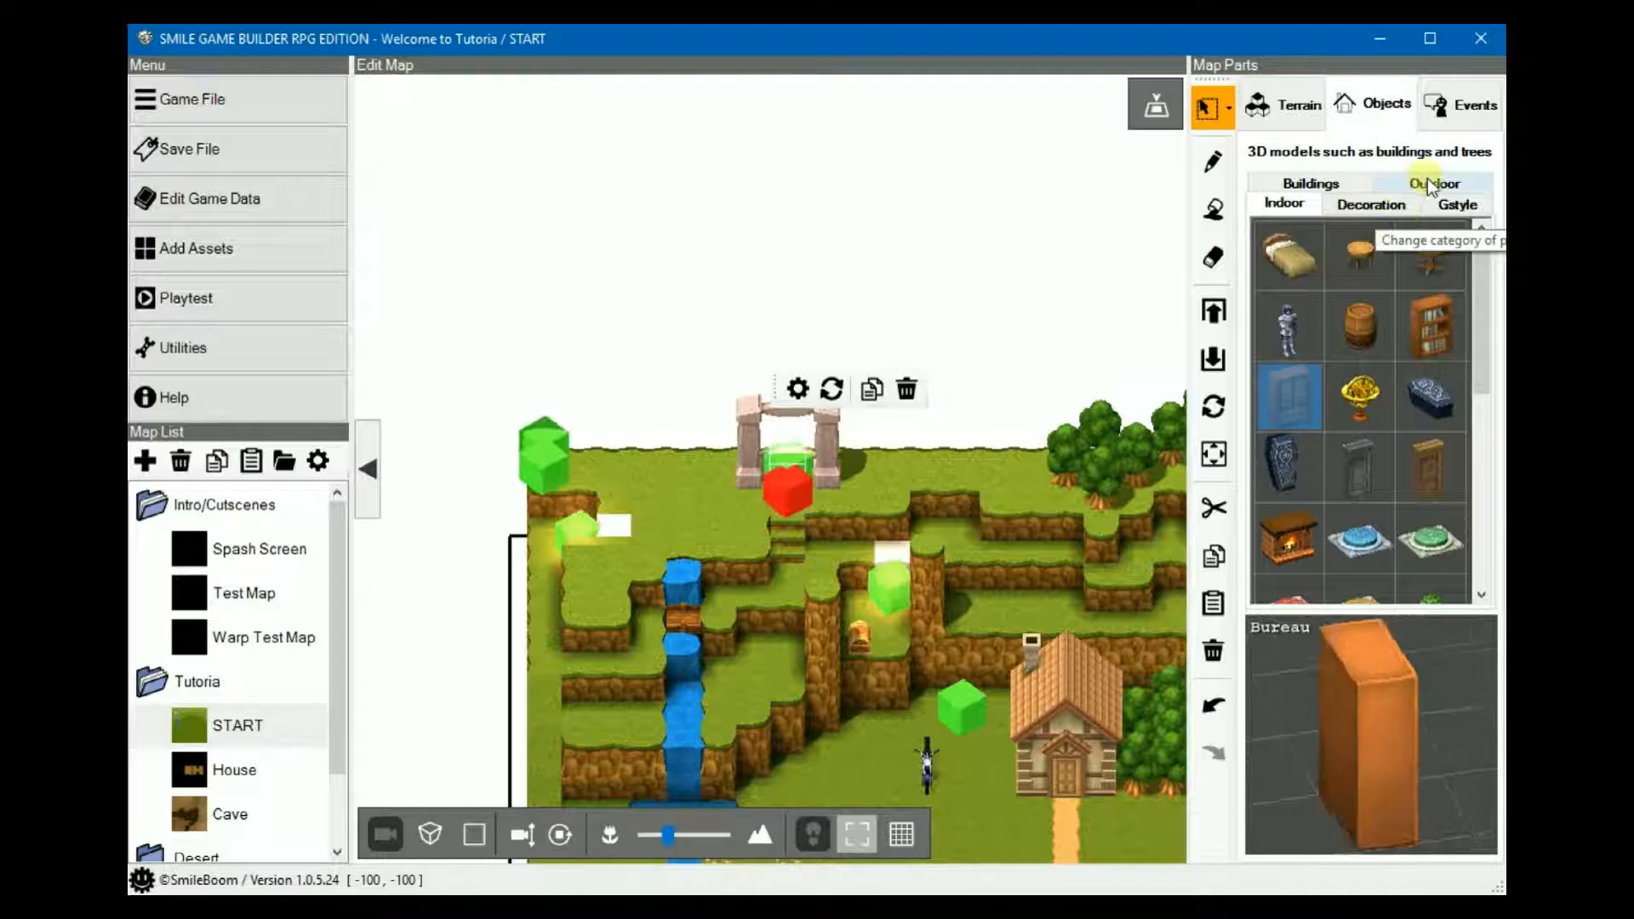
left_click(1432, 183)
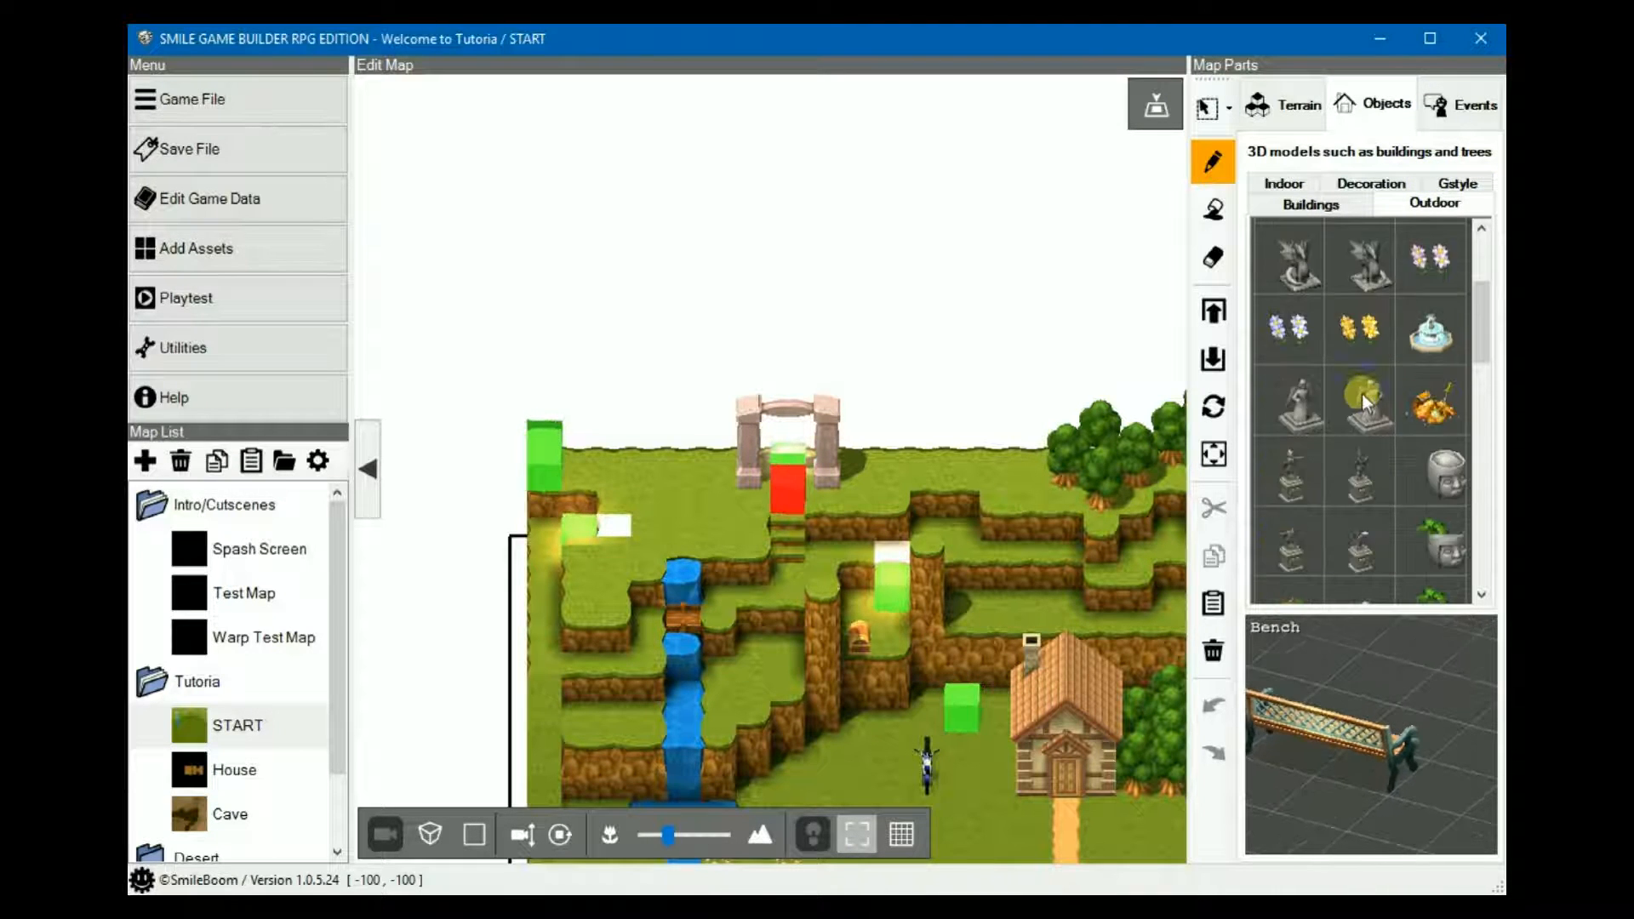
scroll("down", 3)
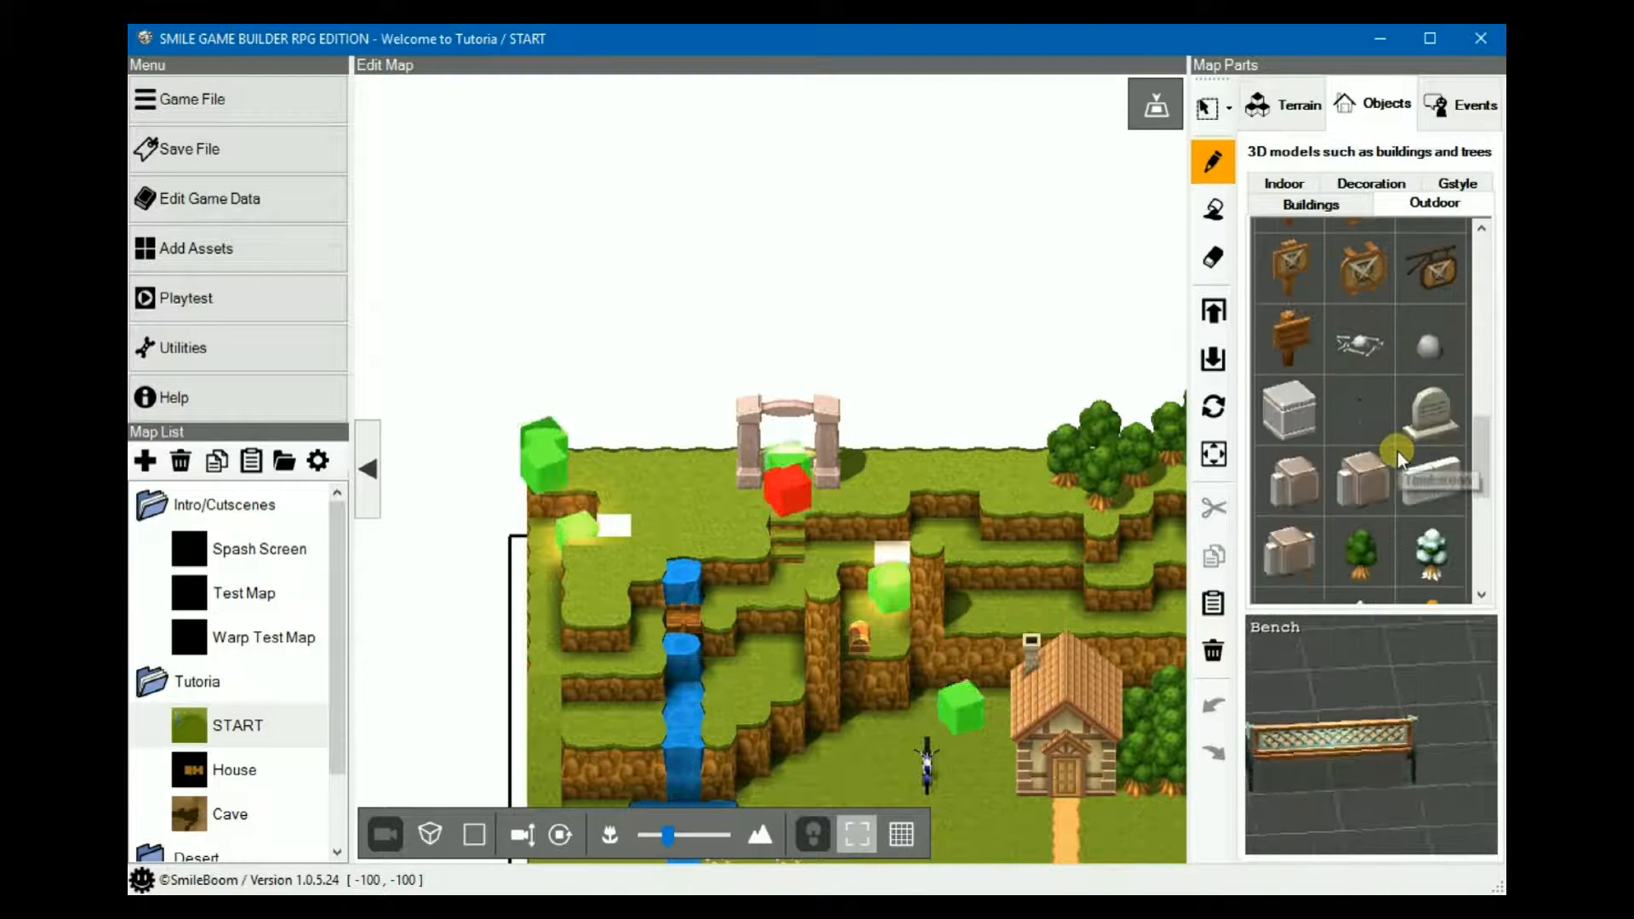
scroll("down", 3)
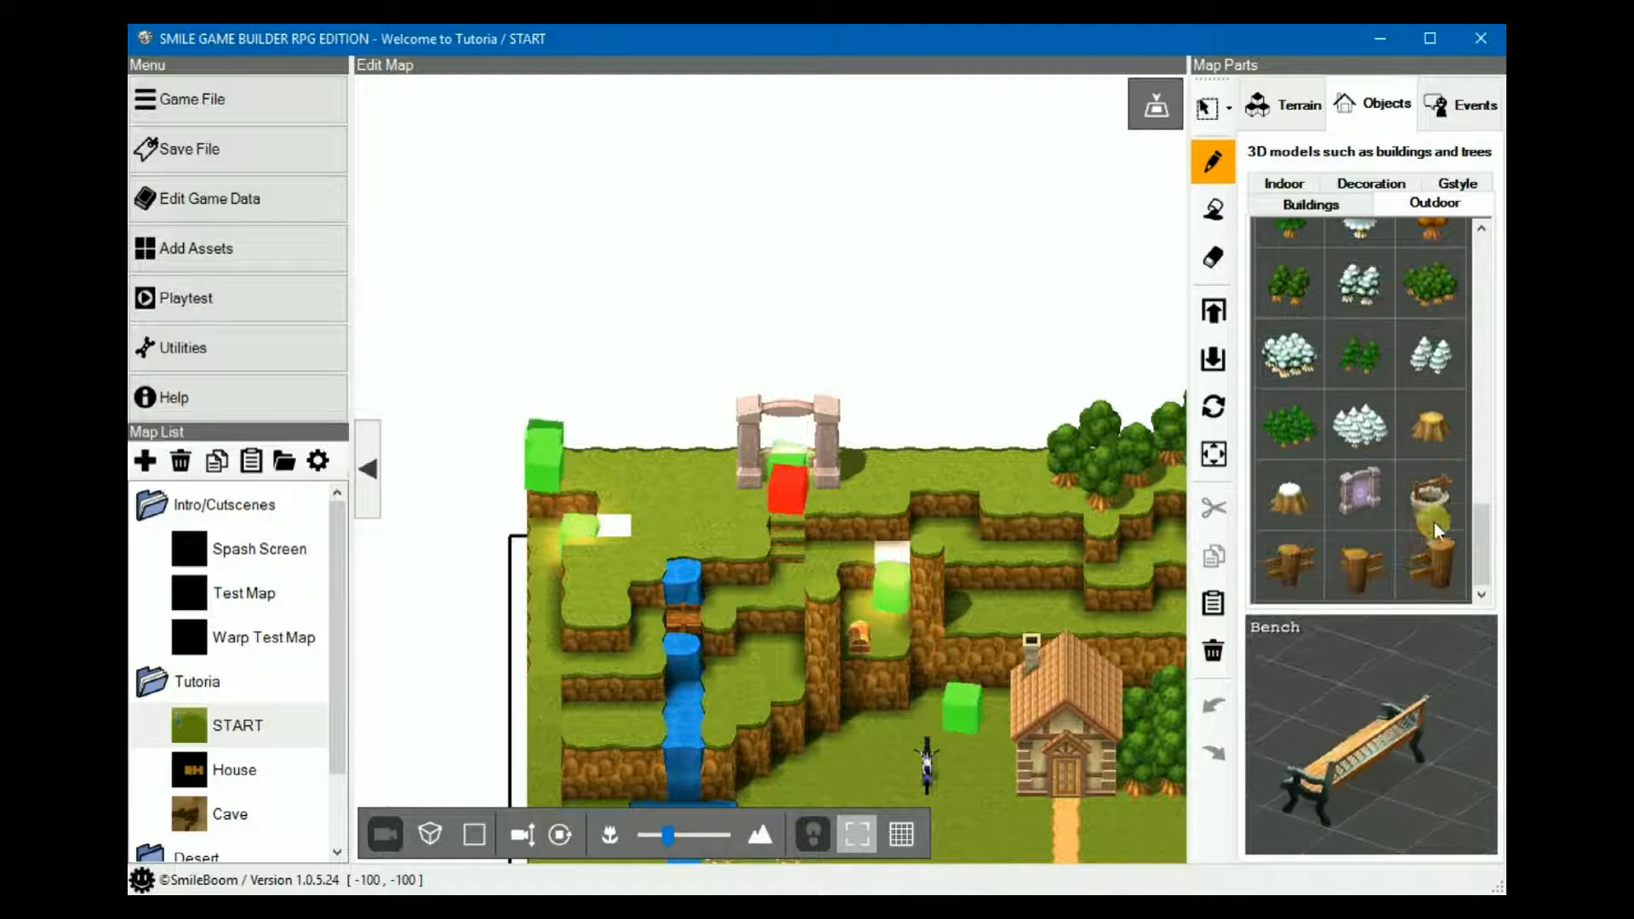
left_click(1358, 495)
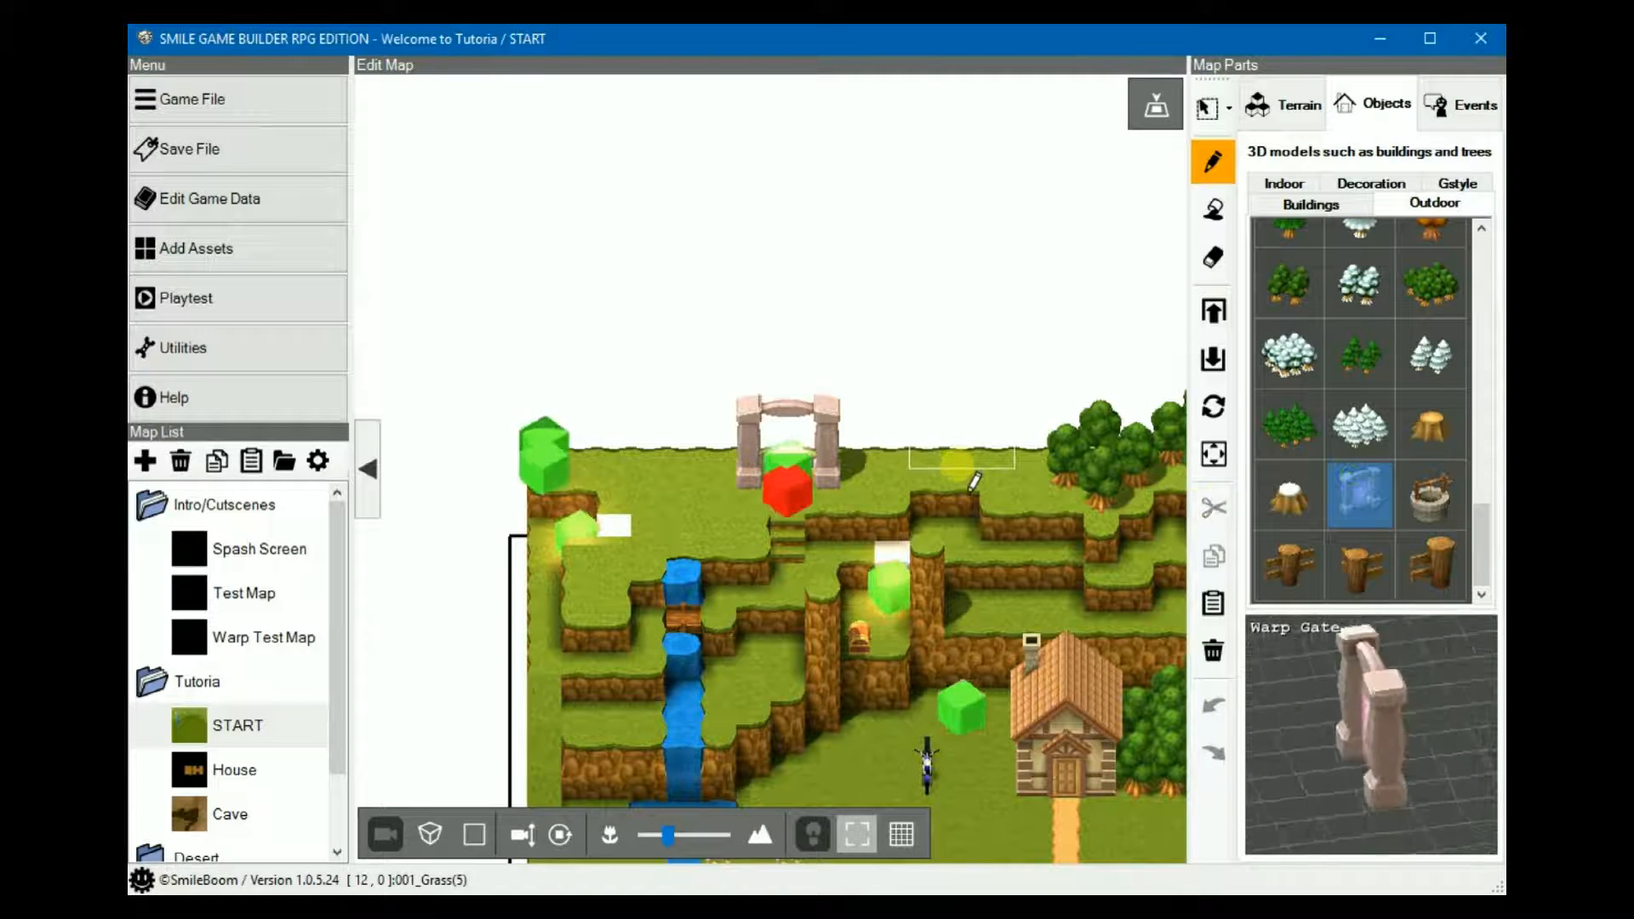
left_click(943, 463)
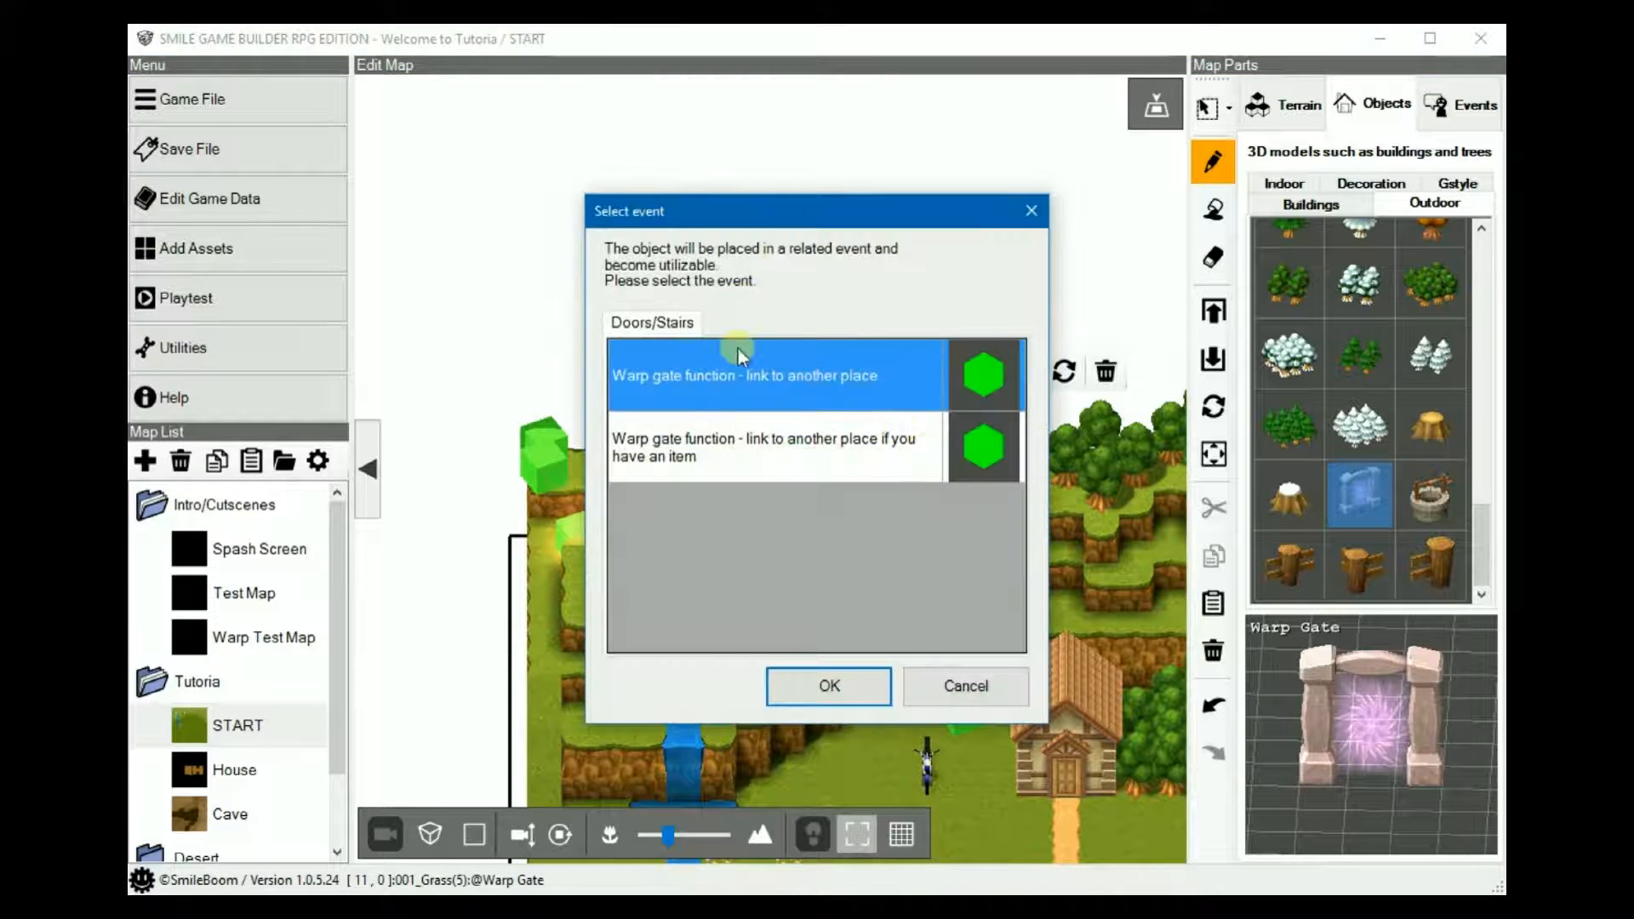
mouse_move(917, 373)
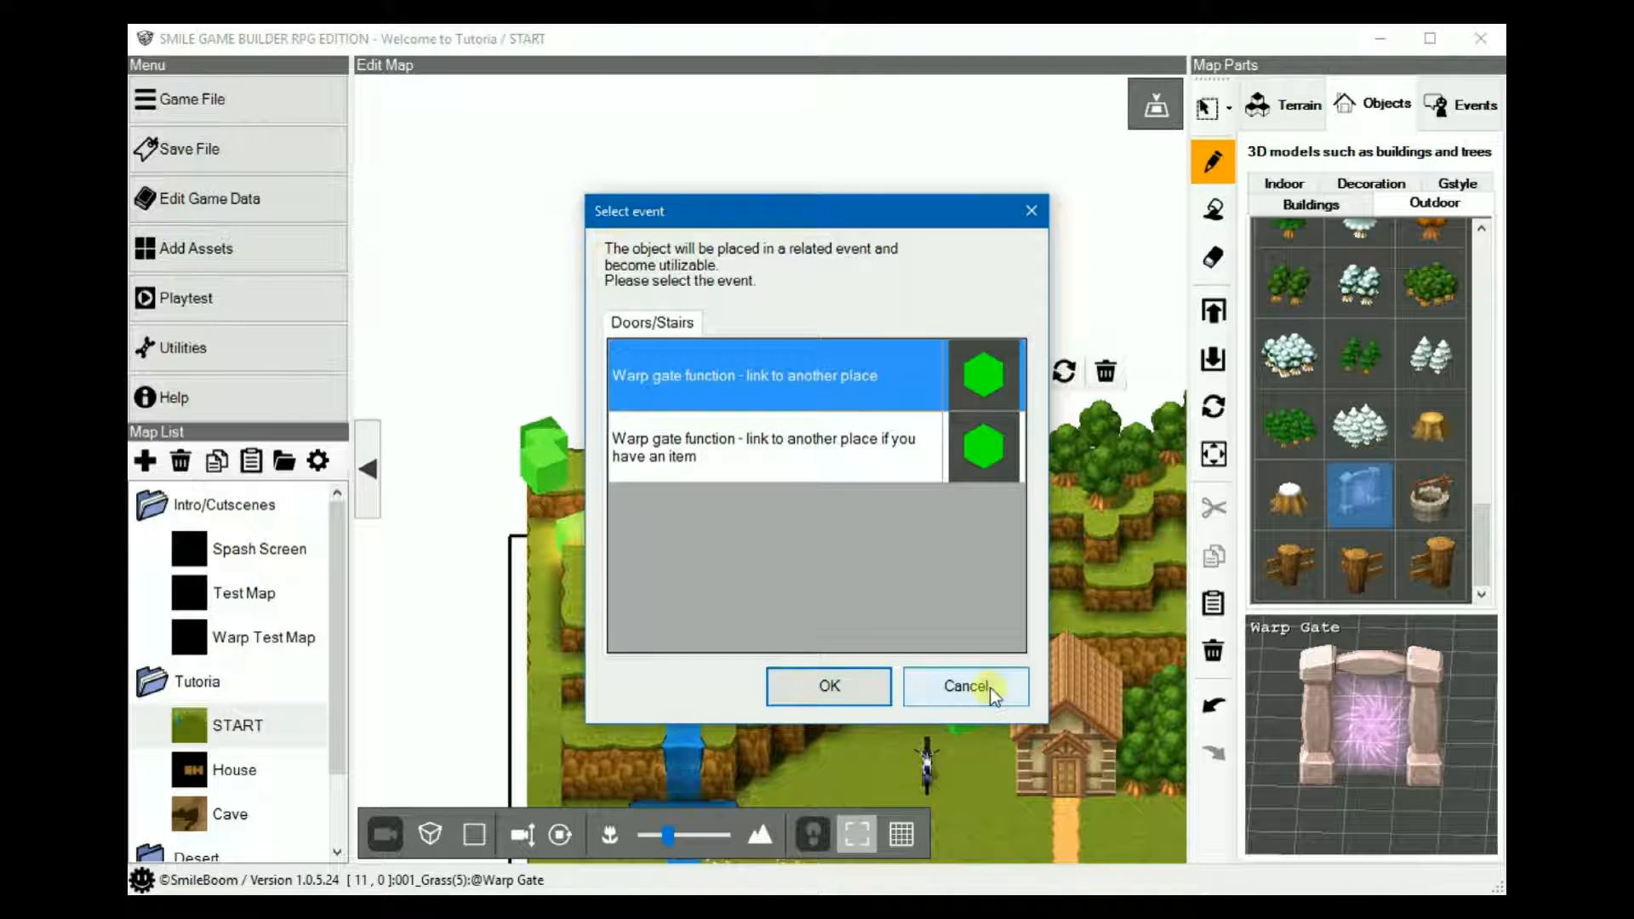
left_click(960, 686)
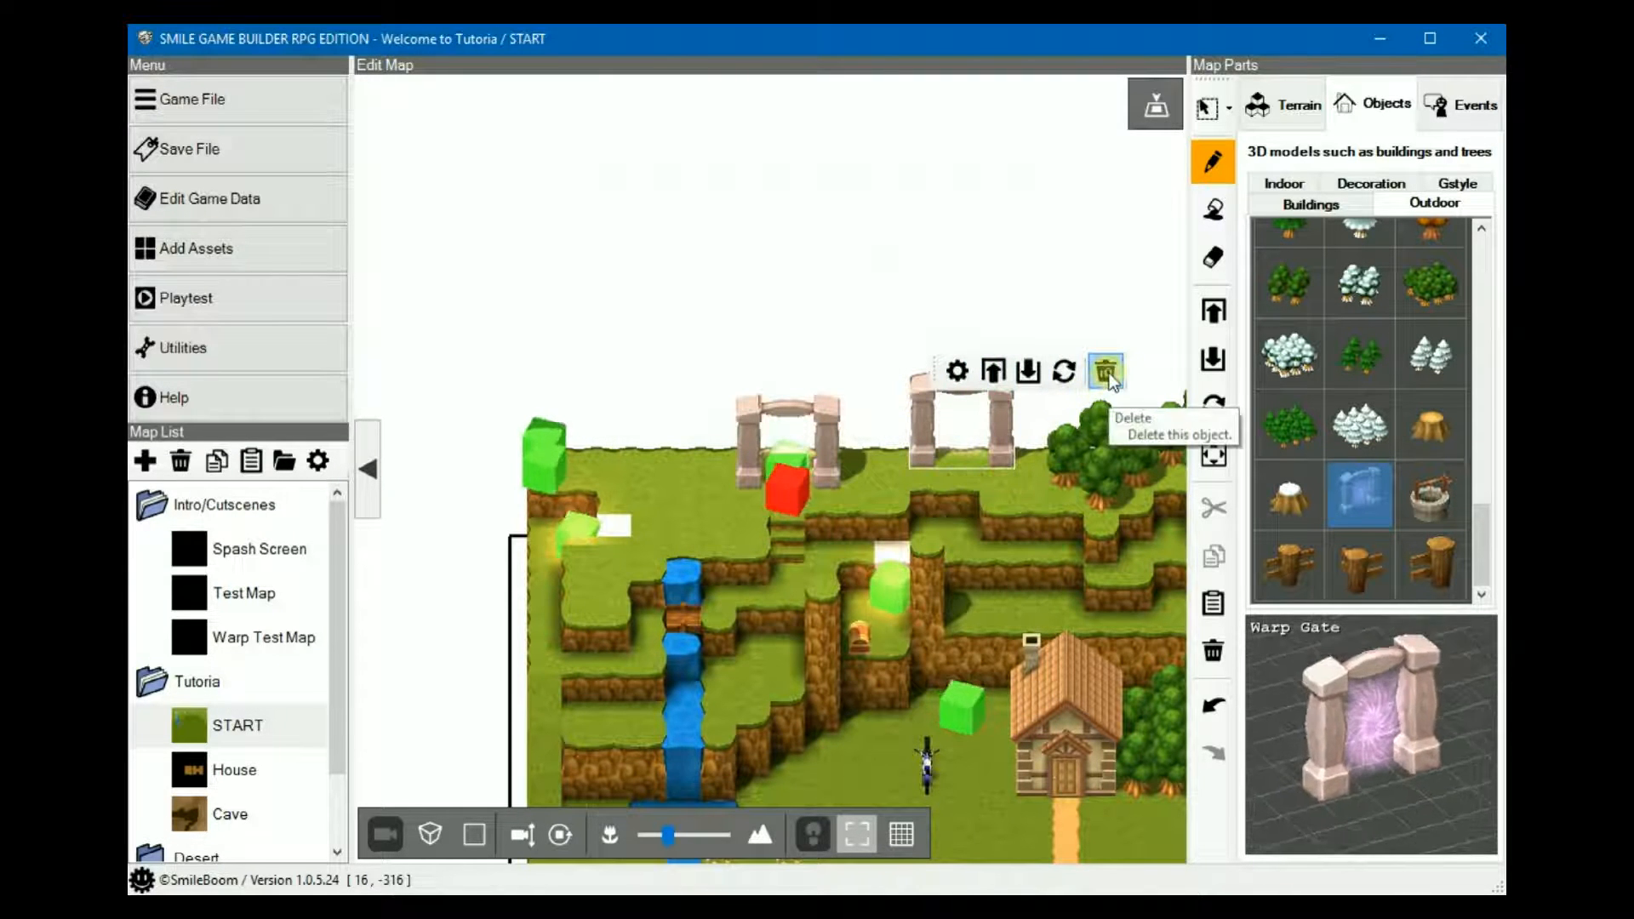
left_click(1105, 372)
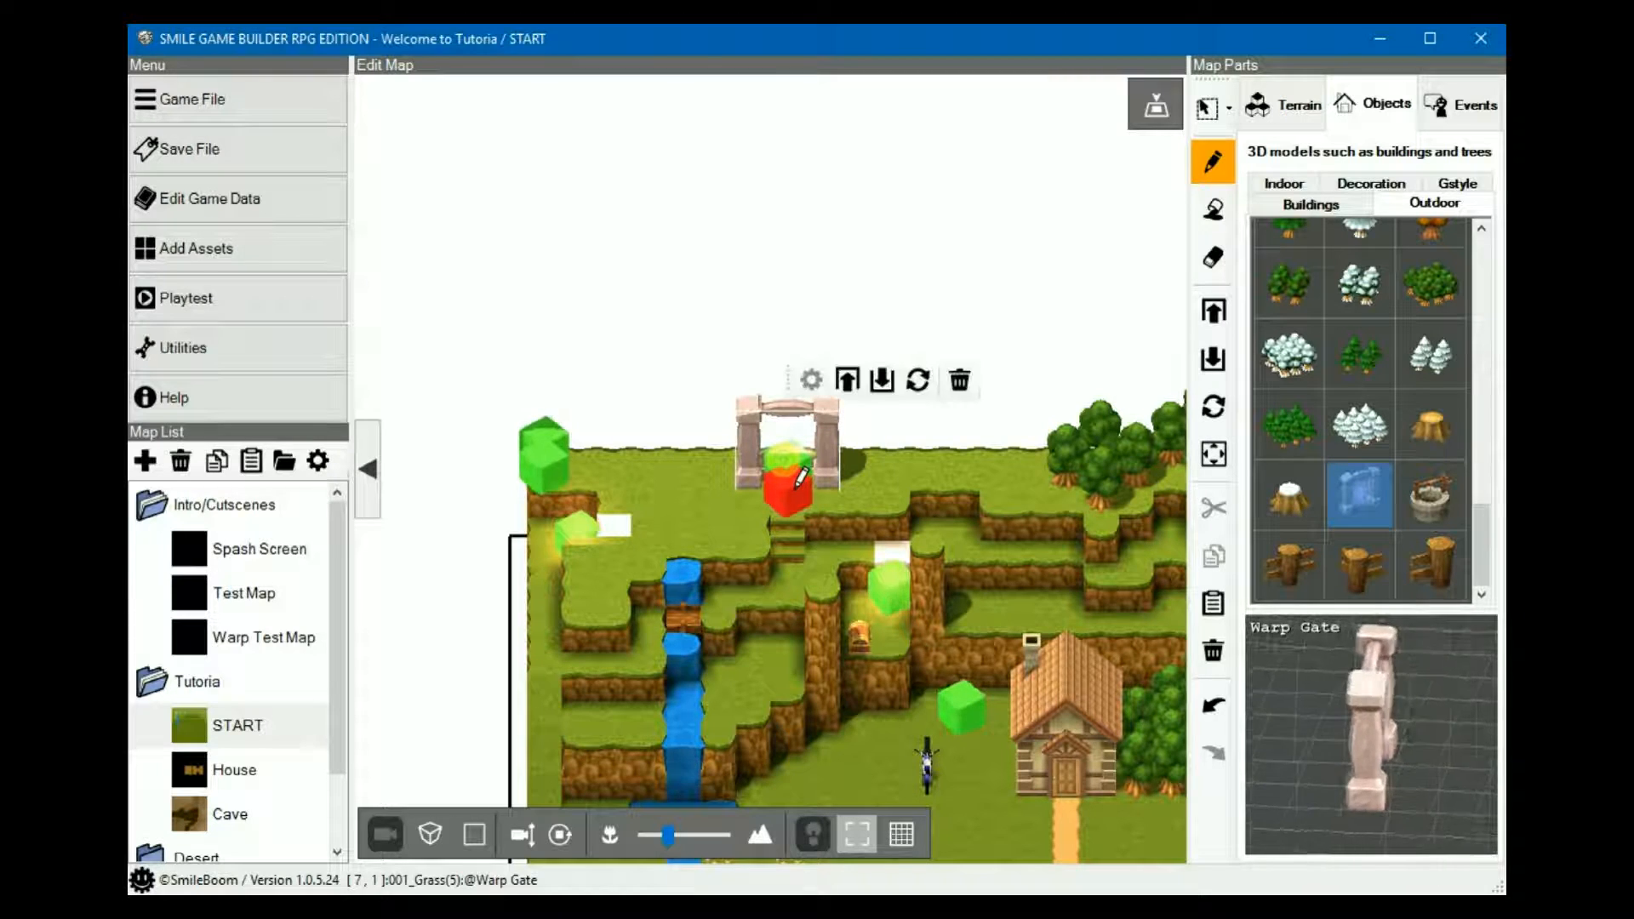
Open the existing Warp Gate(7,1) event from the Placed events list.
left_click(1469, 102)
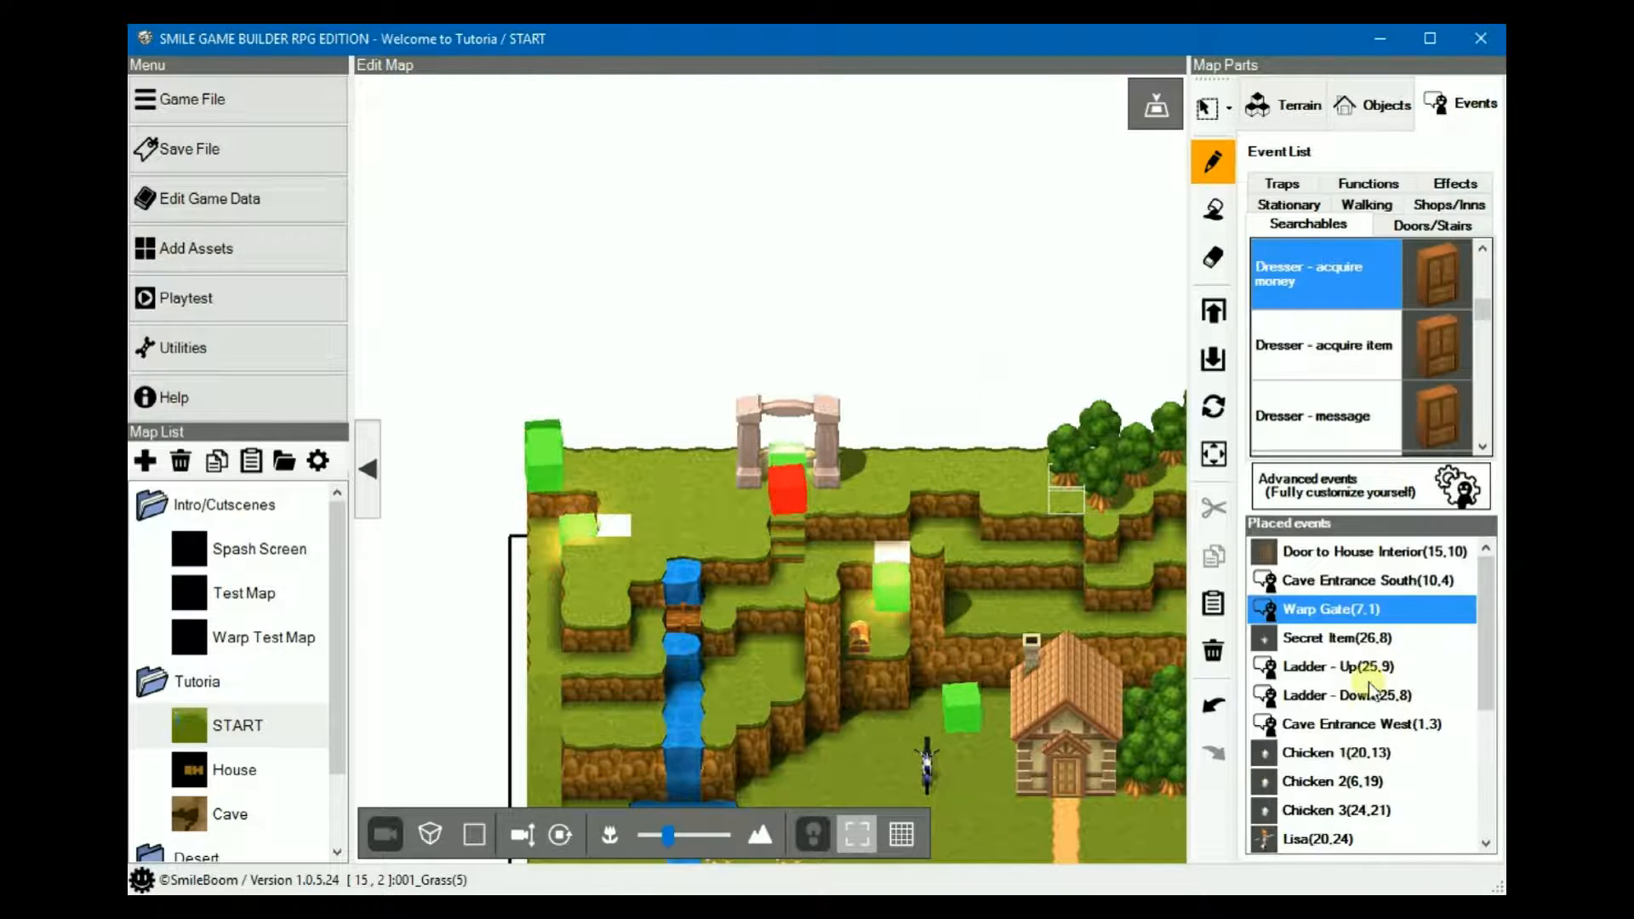
mouse_move(1321, 639)
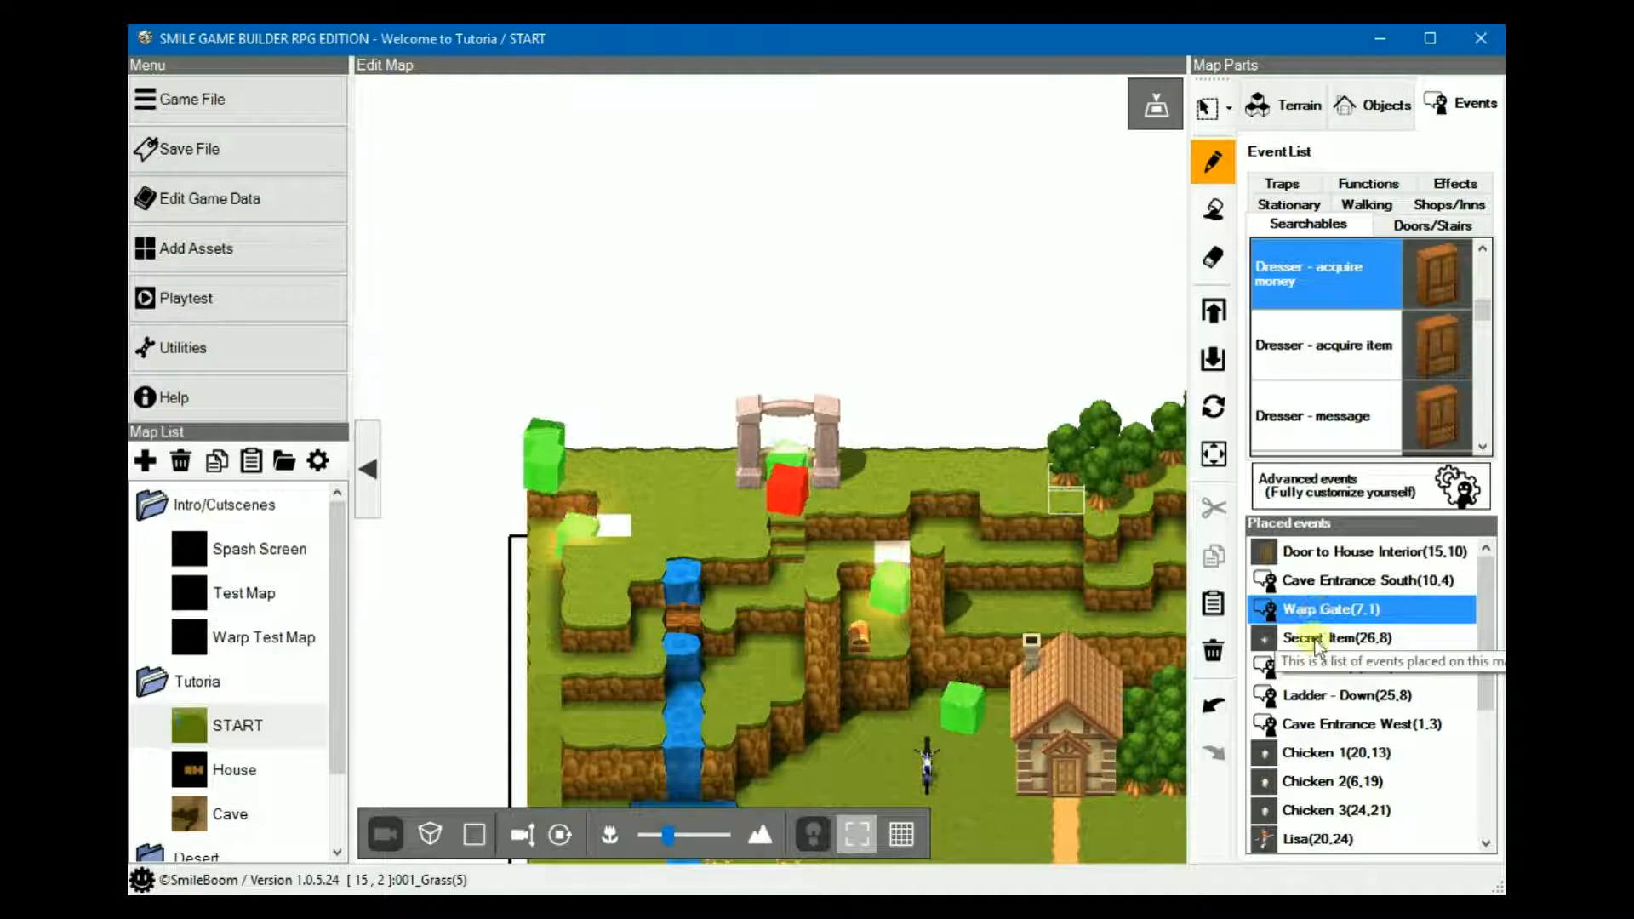
double_click(1344, 609)
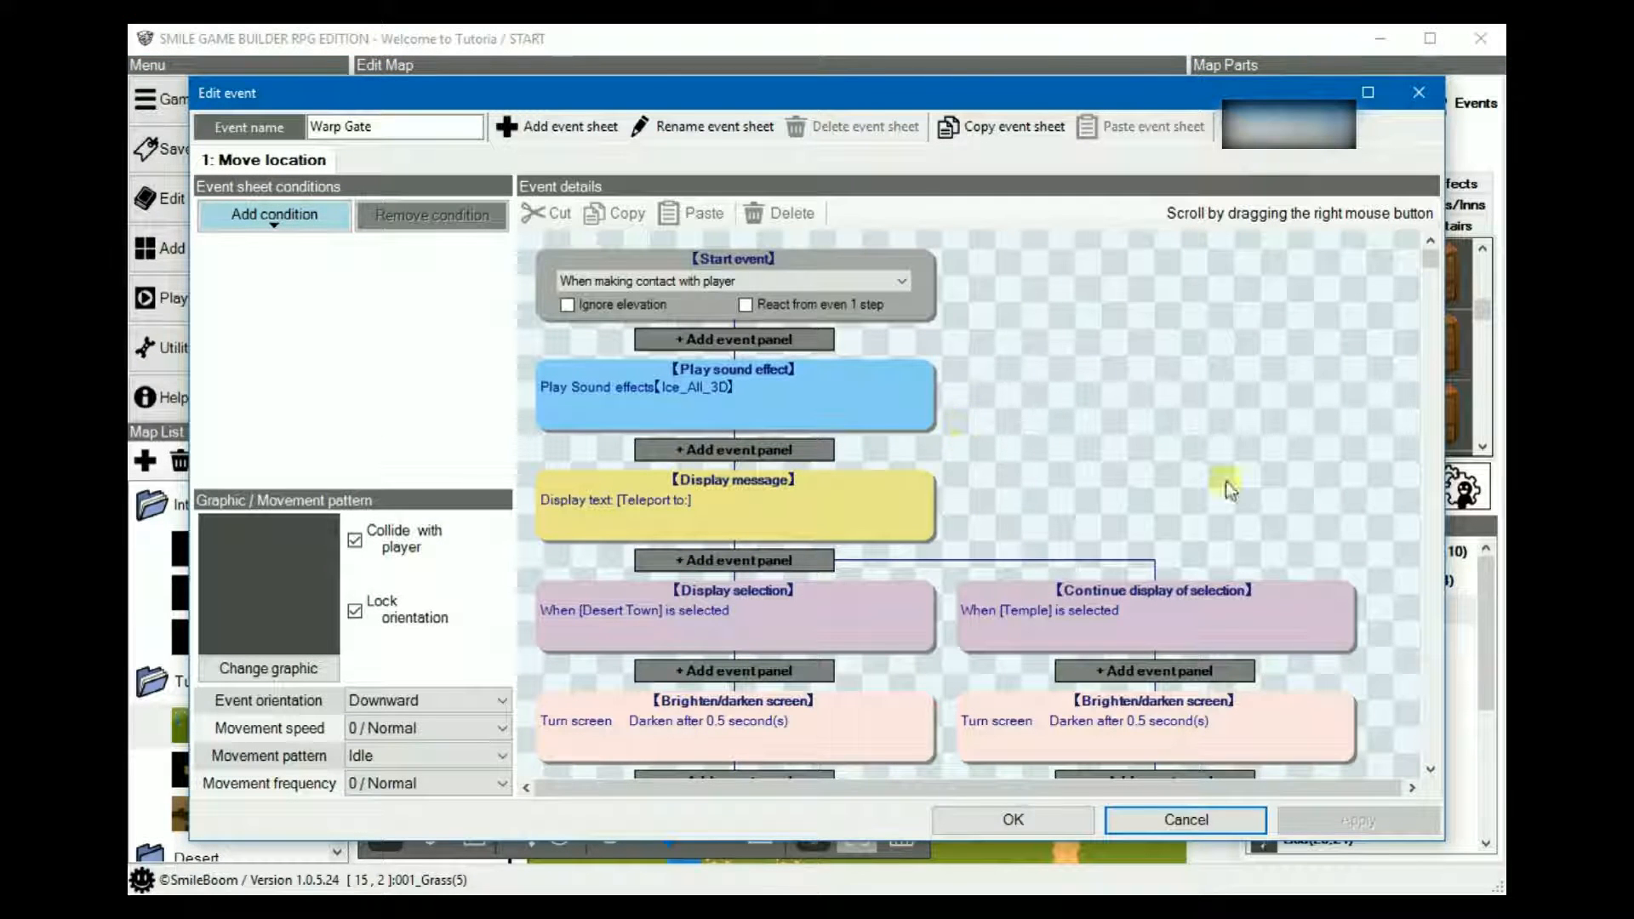
mouse_move(818, 379)
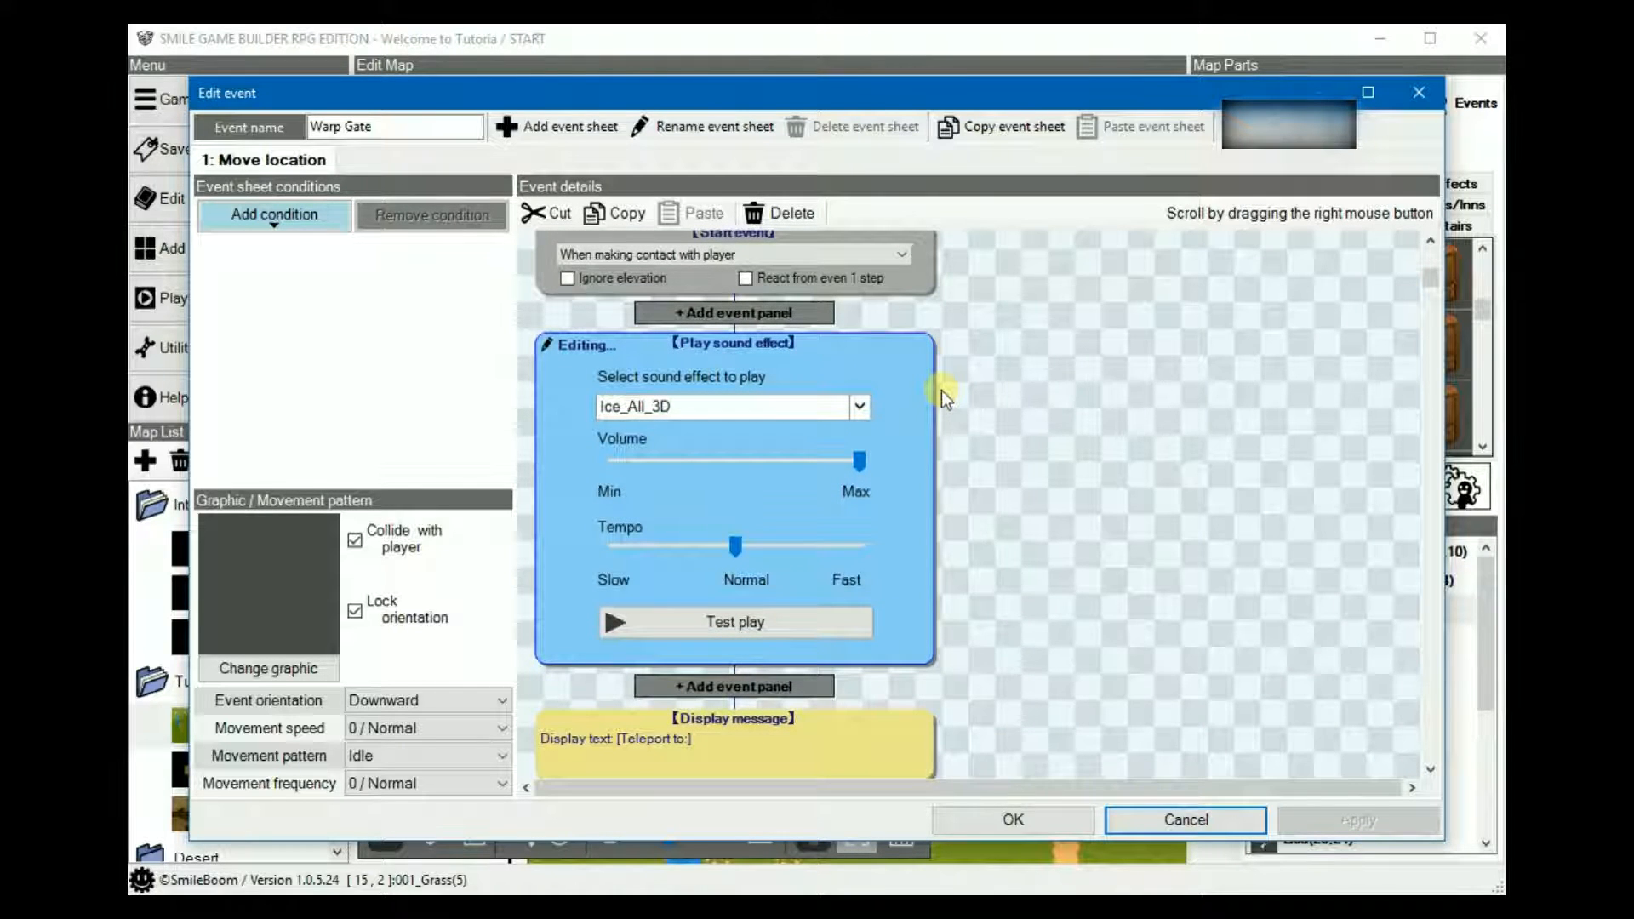
mouse_move(1011, 405)
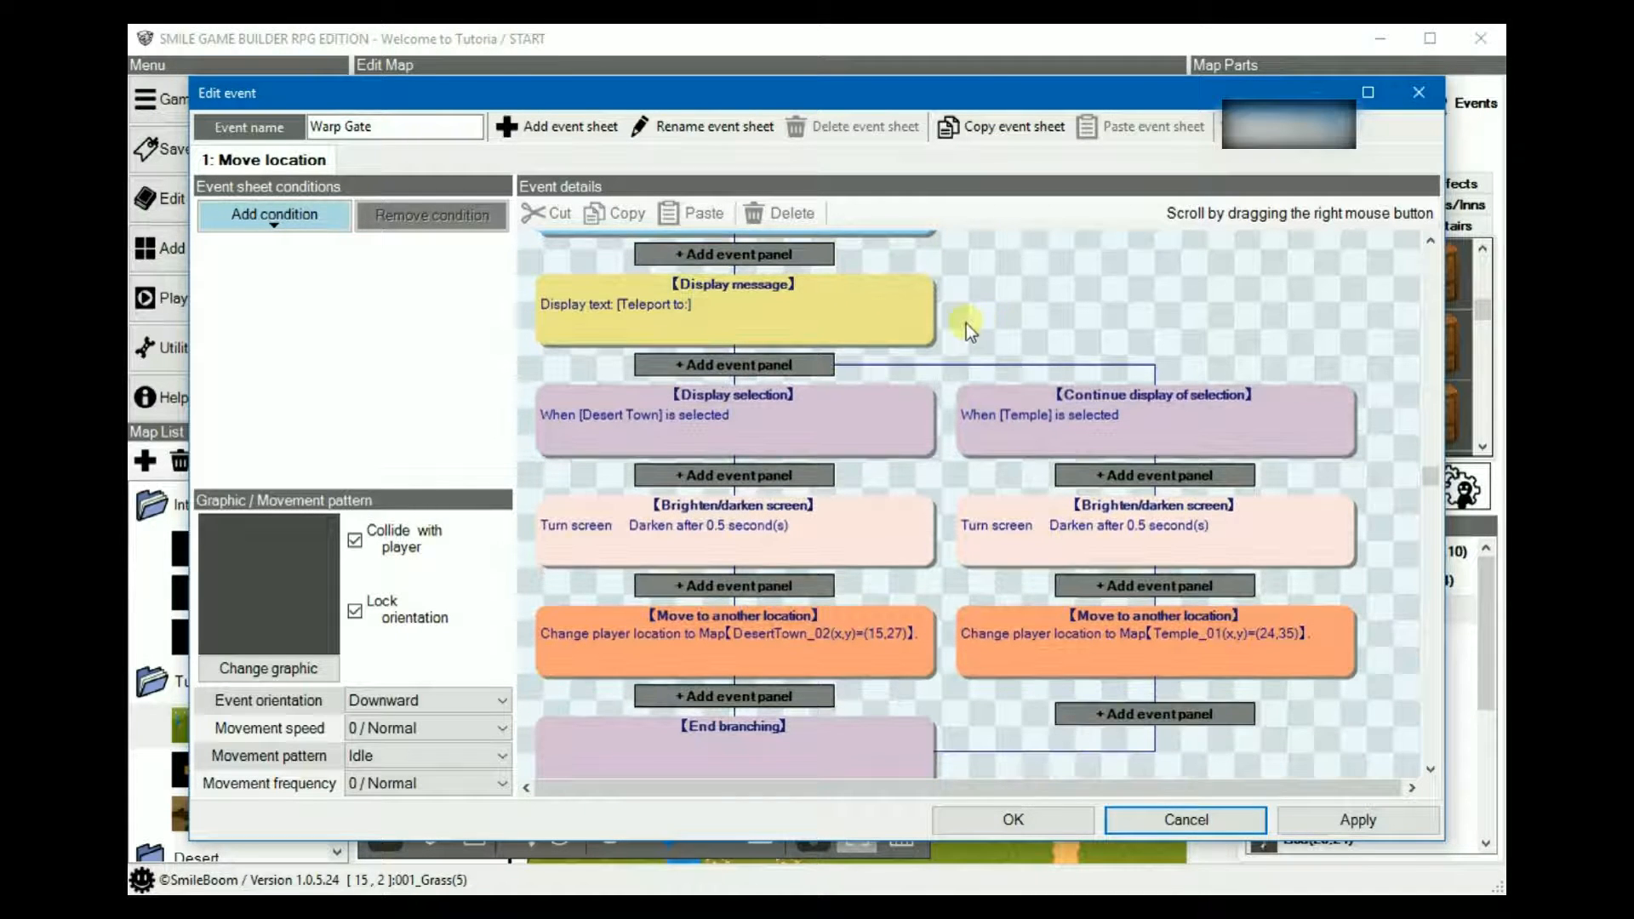
mouse_move(928, 336)
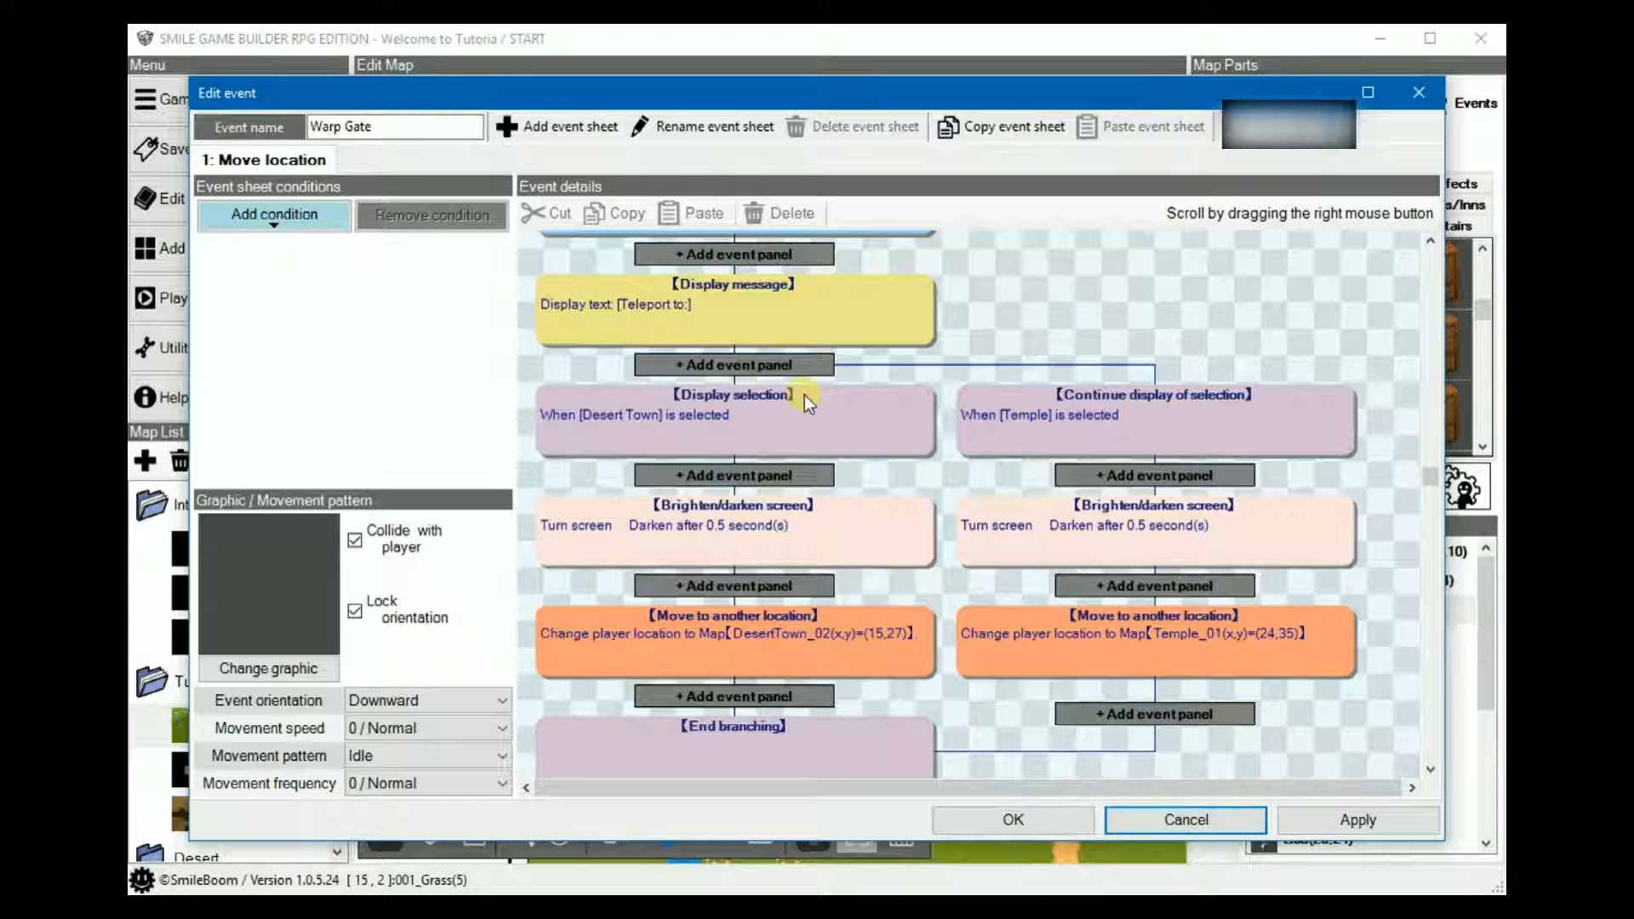
Inspect the teleport menu's Desert Town and Temple choices, then cancel the Warp Gate event without changes.
double_click(731, 407)
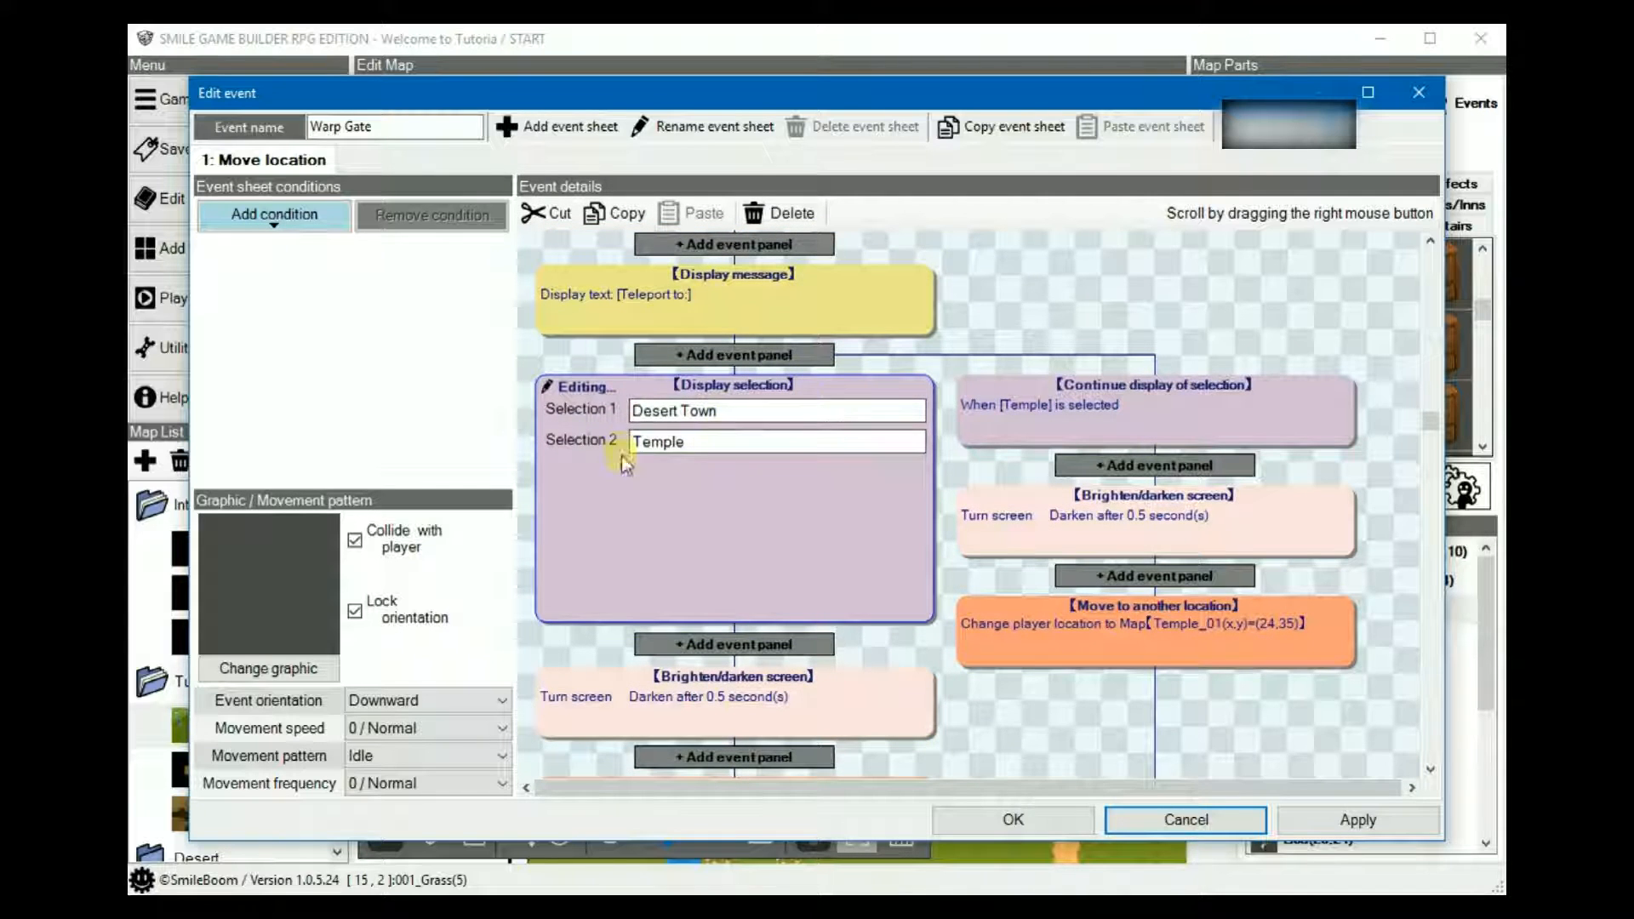
double_click(647, 410)
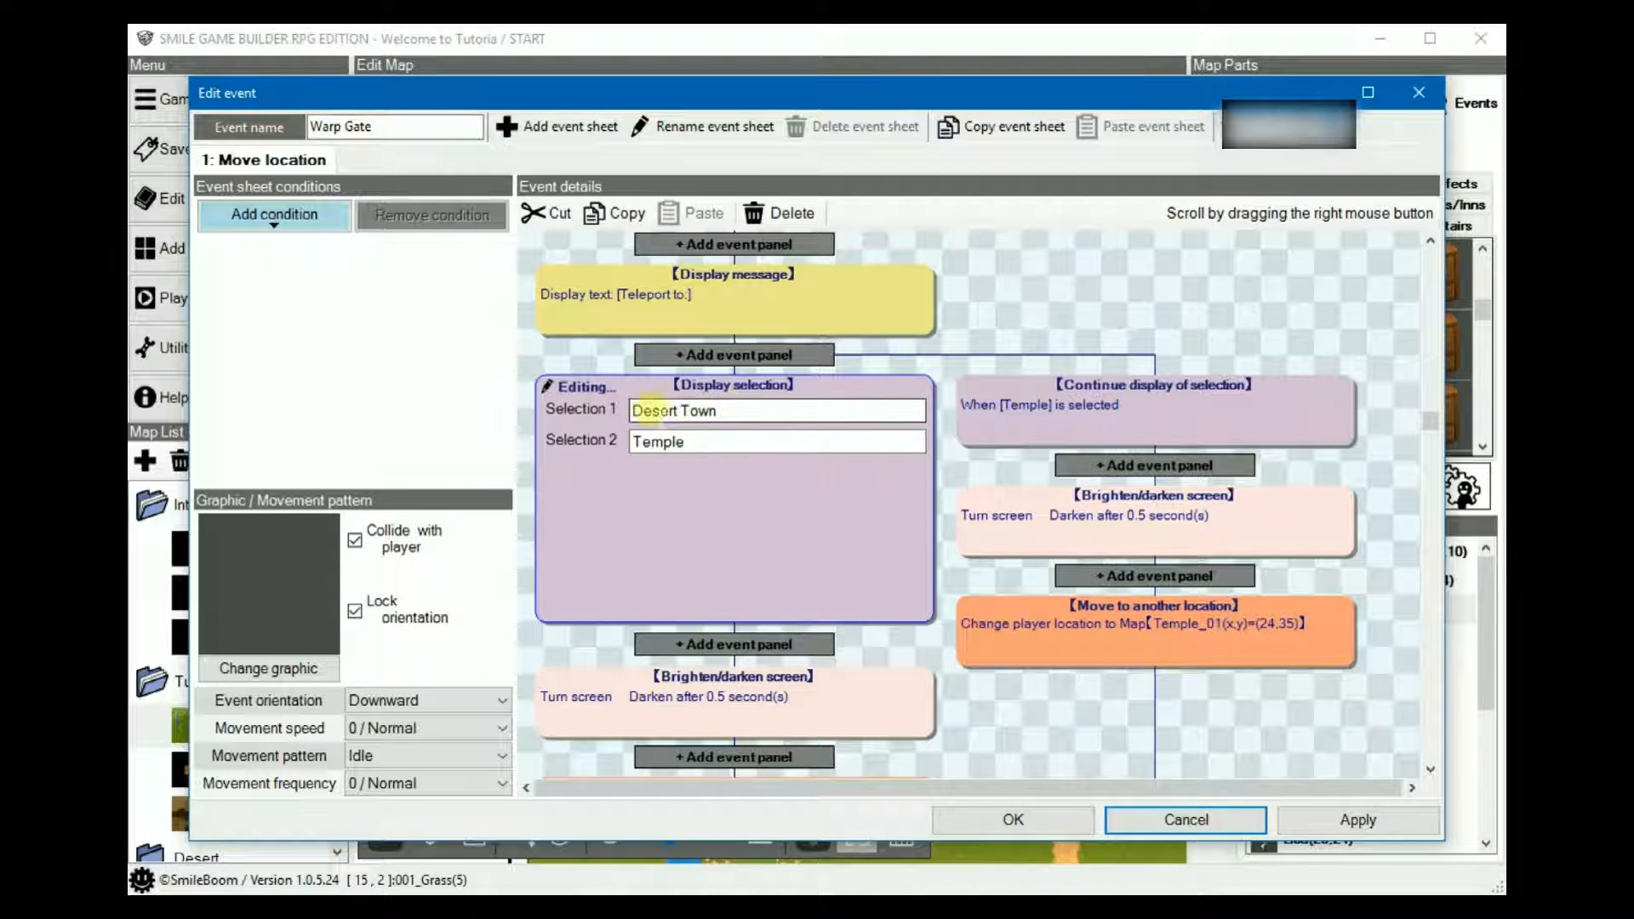
left_click(776, 440)
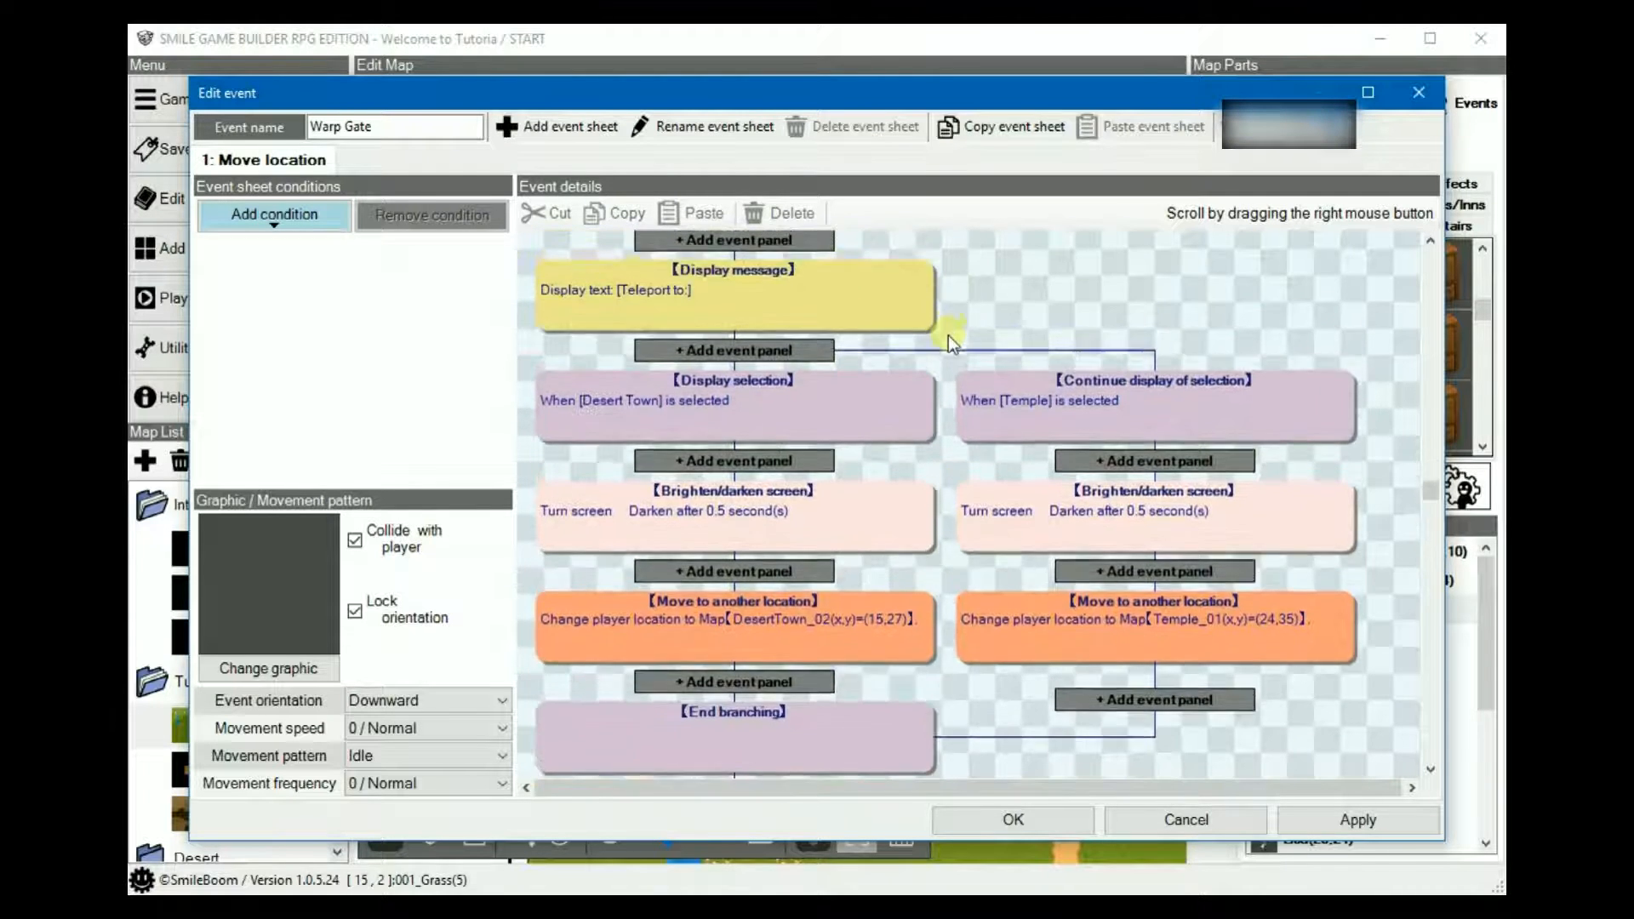
scroll("down", 3)
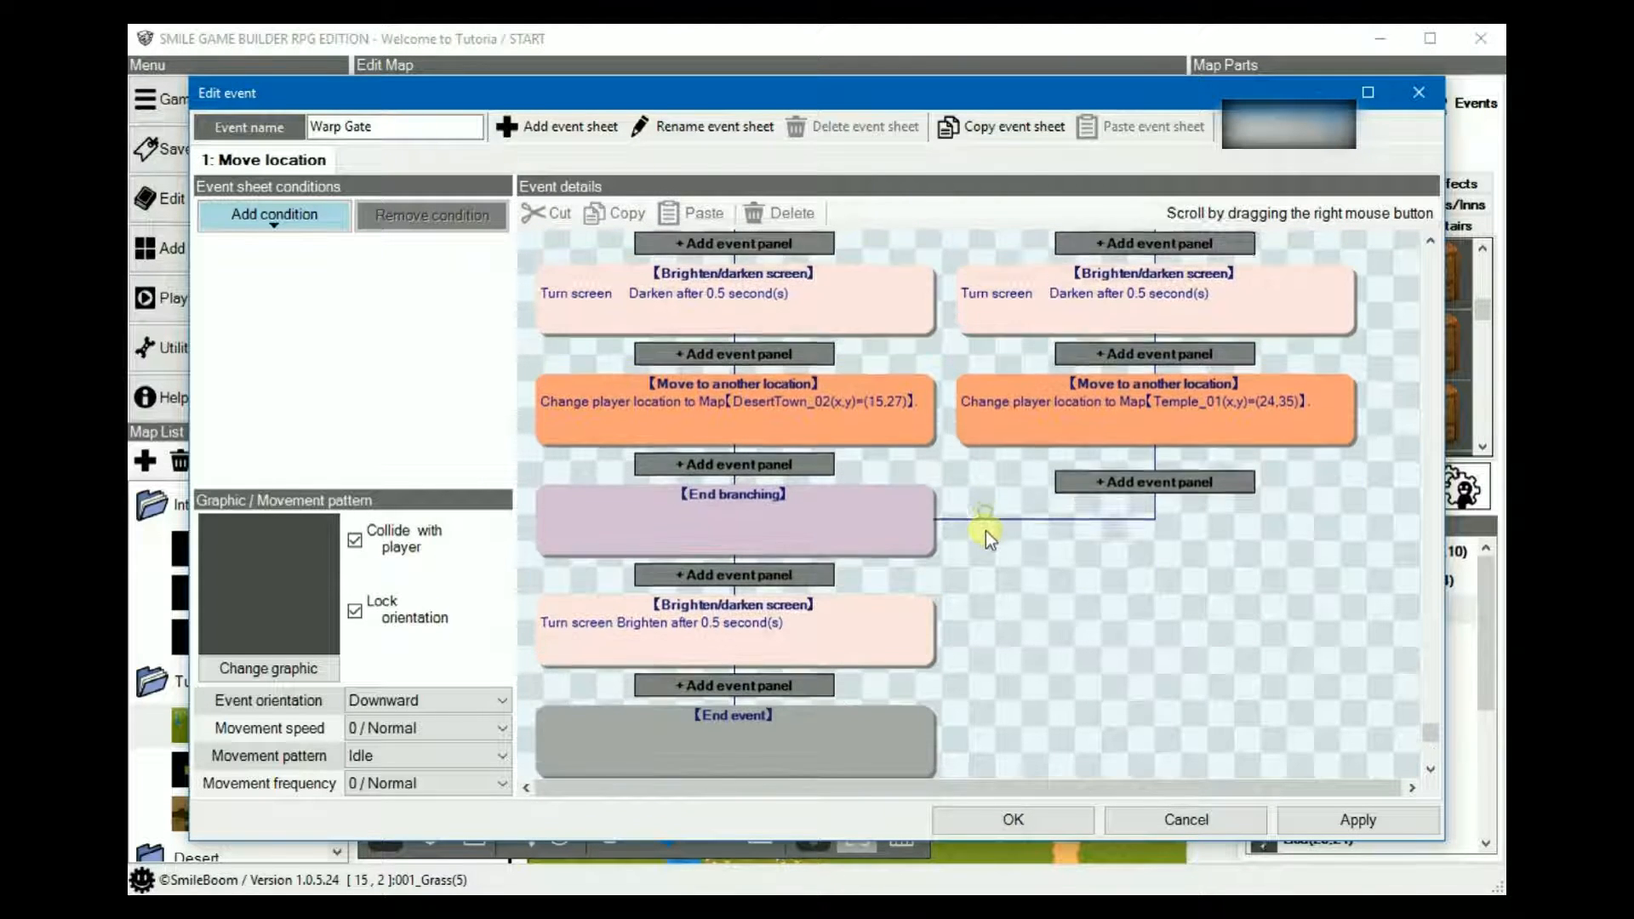
scroll("down", 3)
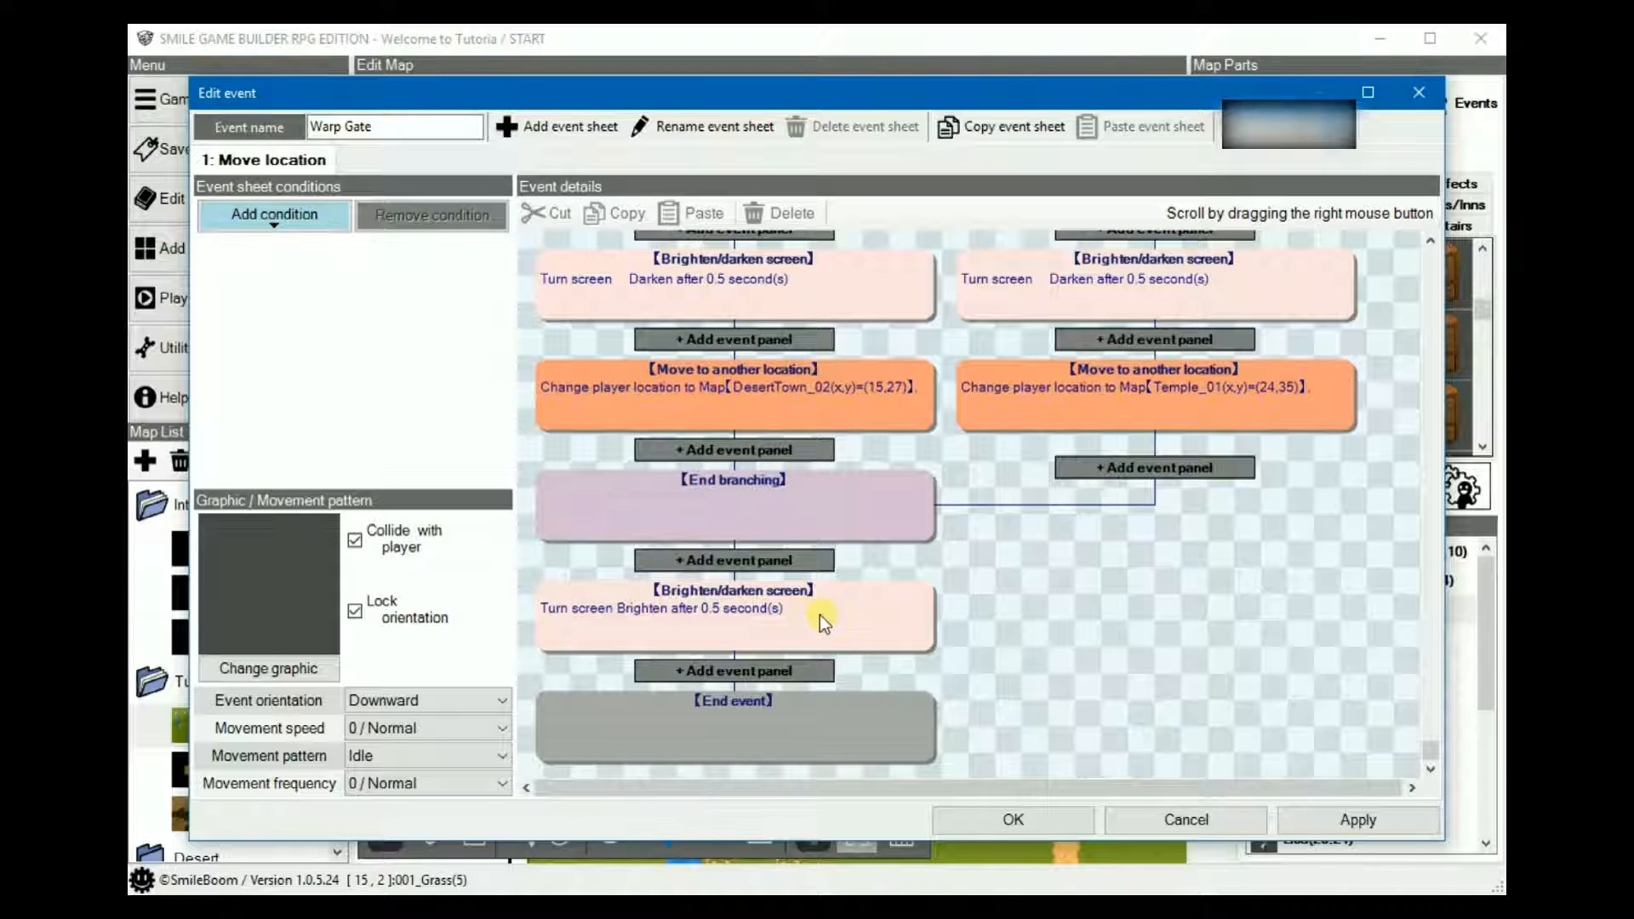
double_click(731, 615)
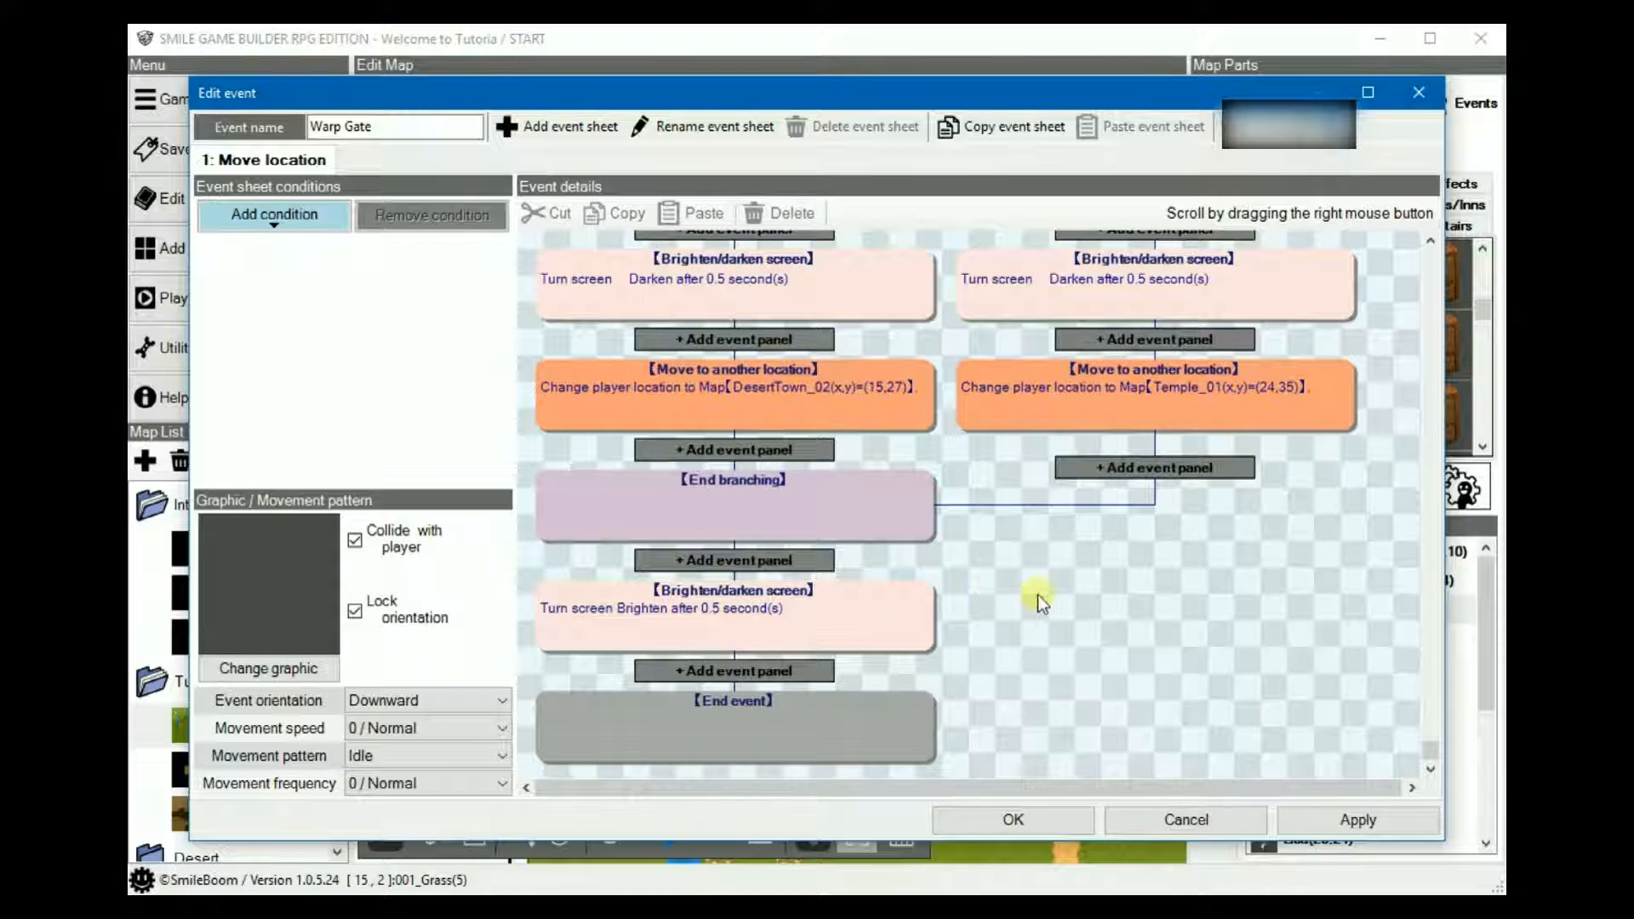
mouse_move(1041, 603)
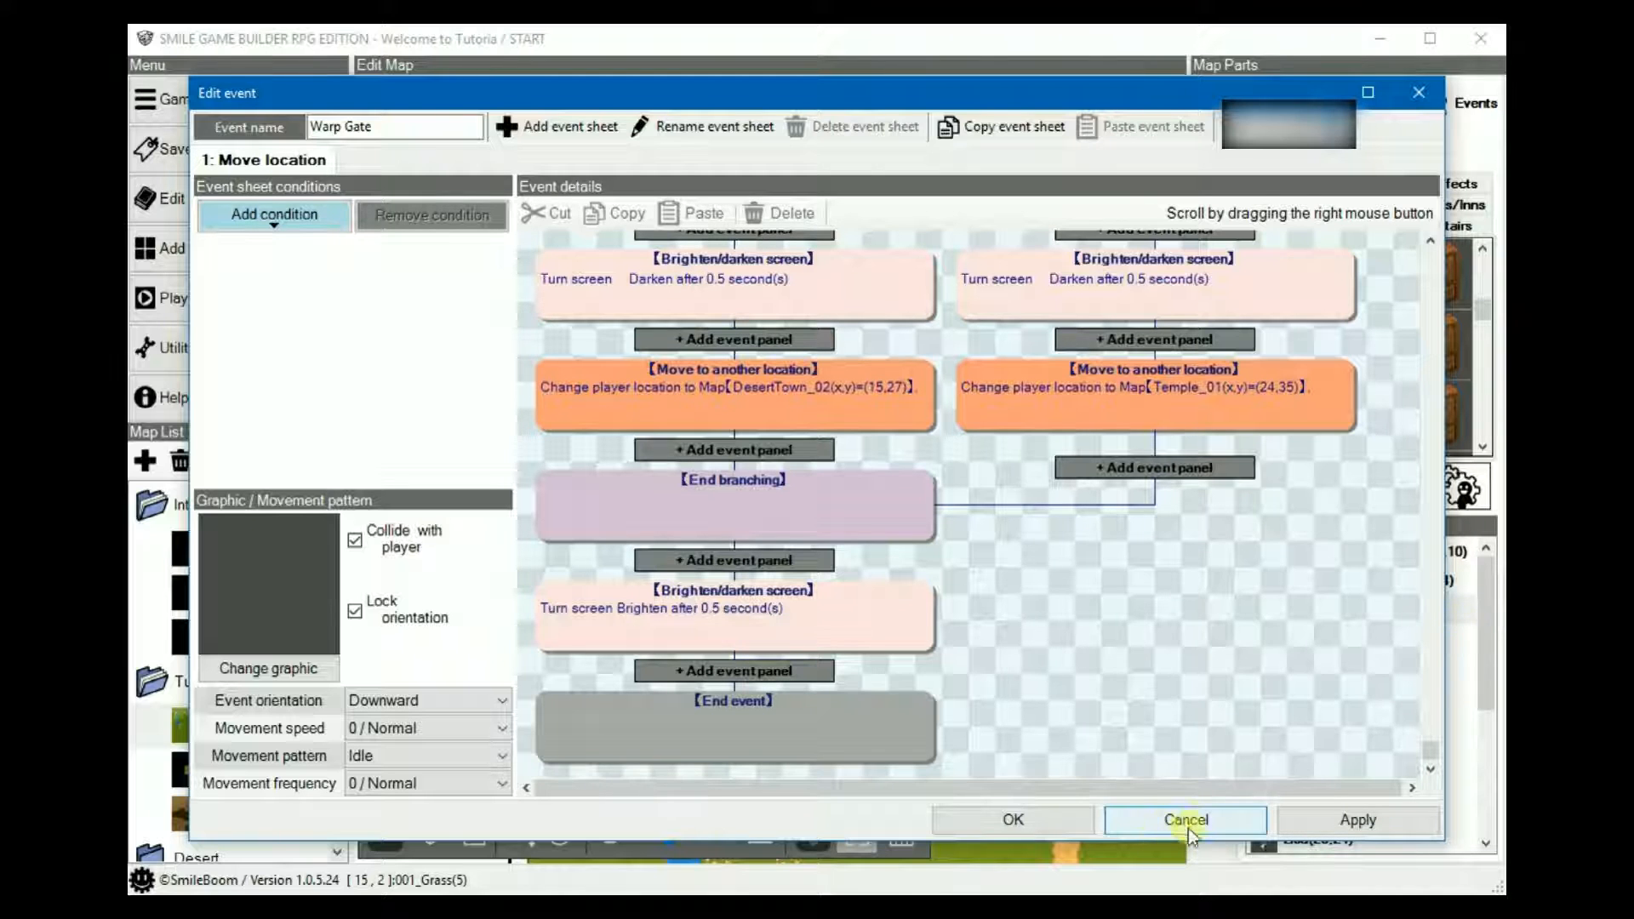
left_click(1184, 818)
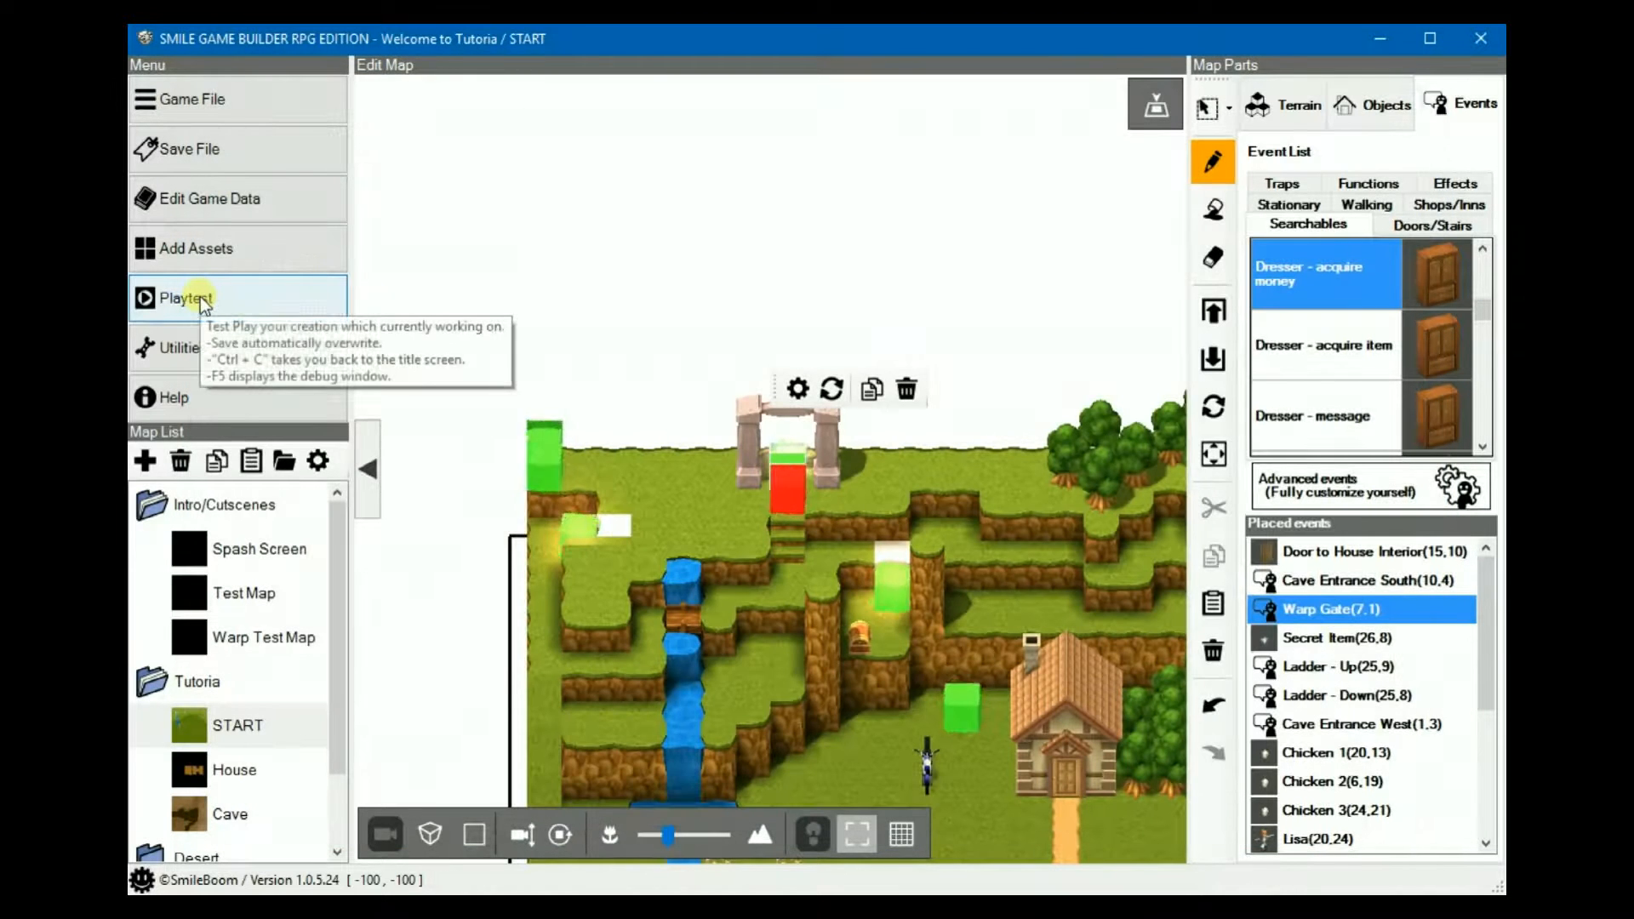
Playtest START, teleport to Desert Town via the warp gate, then end the test play.
left_click(185, 298)
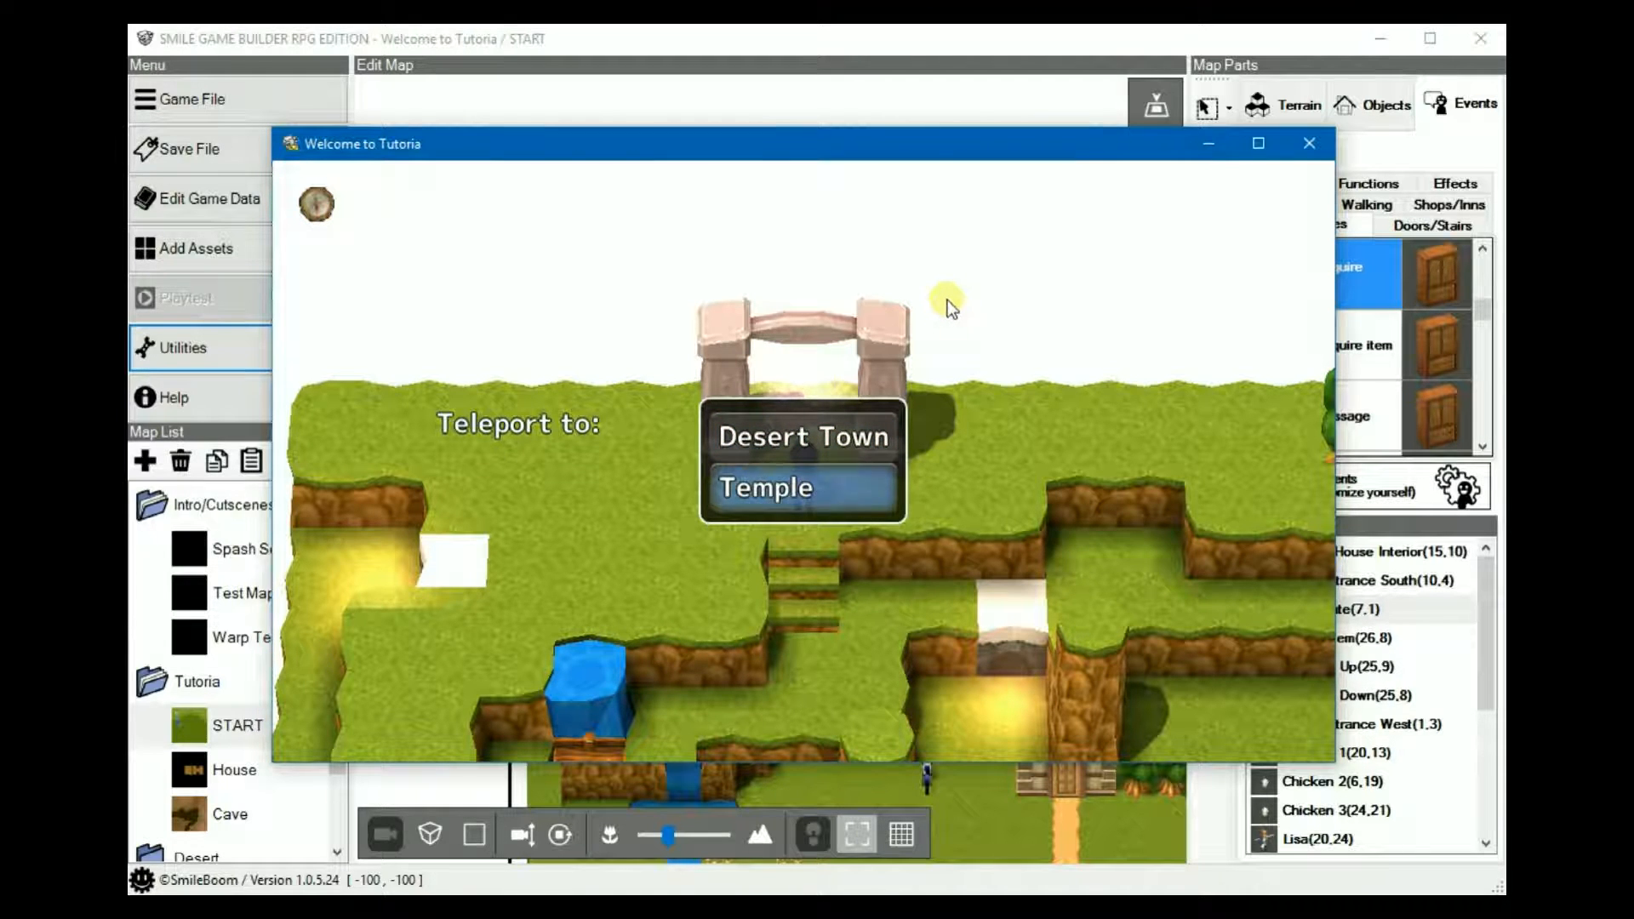
left_click(764, 488)
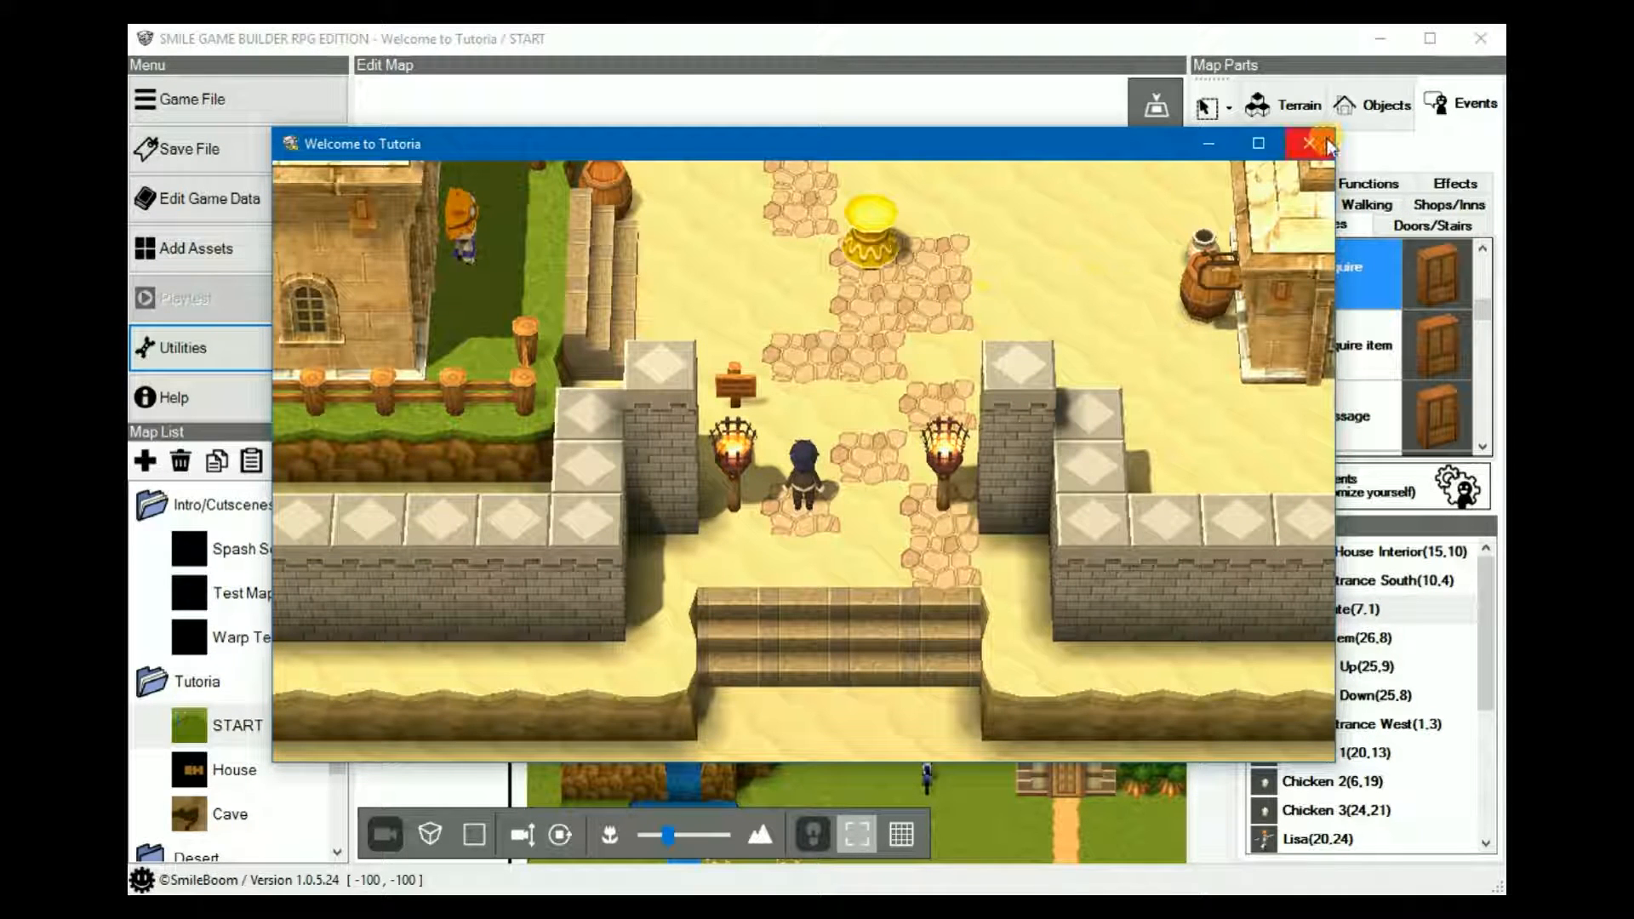
left_click(1307, 143)
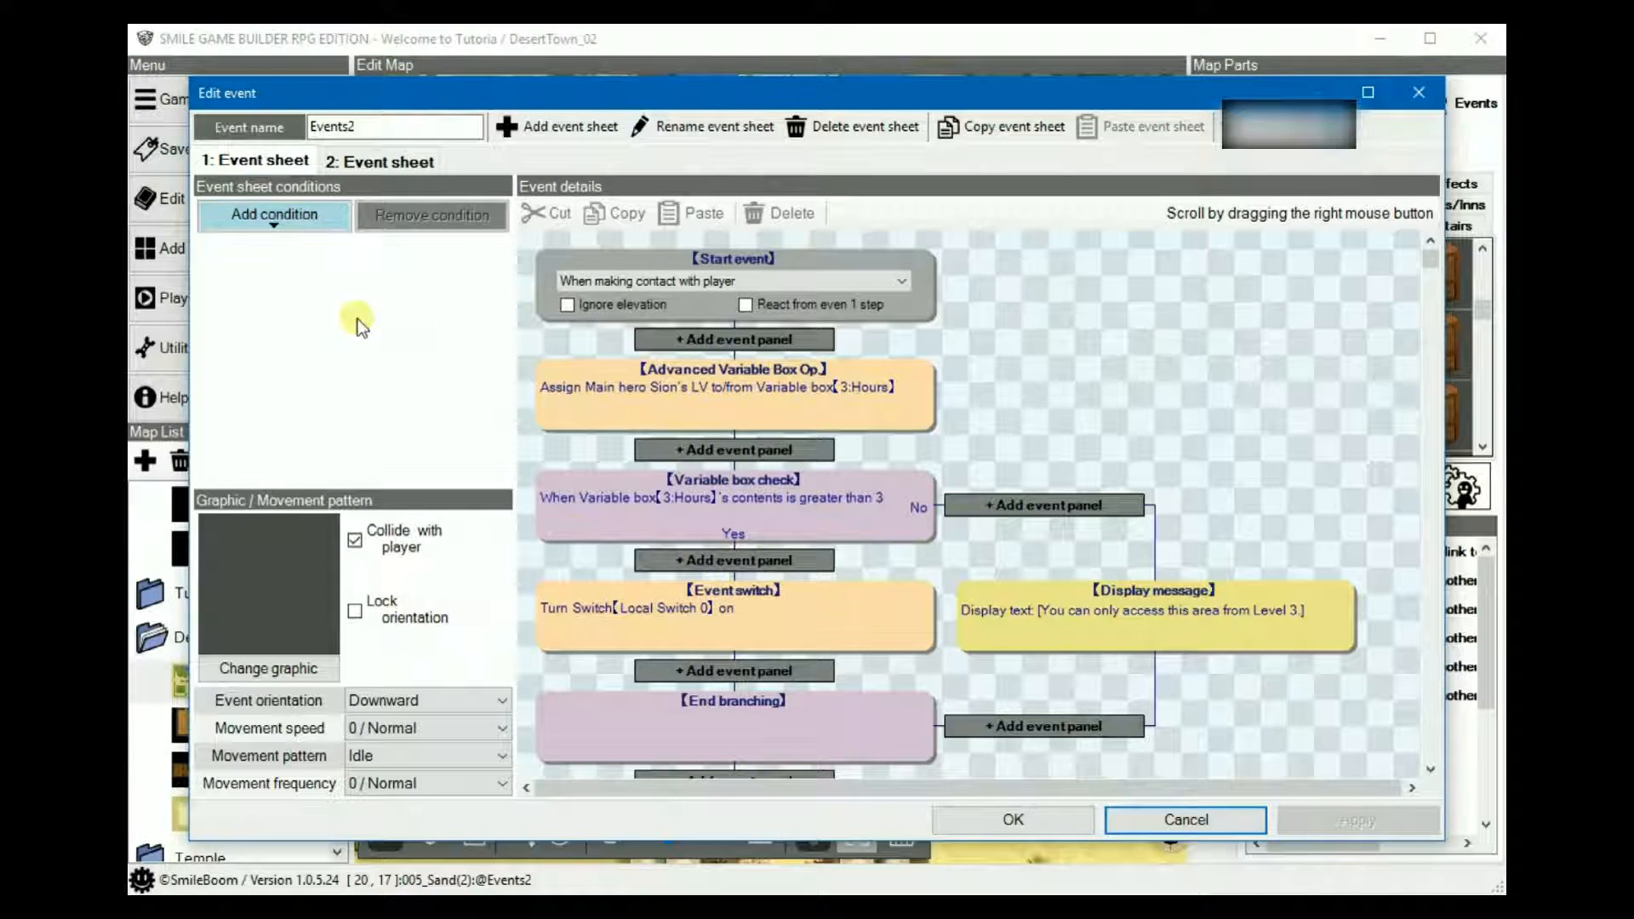
mouse_move(1087, 286)
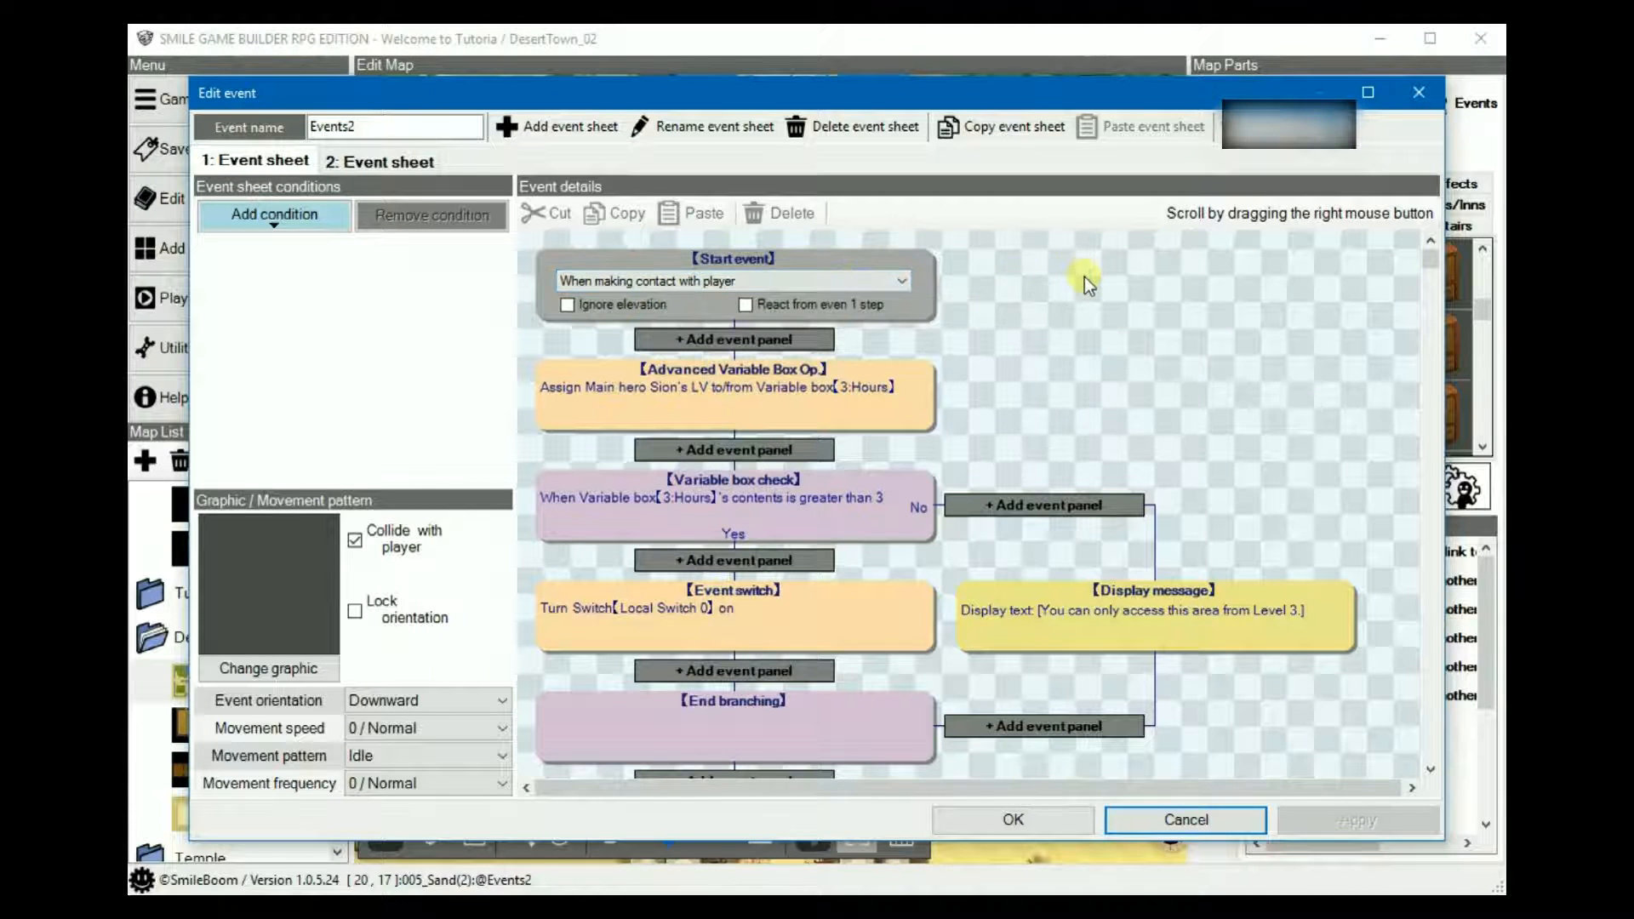
Inspect Events2's variable operation copying Sion's level for comparison against 3.
scroll("down", 3)
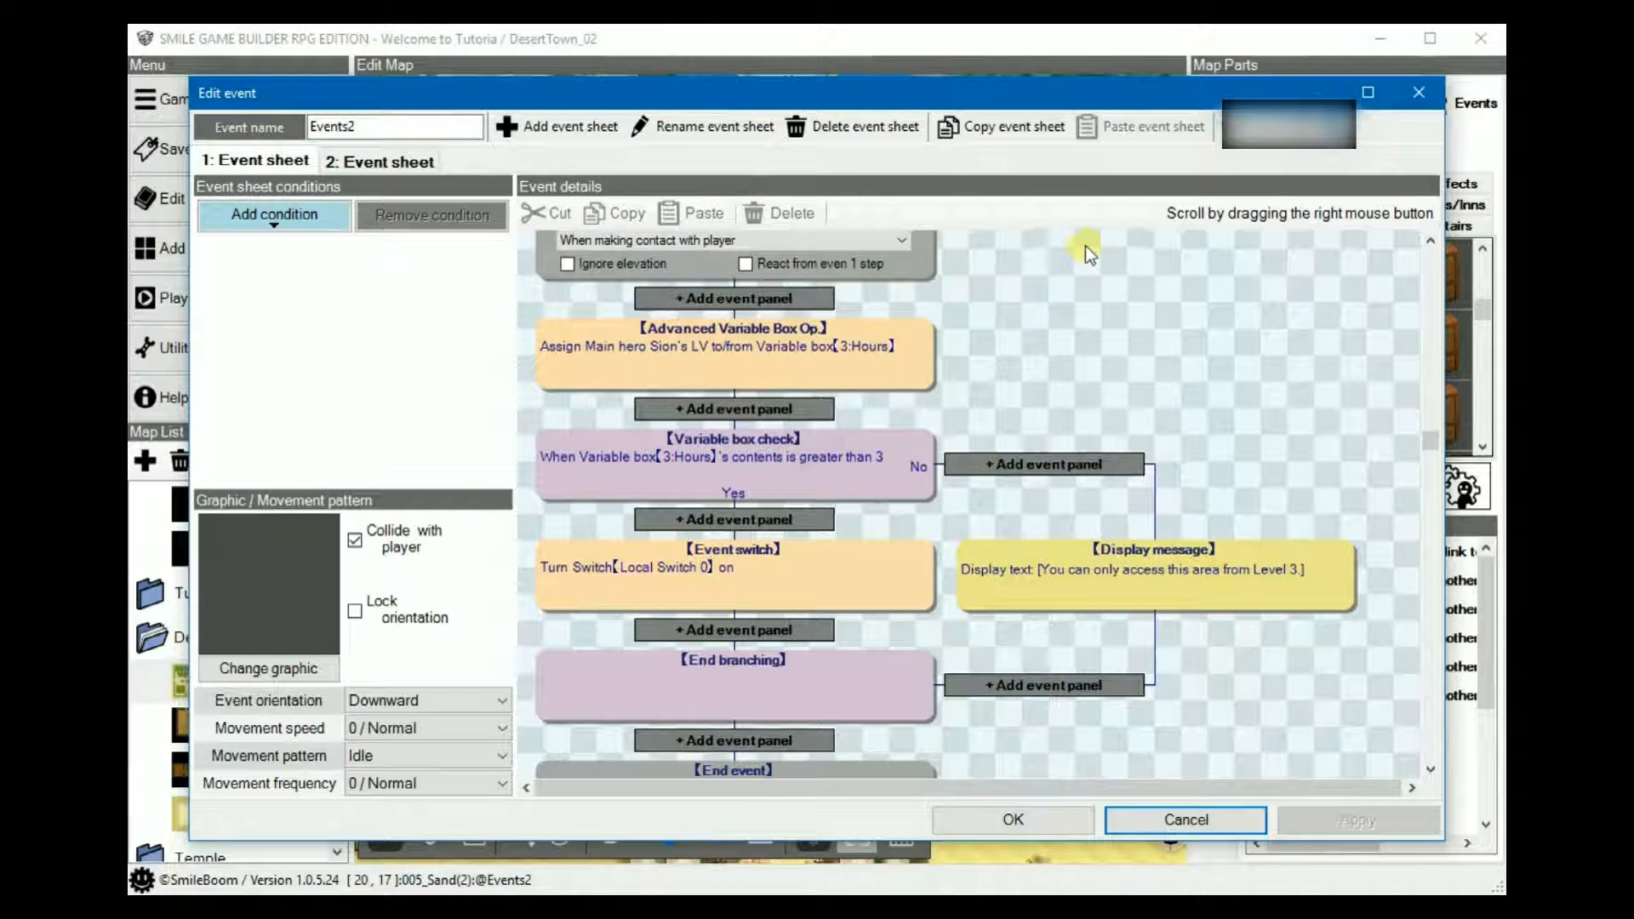
double_click(732, 350)
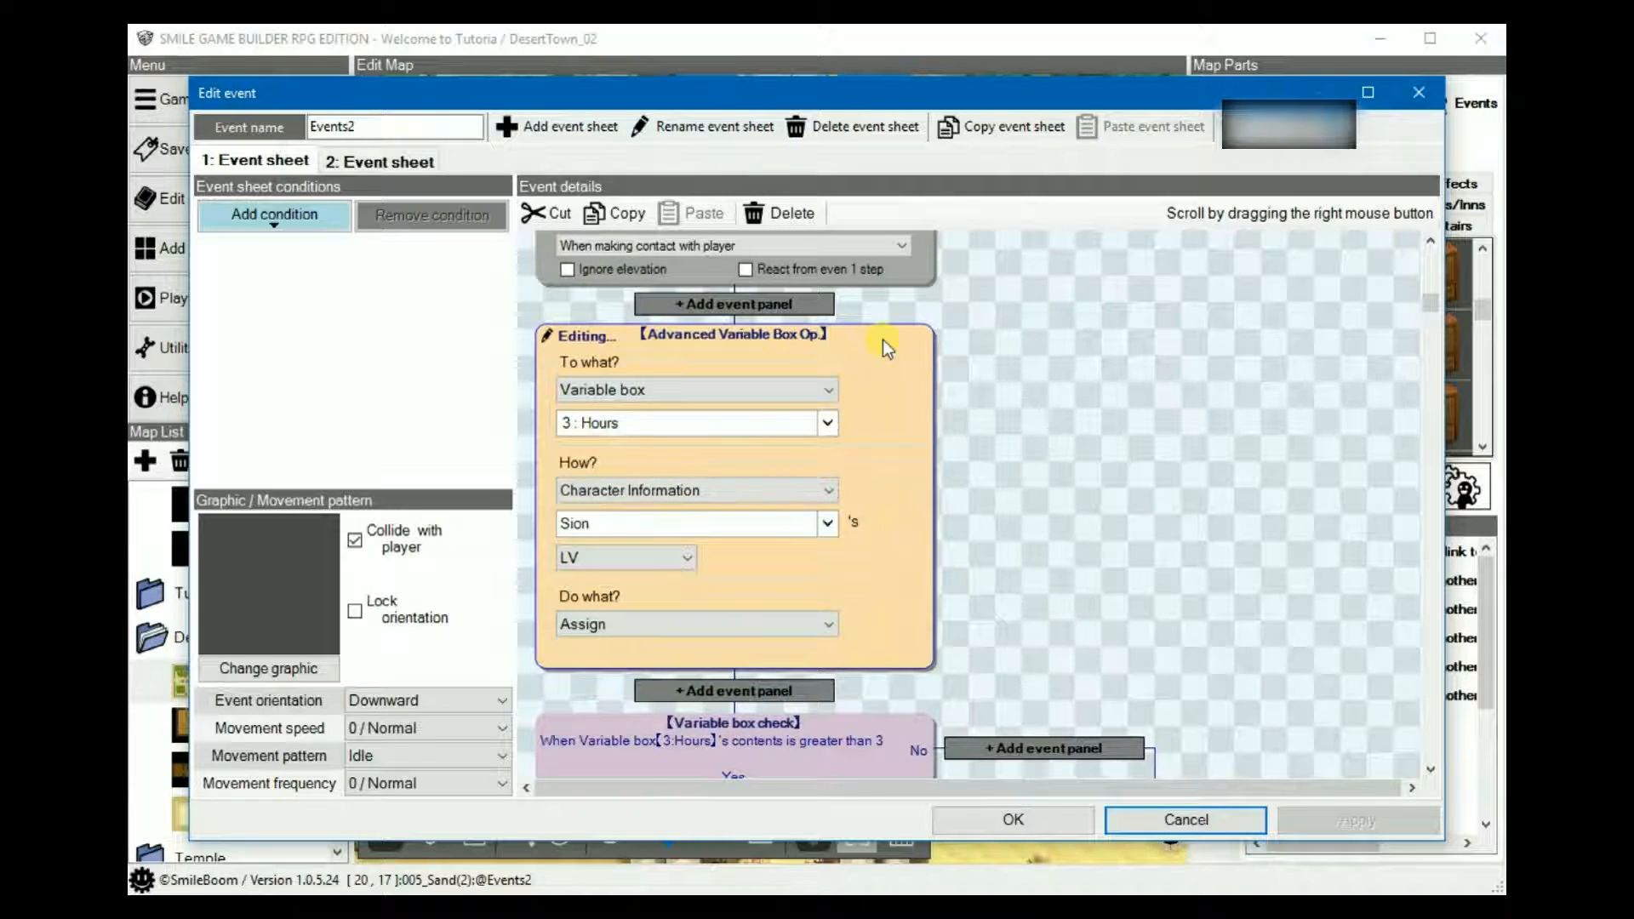
mouse_move(815, 437)
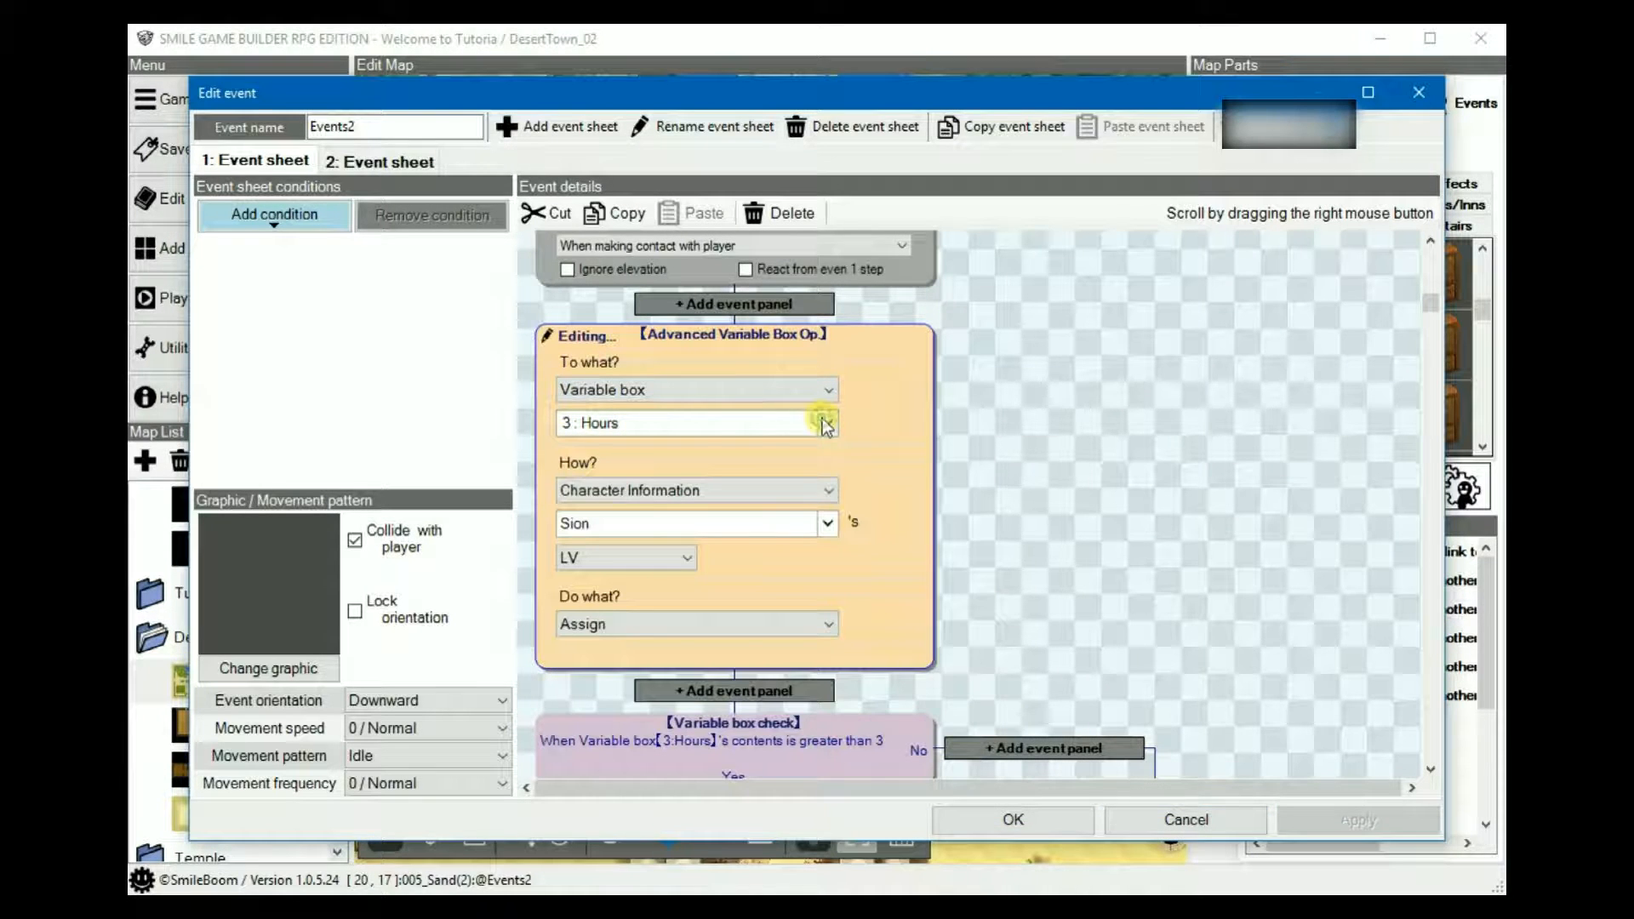
mouse_move(890, 419)
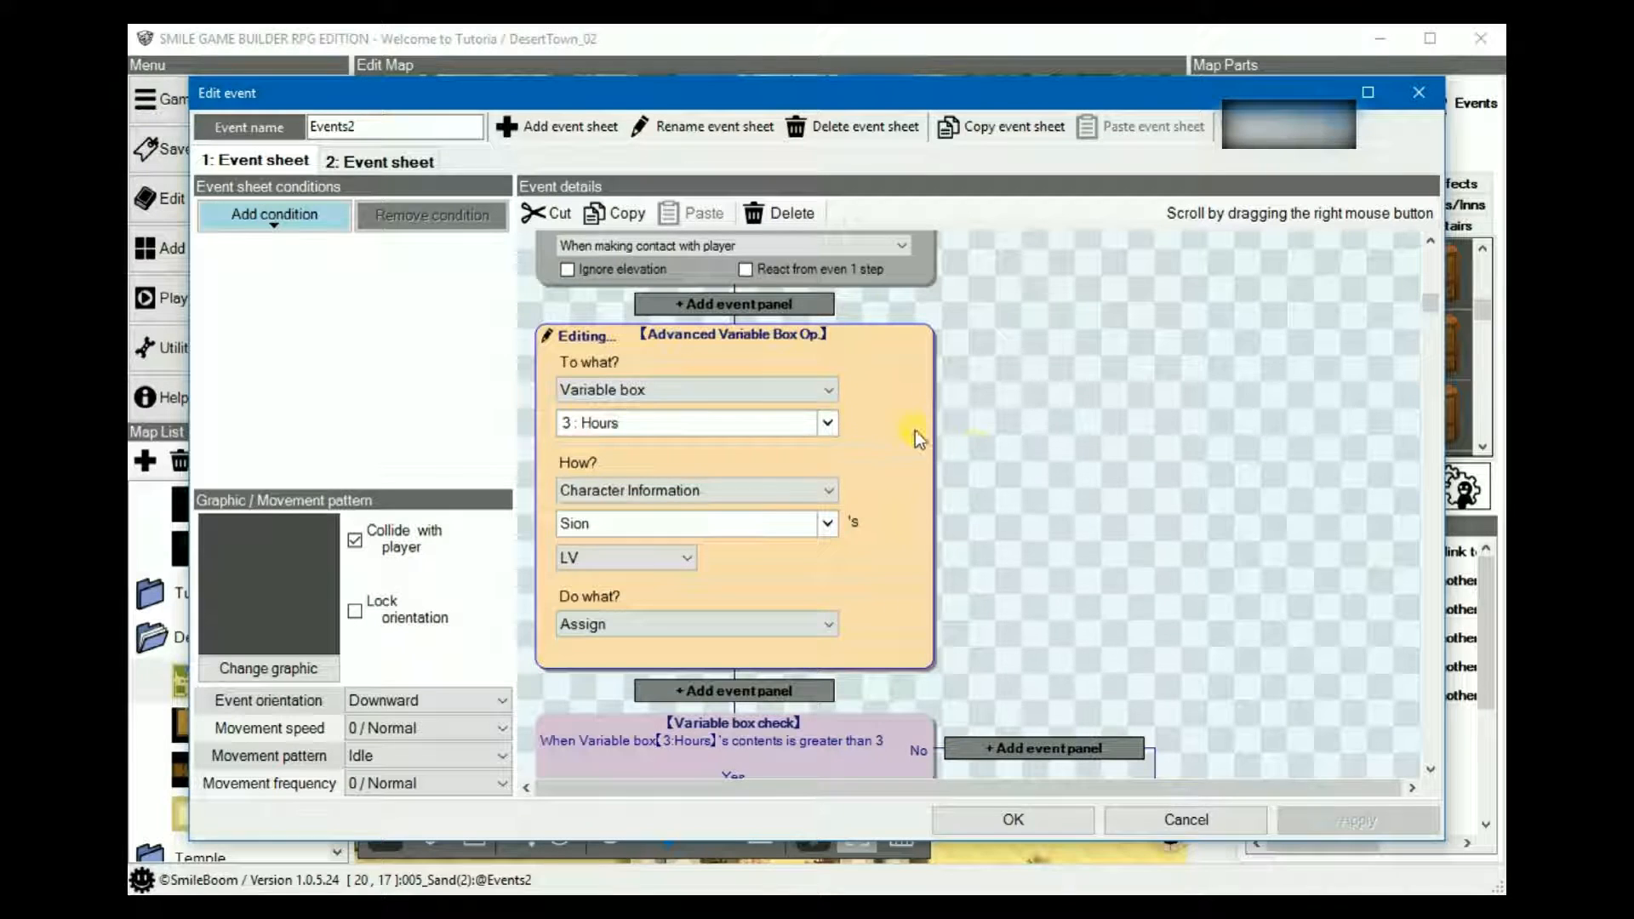
mouse_move(964, 443)
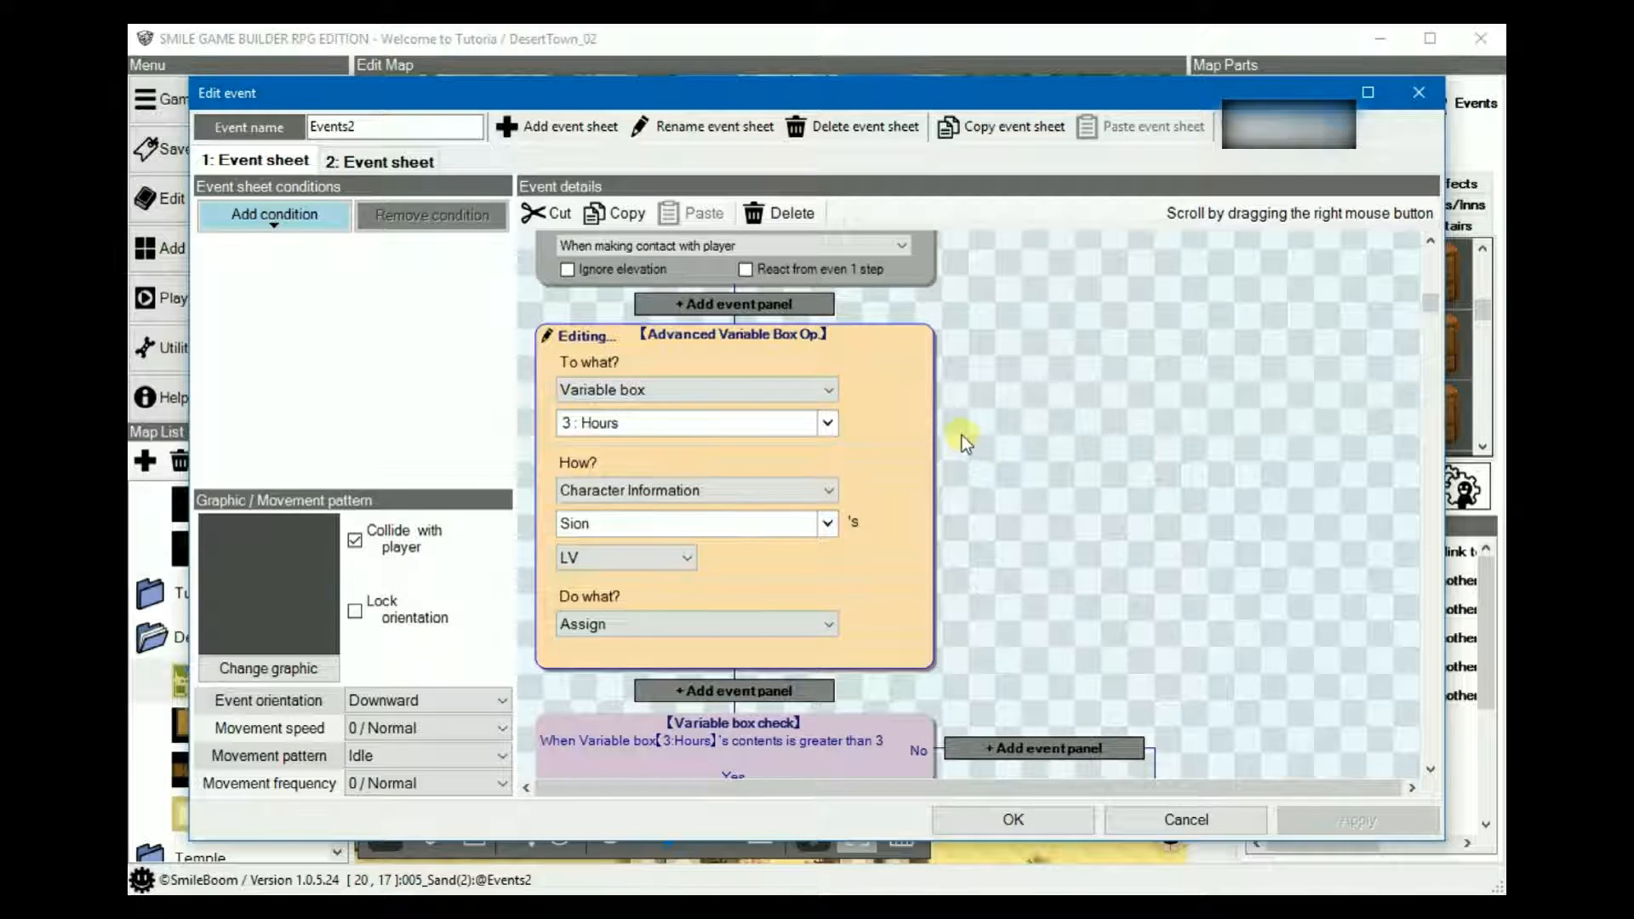
mouse_move(824, 490)
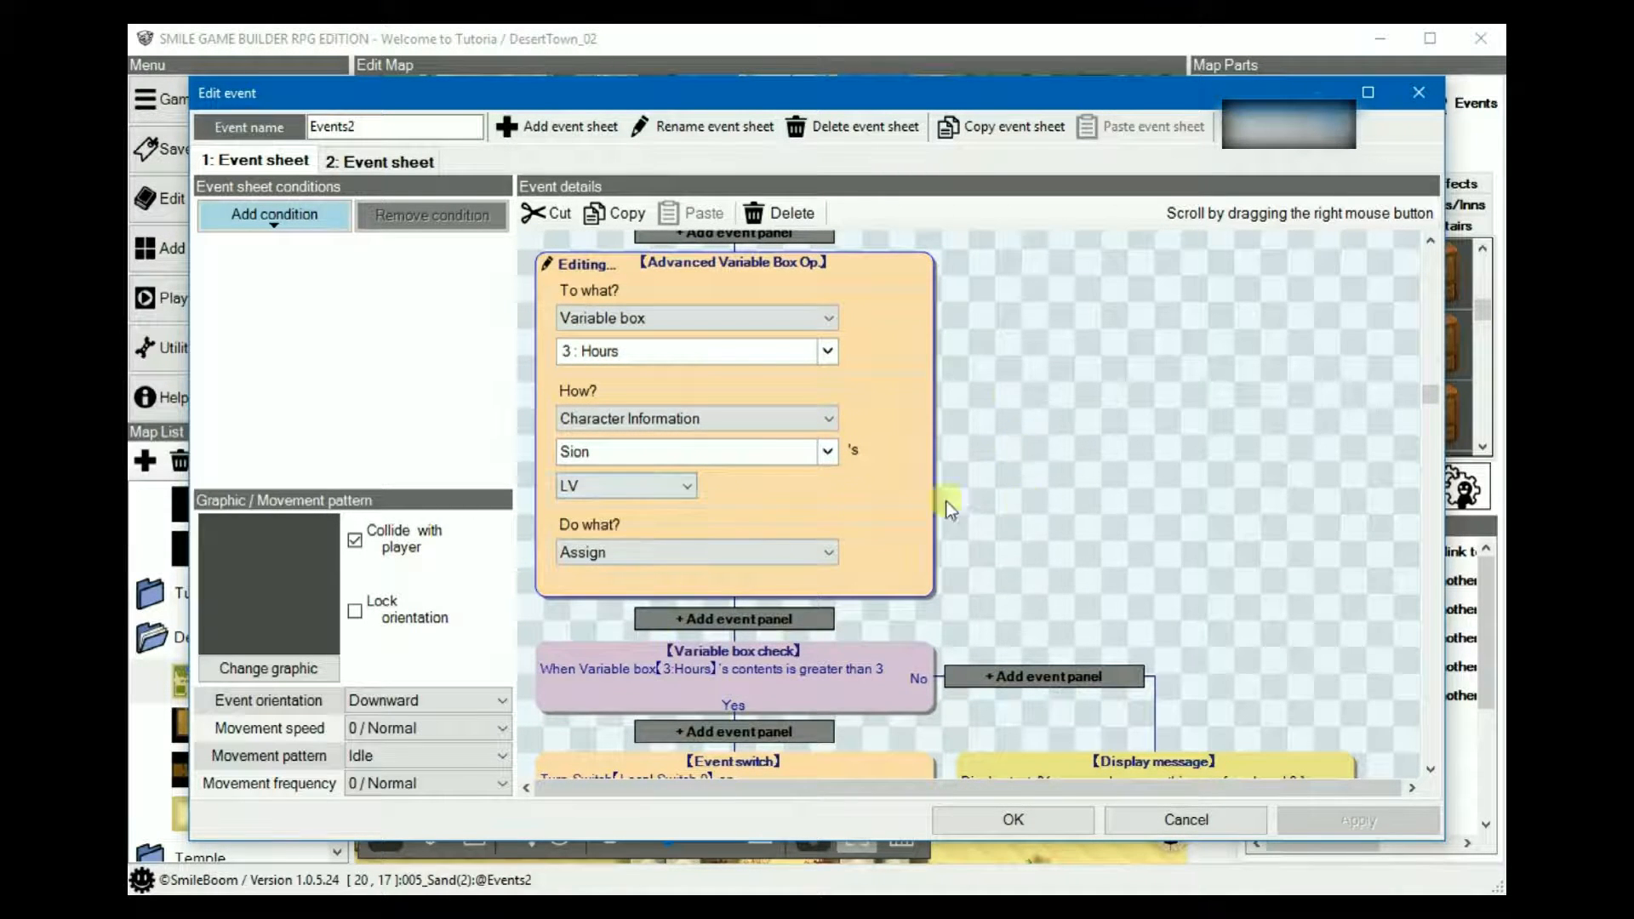
scroll("down", 3)
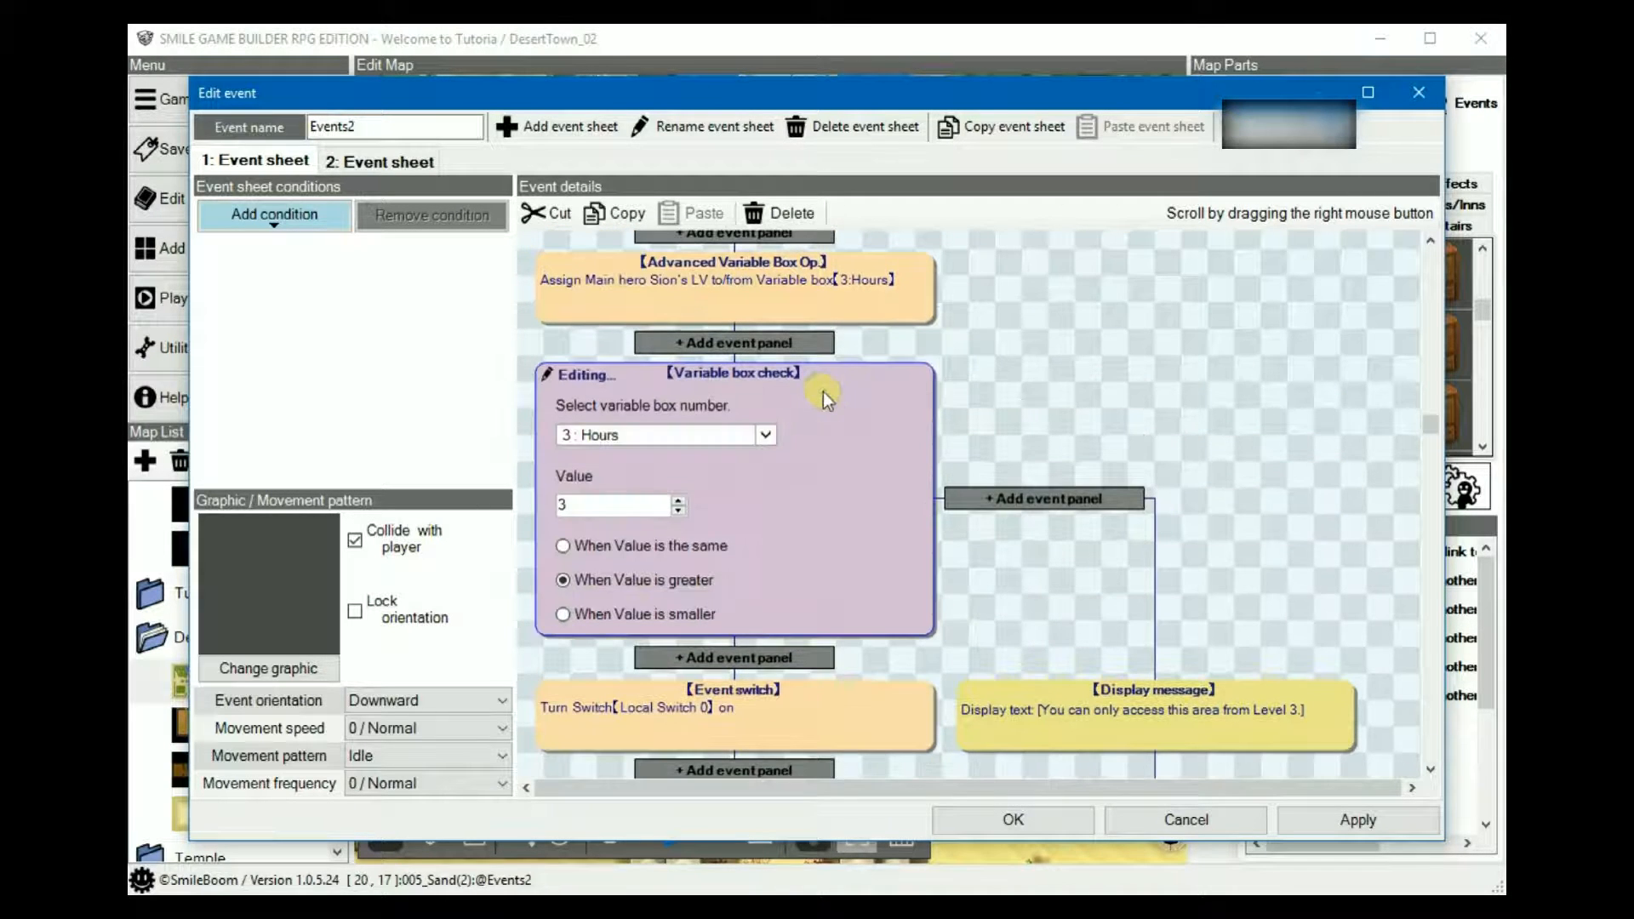
mouse_move(776, 499)
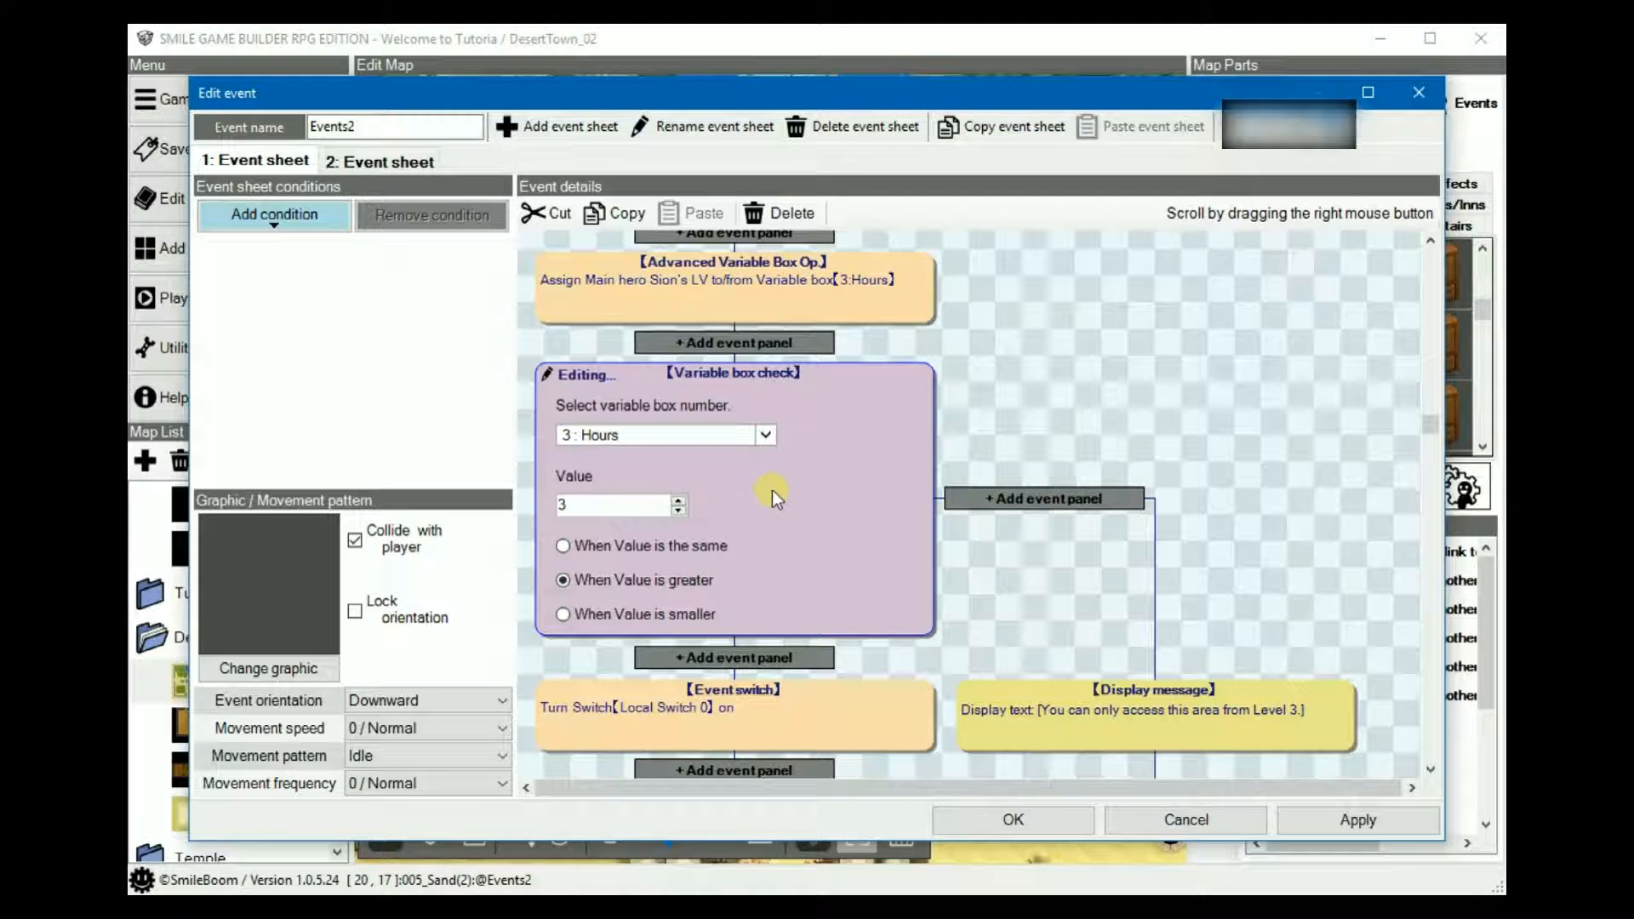
mouse_move(624, 432)
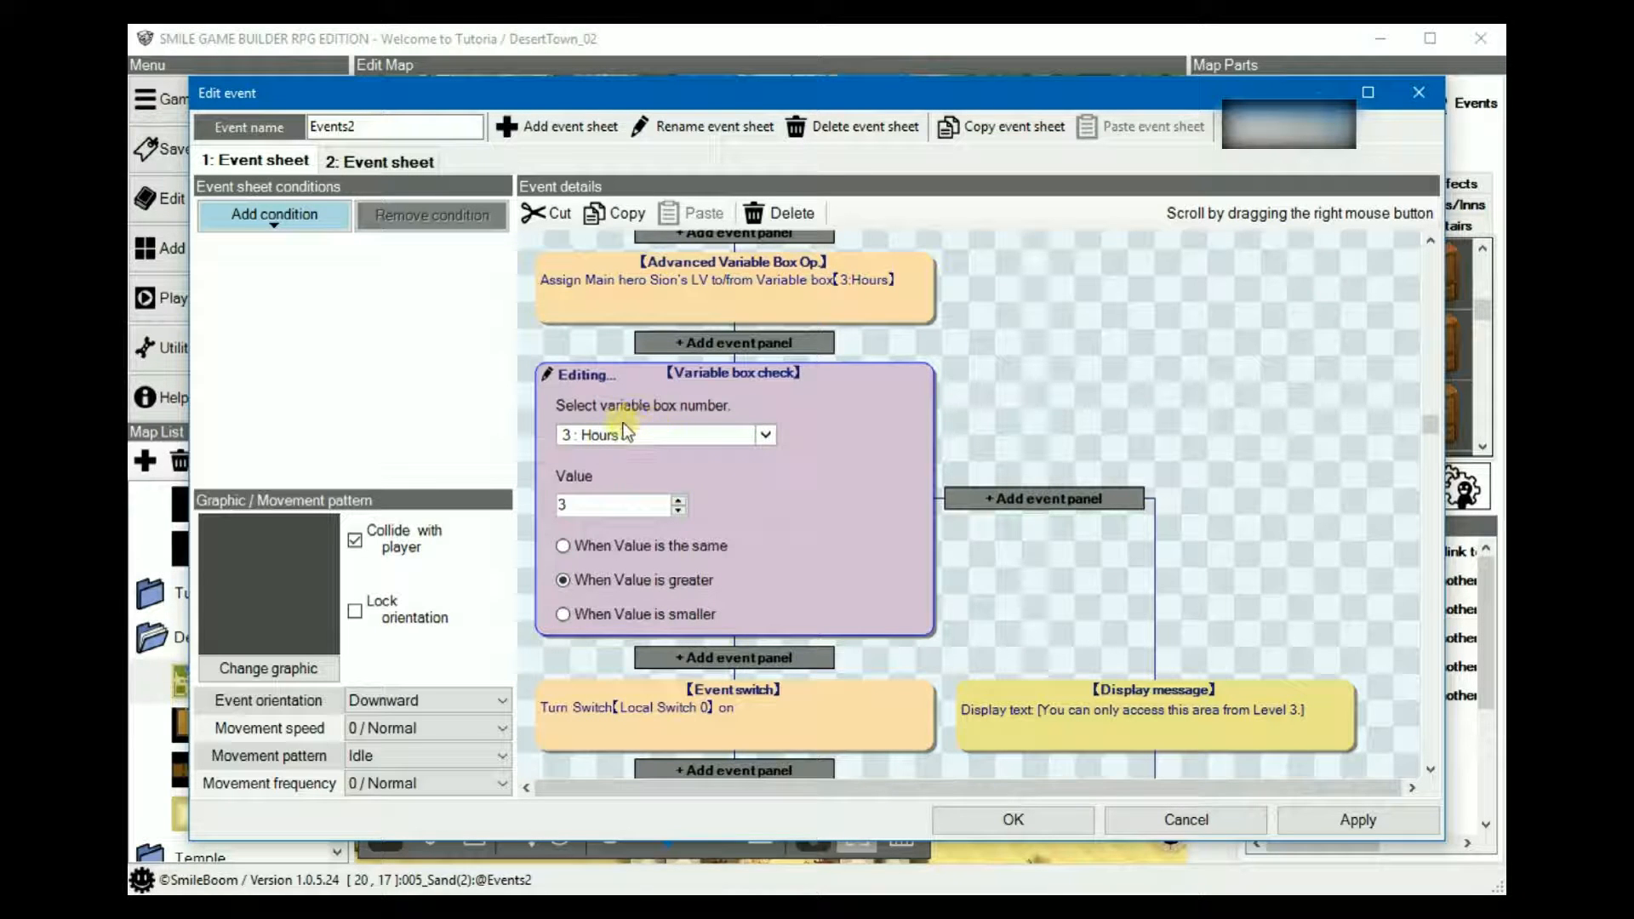
mouse_move(619, 504)
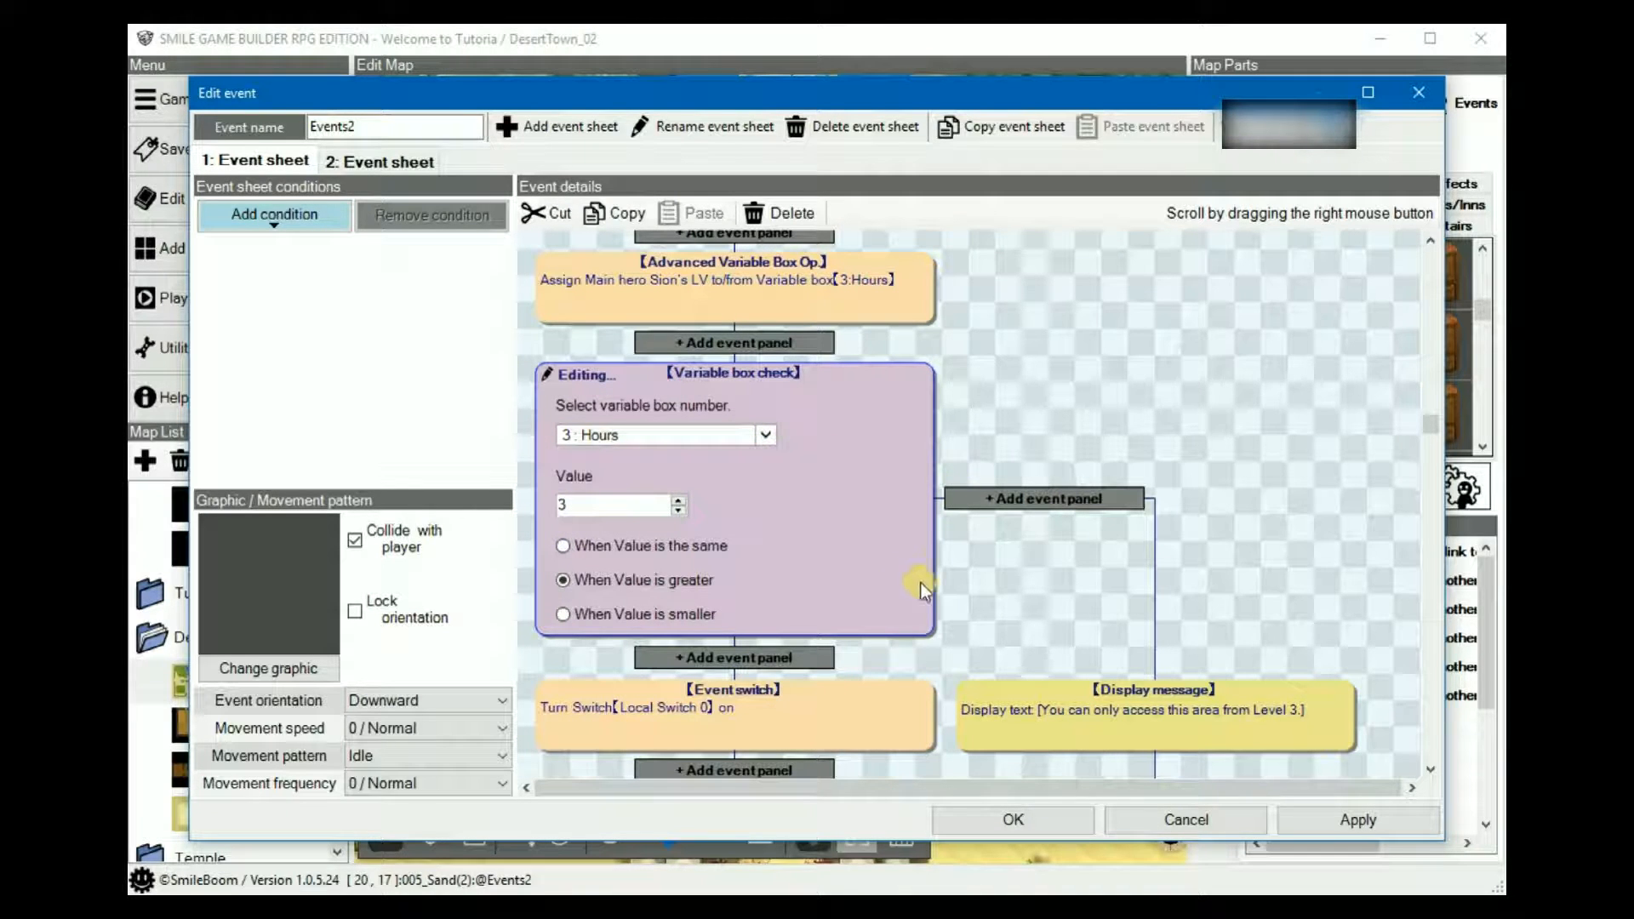
mouse_move(963, 580)
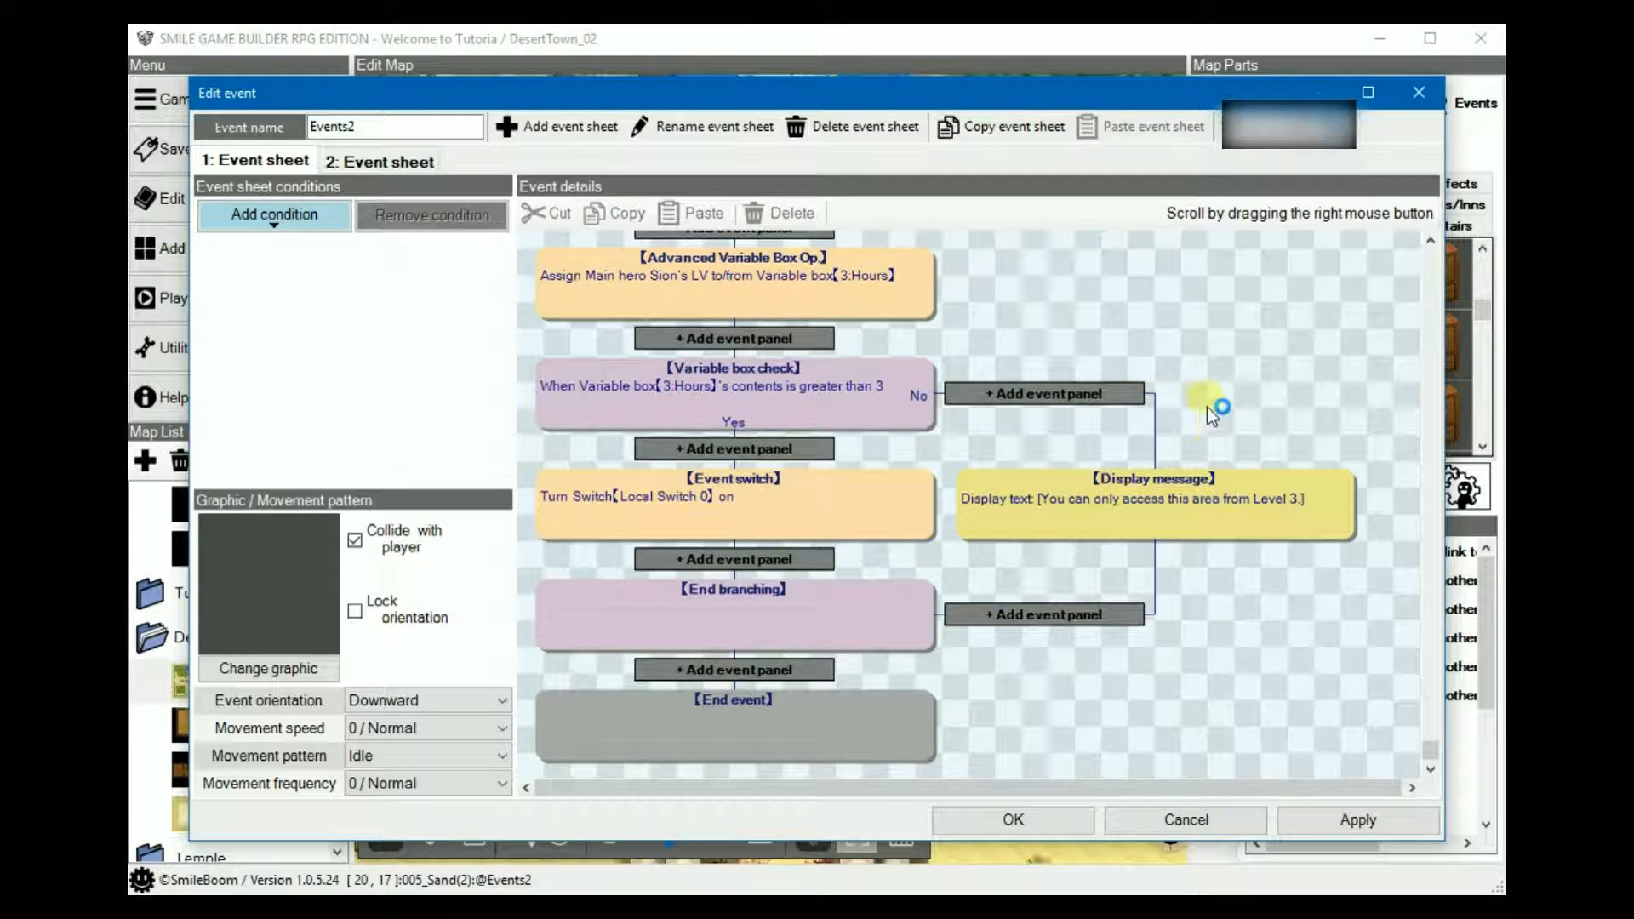
mouse_move(1157, 519)
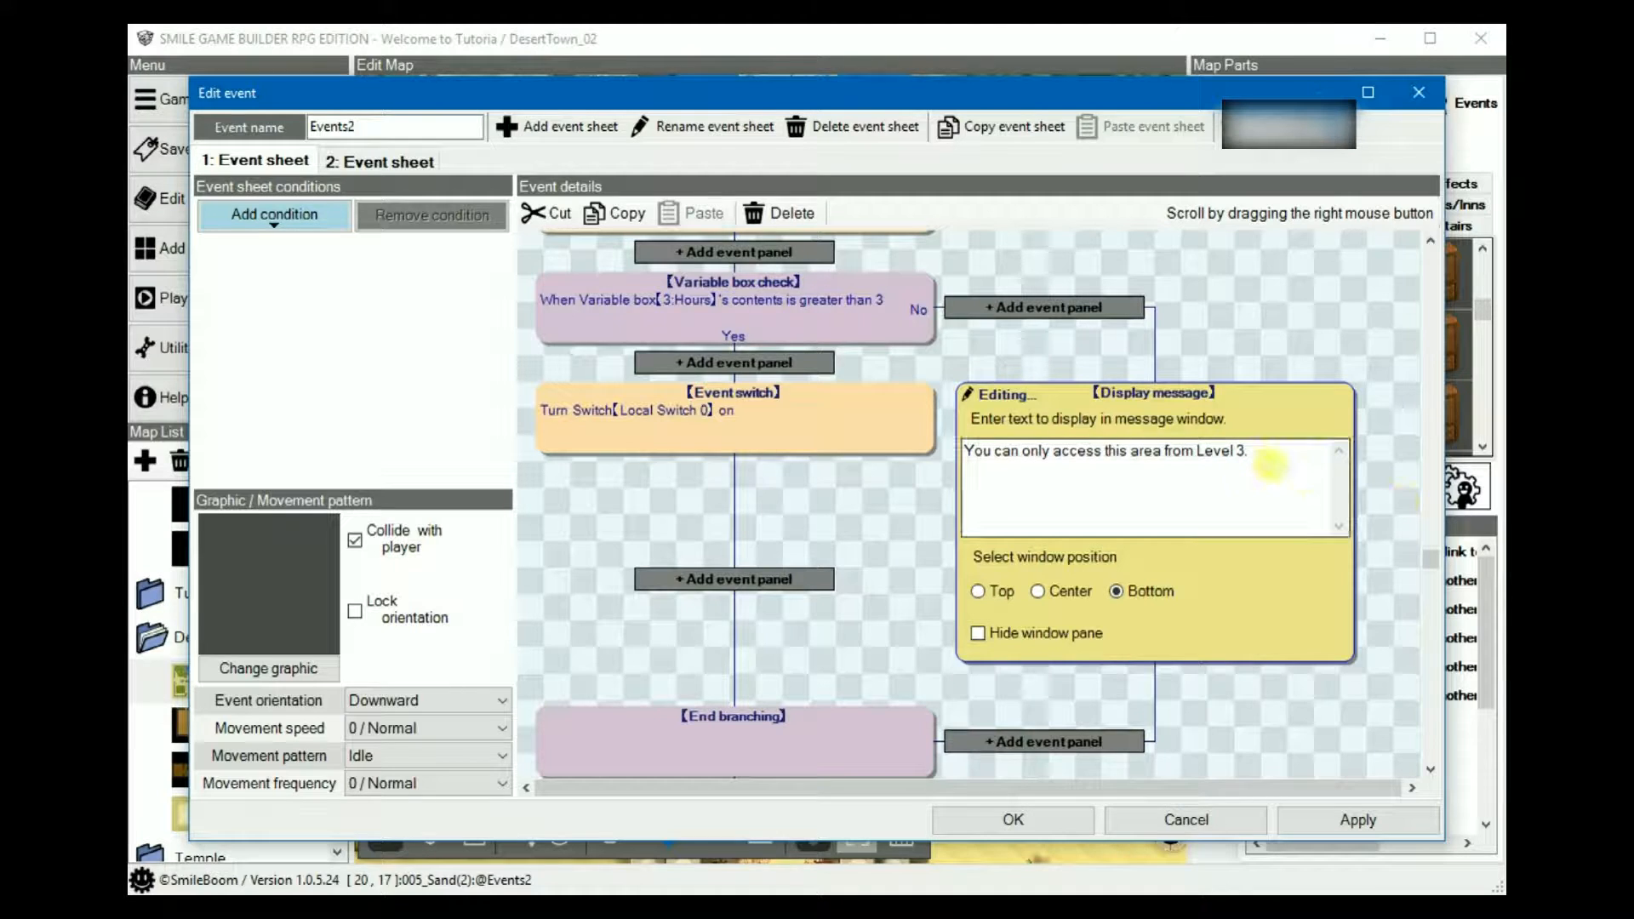
mouse_move(374, 156)
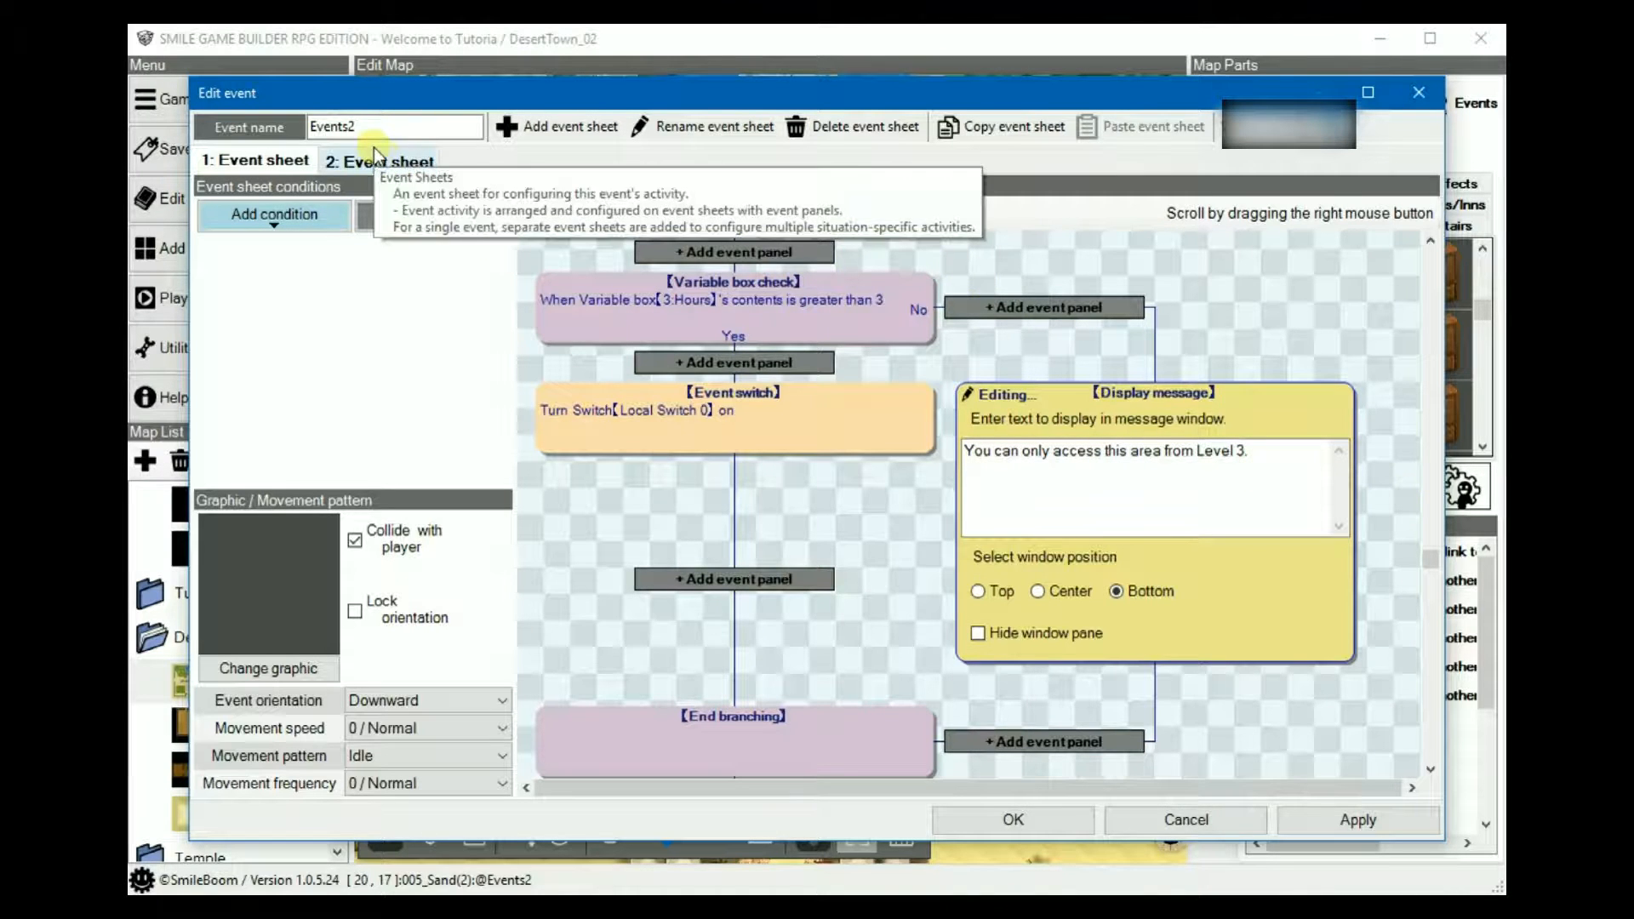
Show Events2's second sheet conditioned on Local Switch 0 being on.
left_click(380, 160)
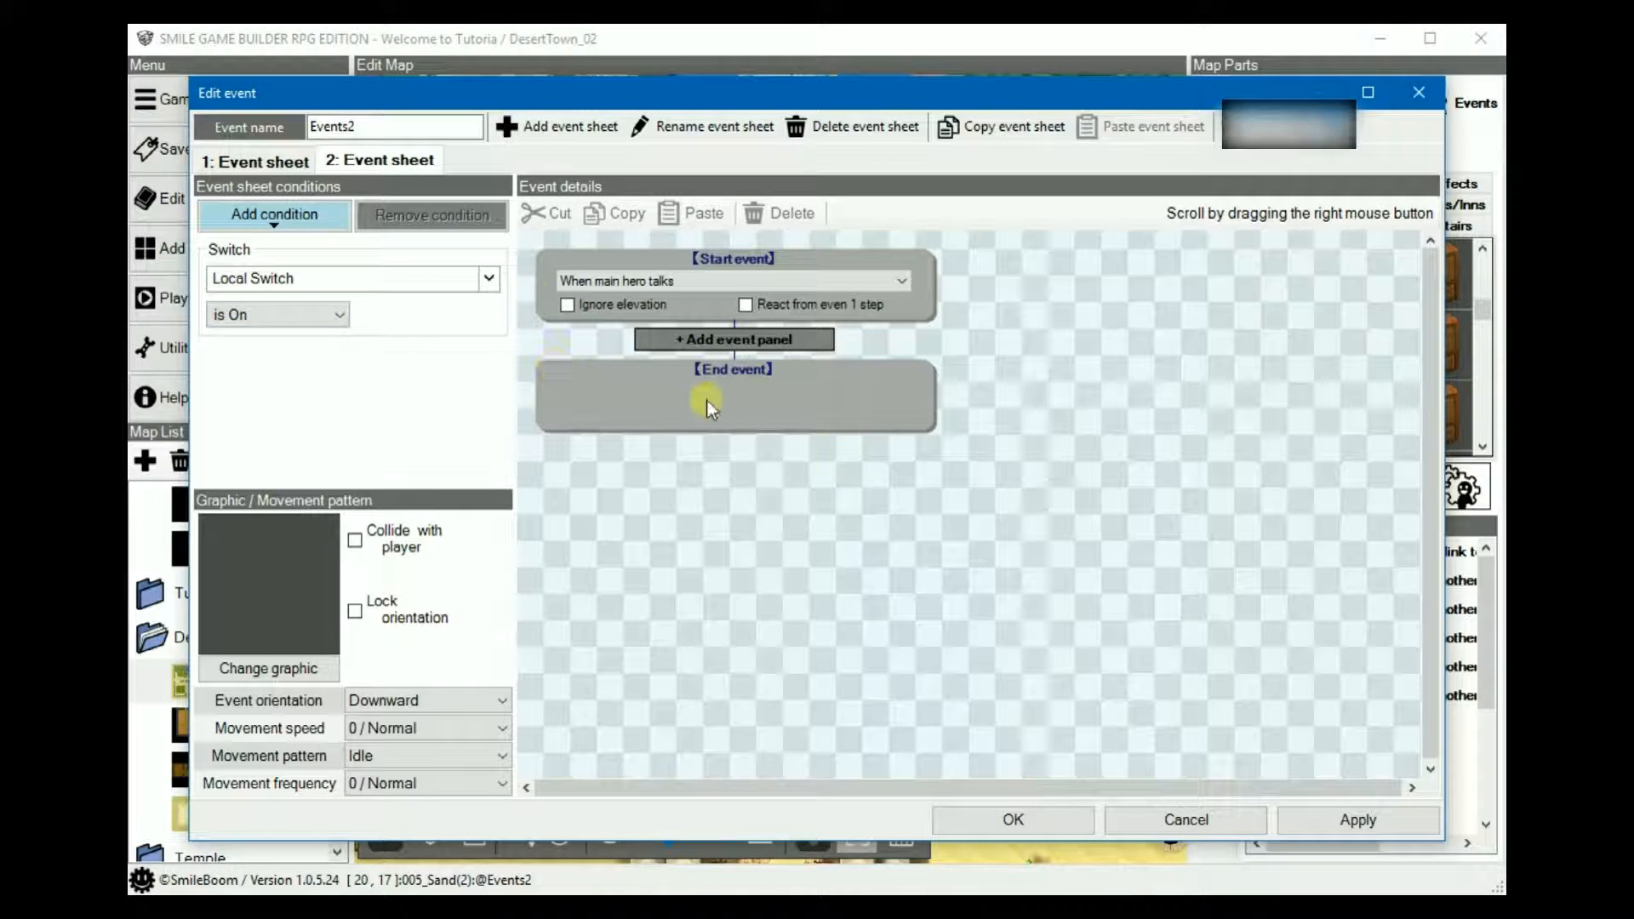
mouse_move(265, 536)
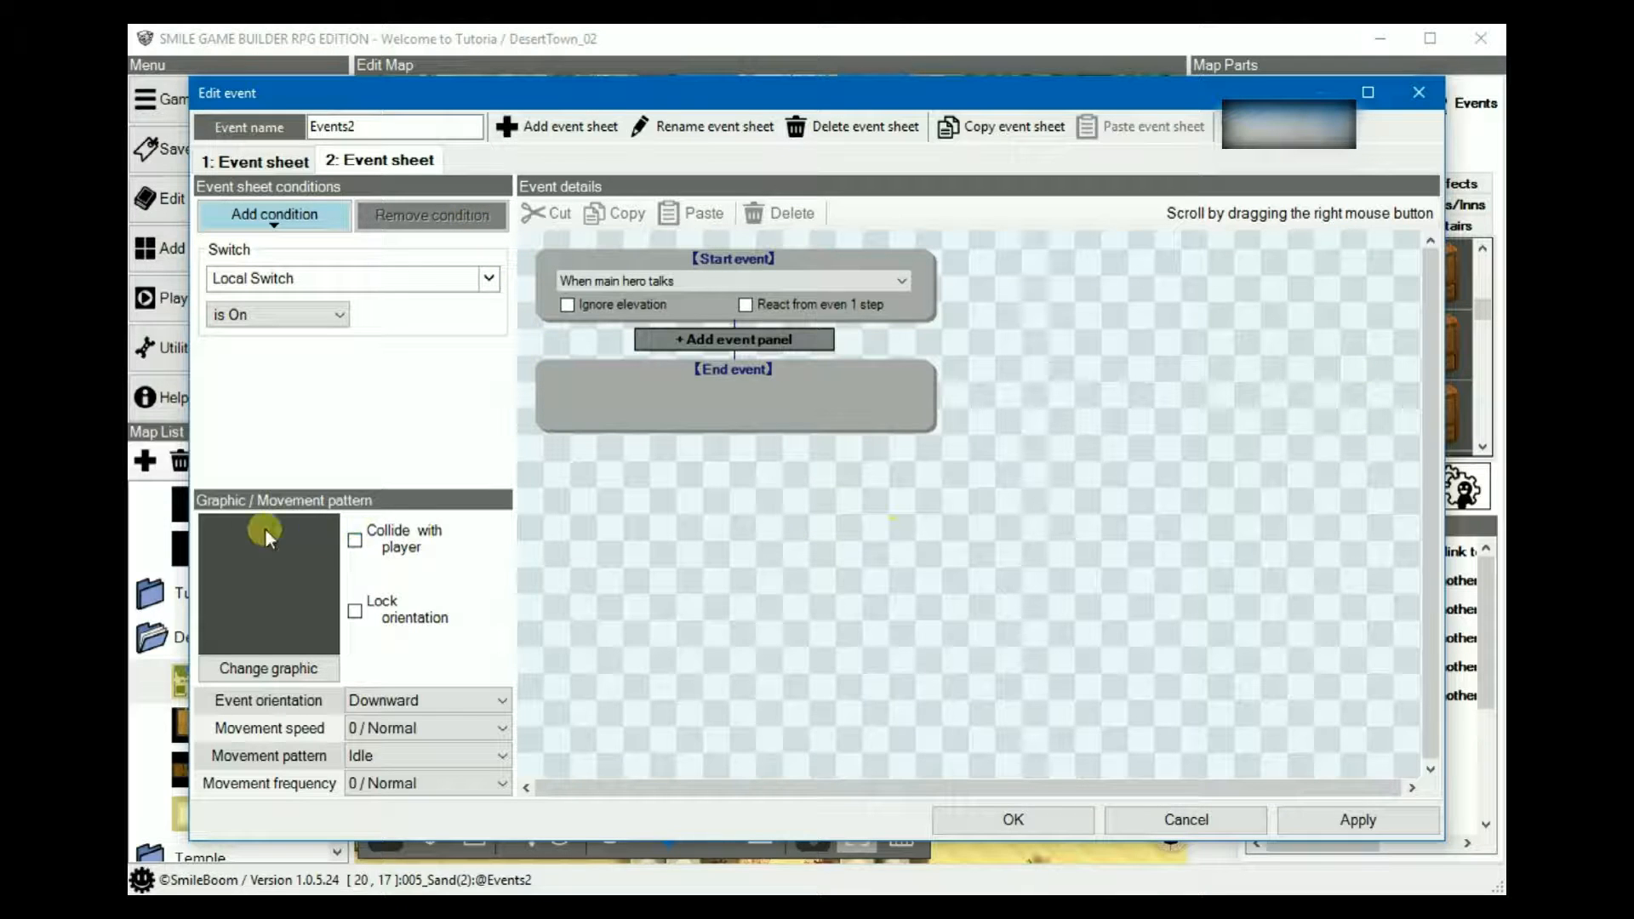
mouse_move(519, 560)
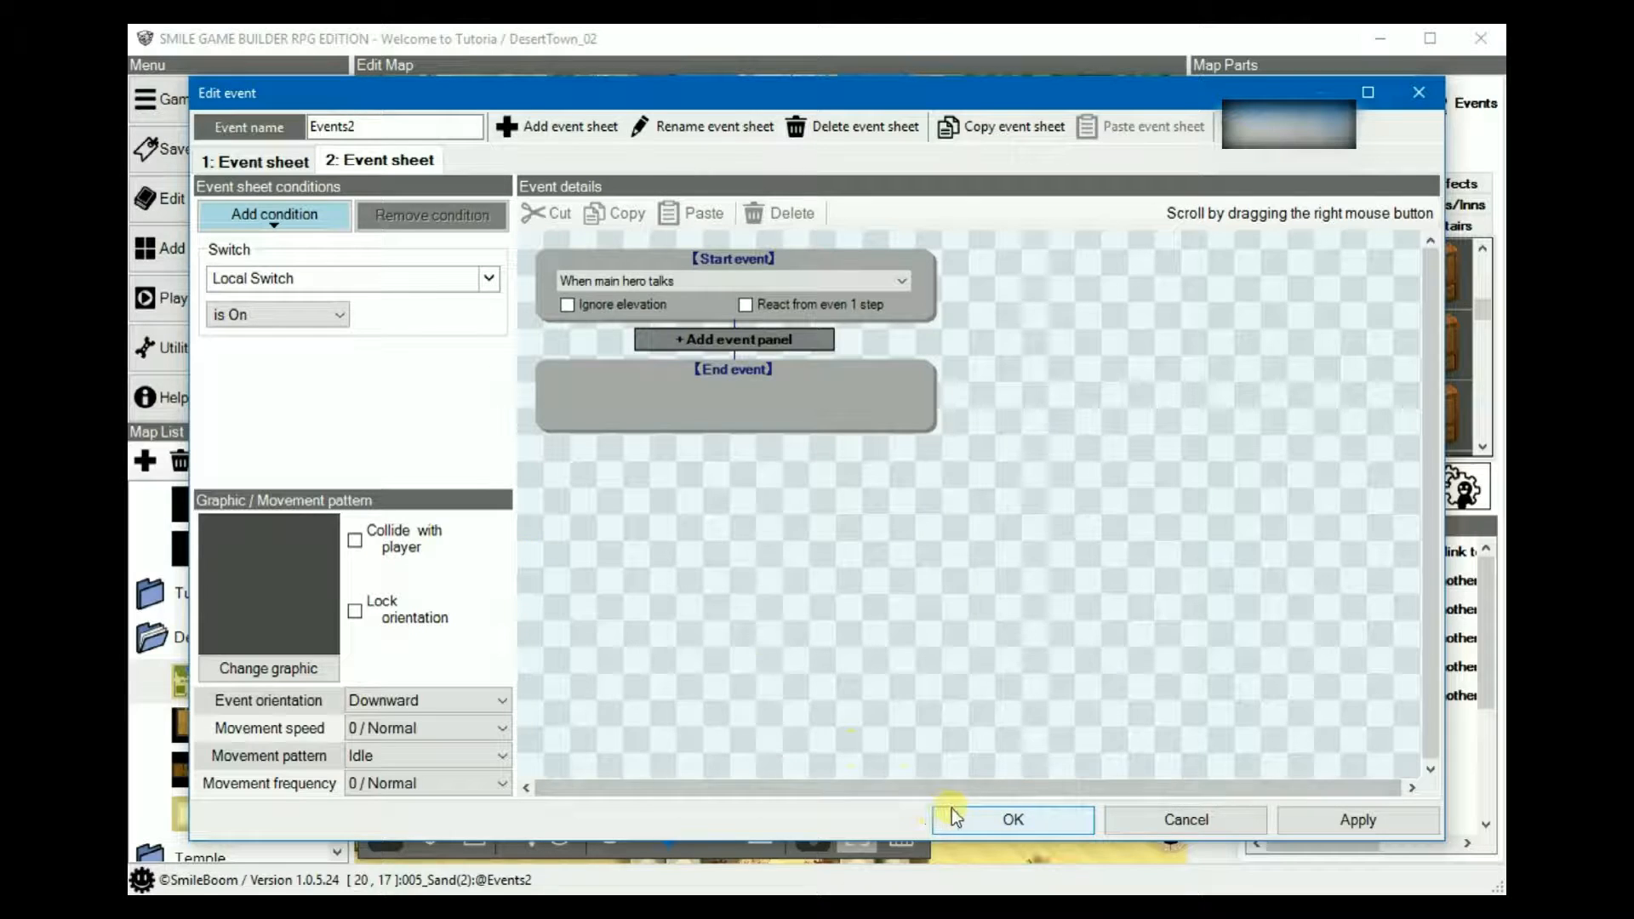
mouse_move(1009, 819)
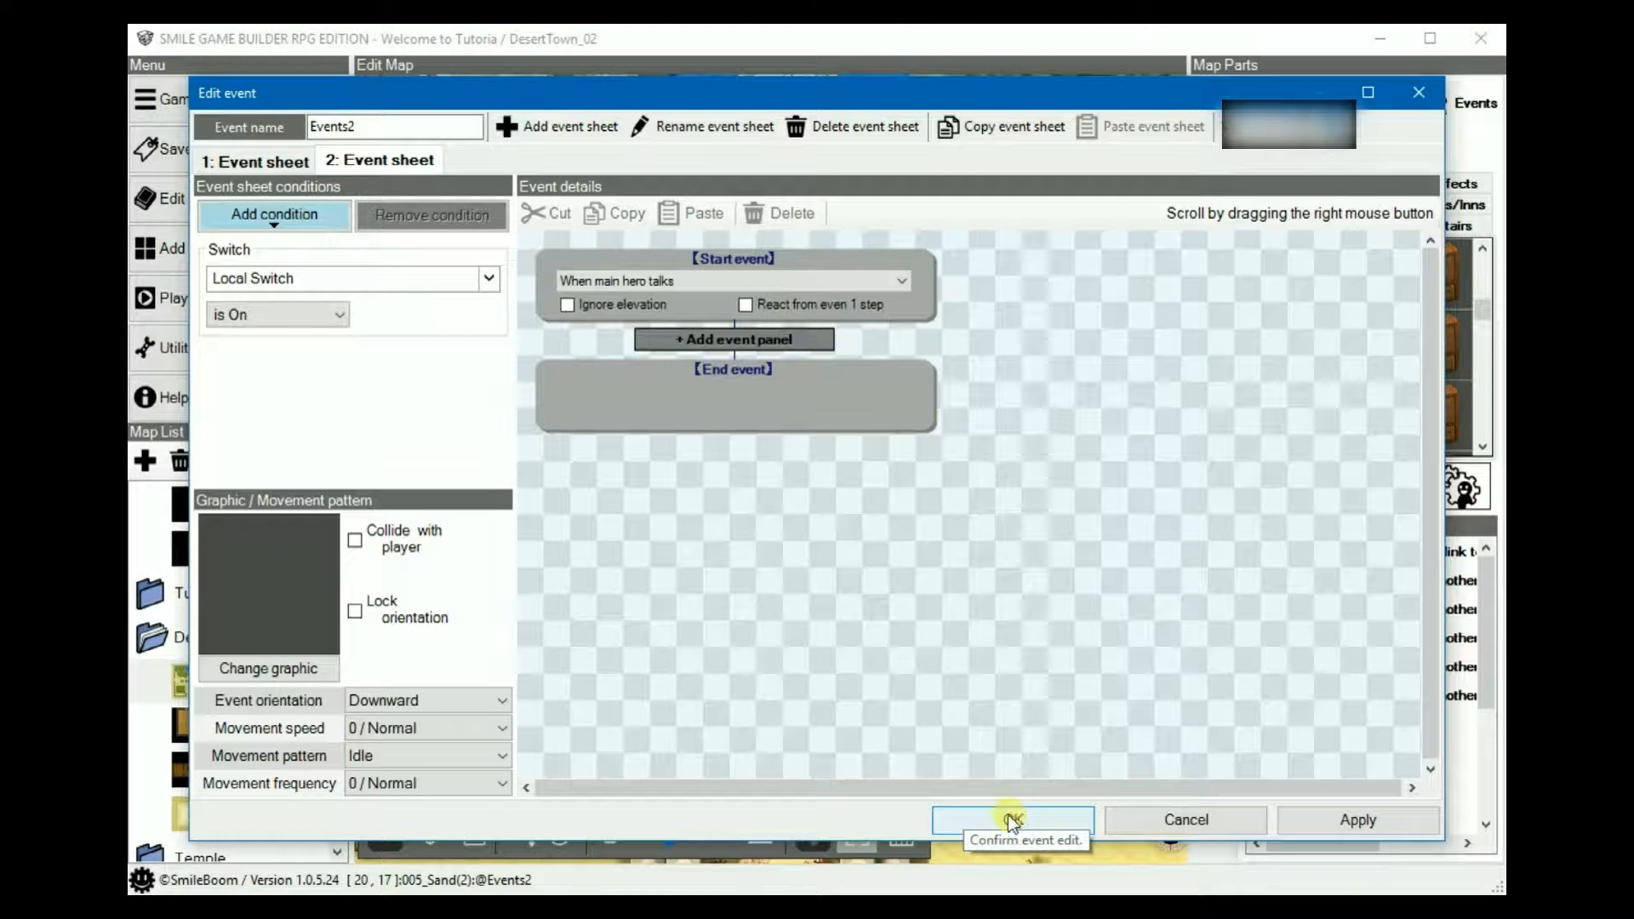
Save Events2, playtest Desert Town with Sion debug-raised to level 3, then end the test.
left_click(1009, 820)
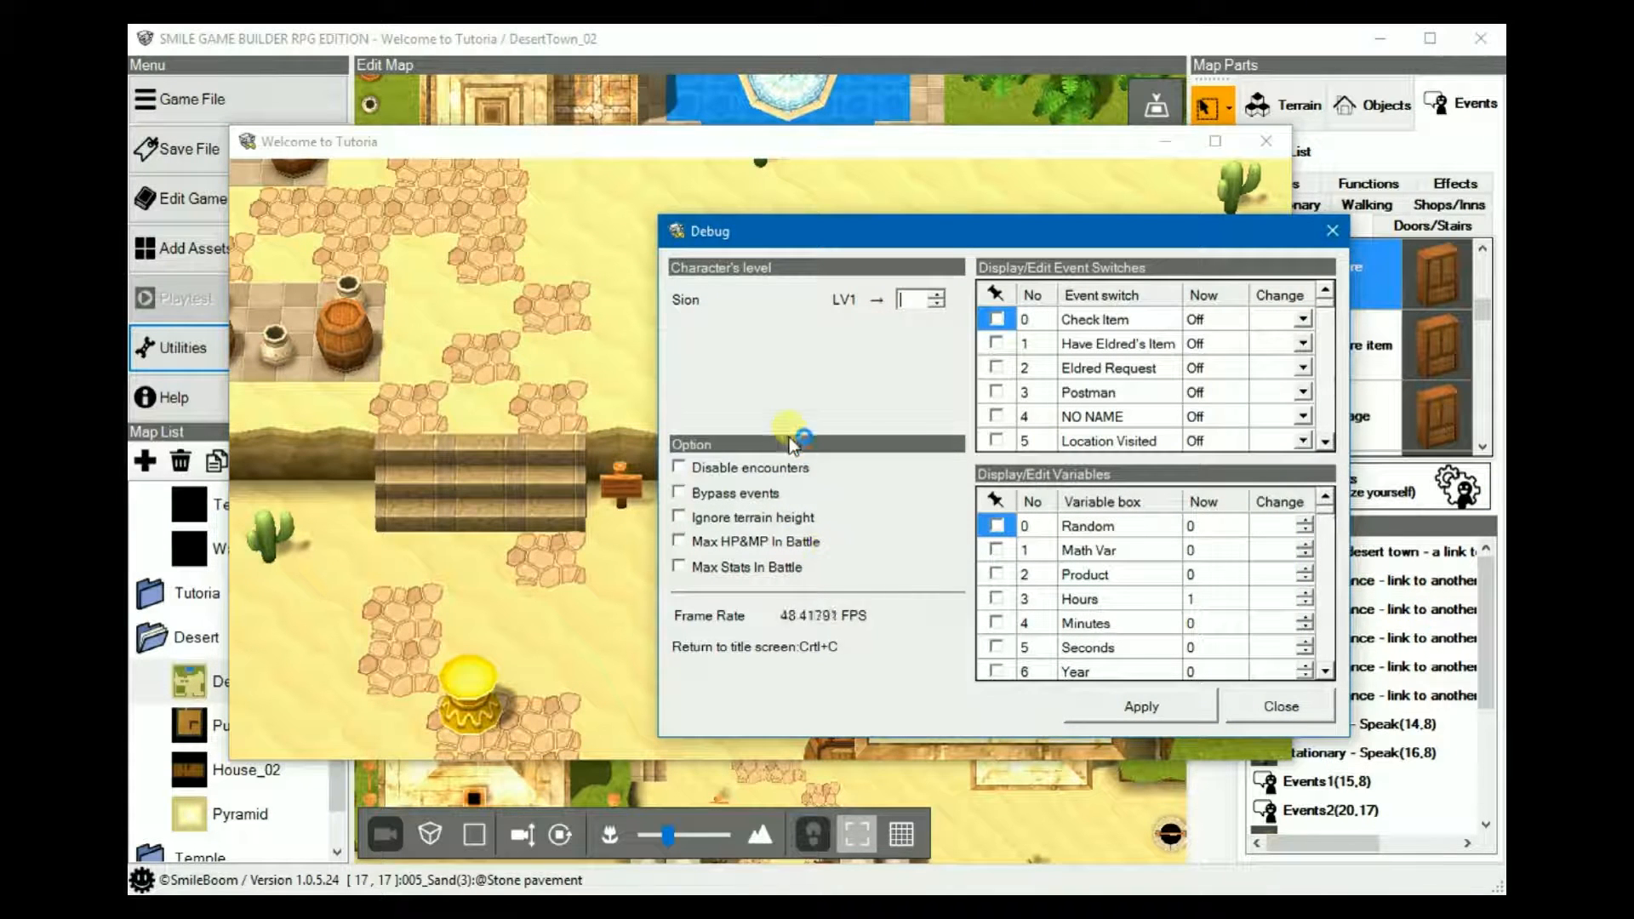
left_click(936, 295)
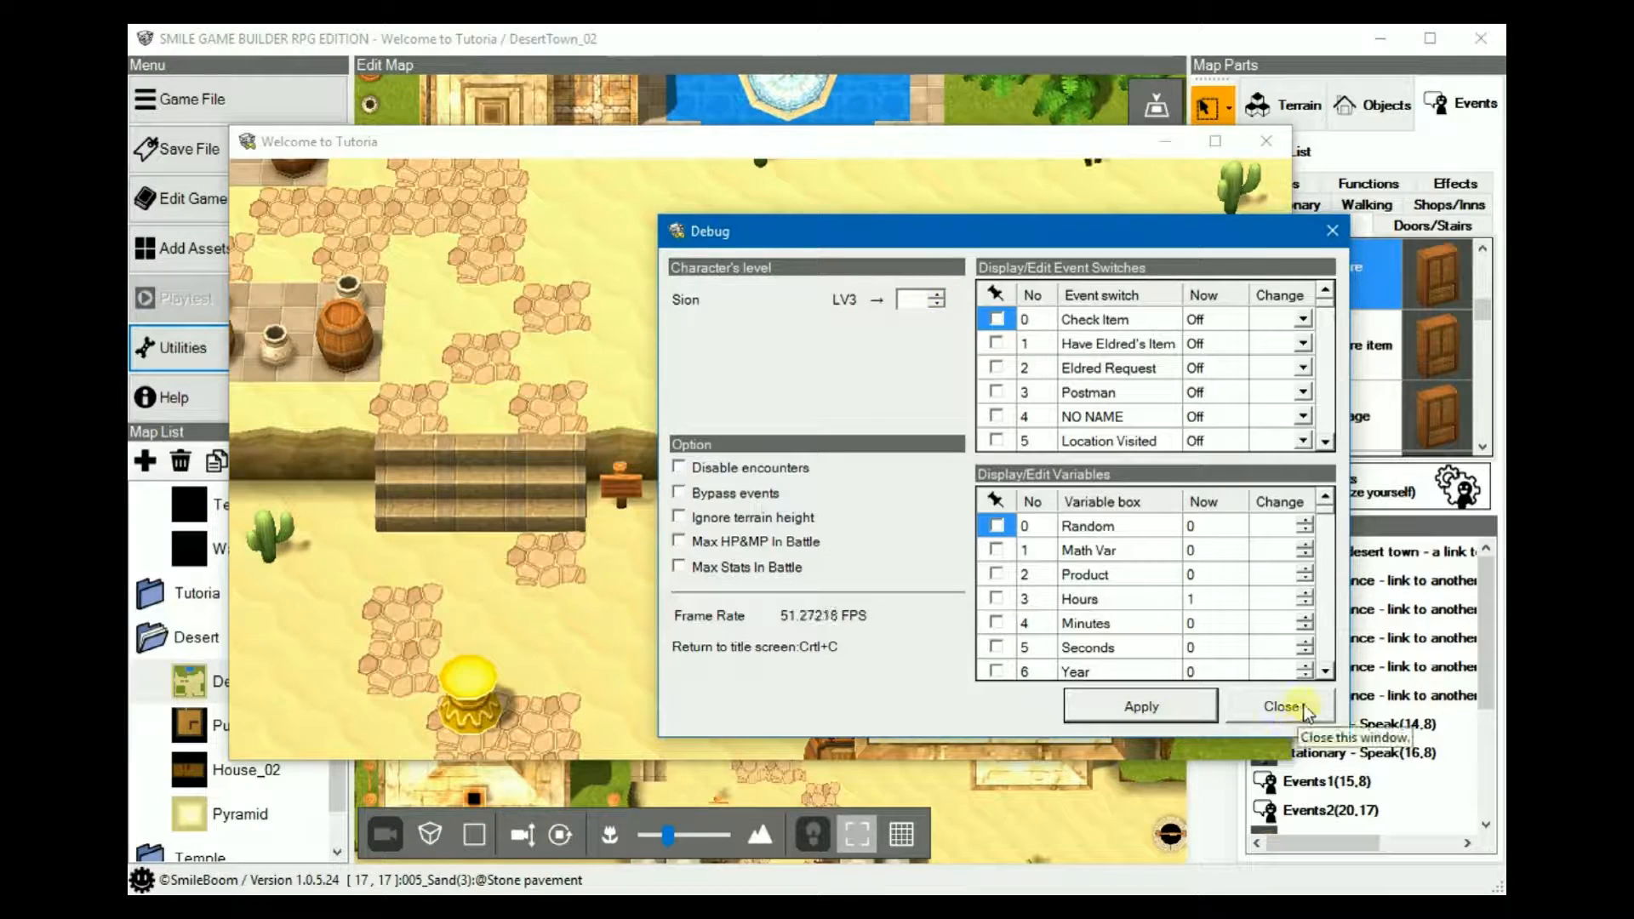
left_click(1279, 706)
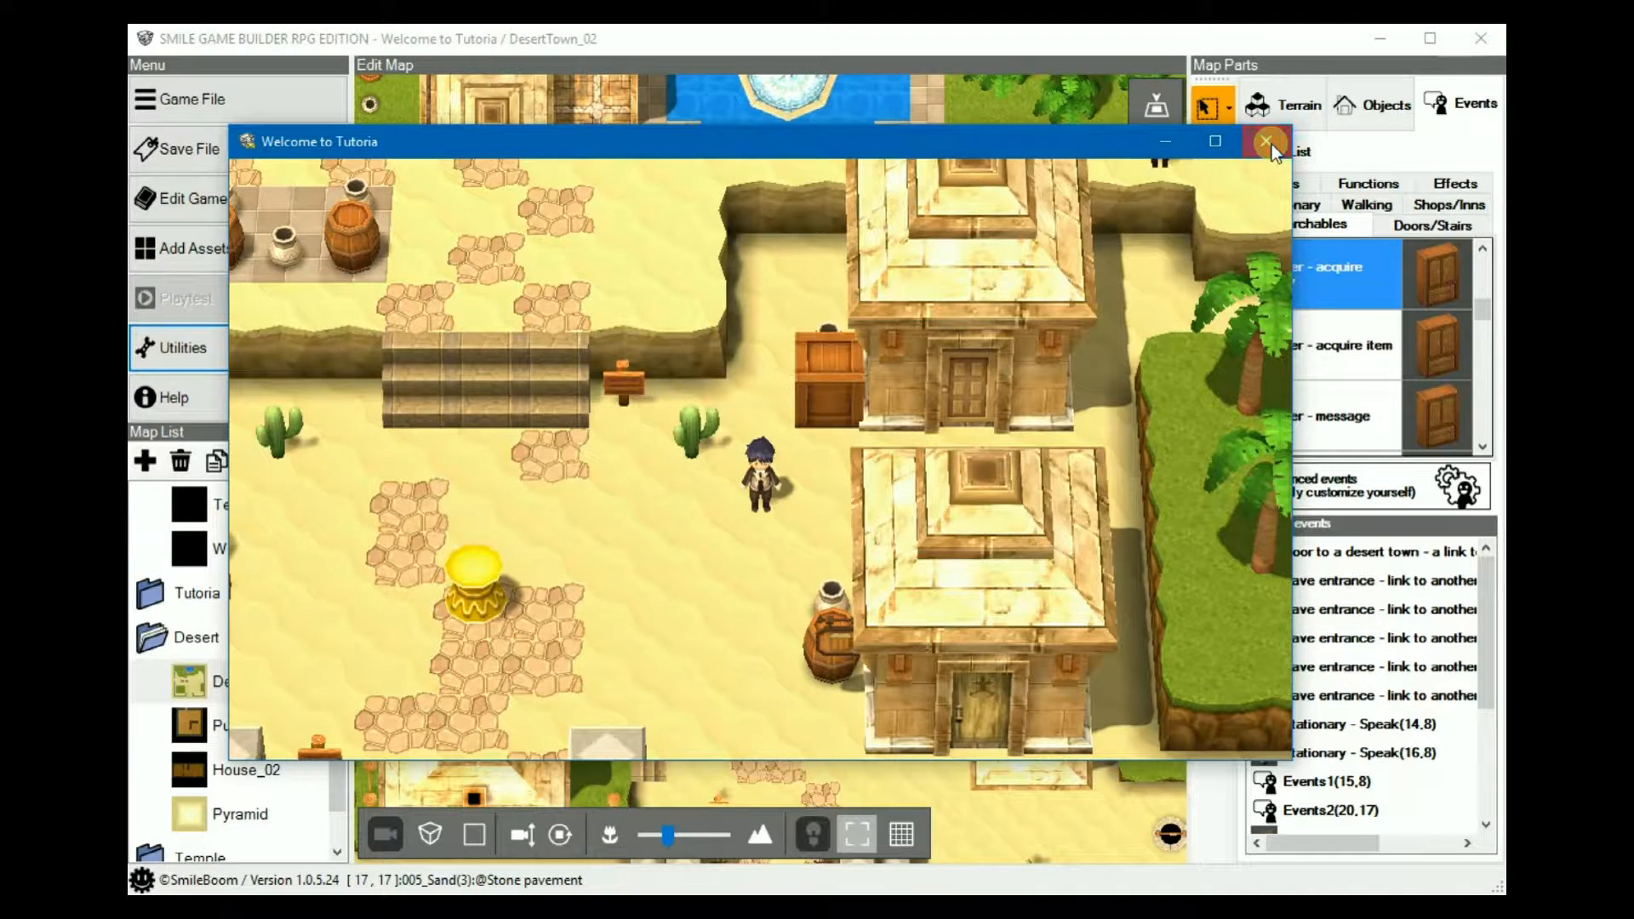
left_click(1266, 141)
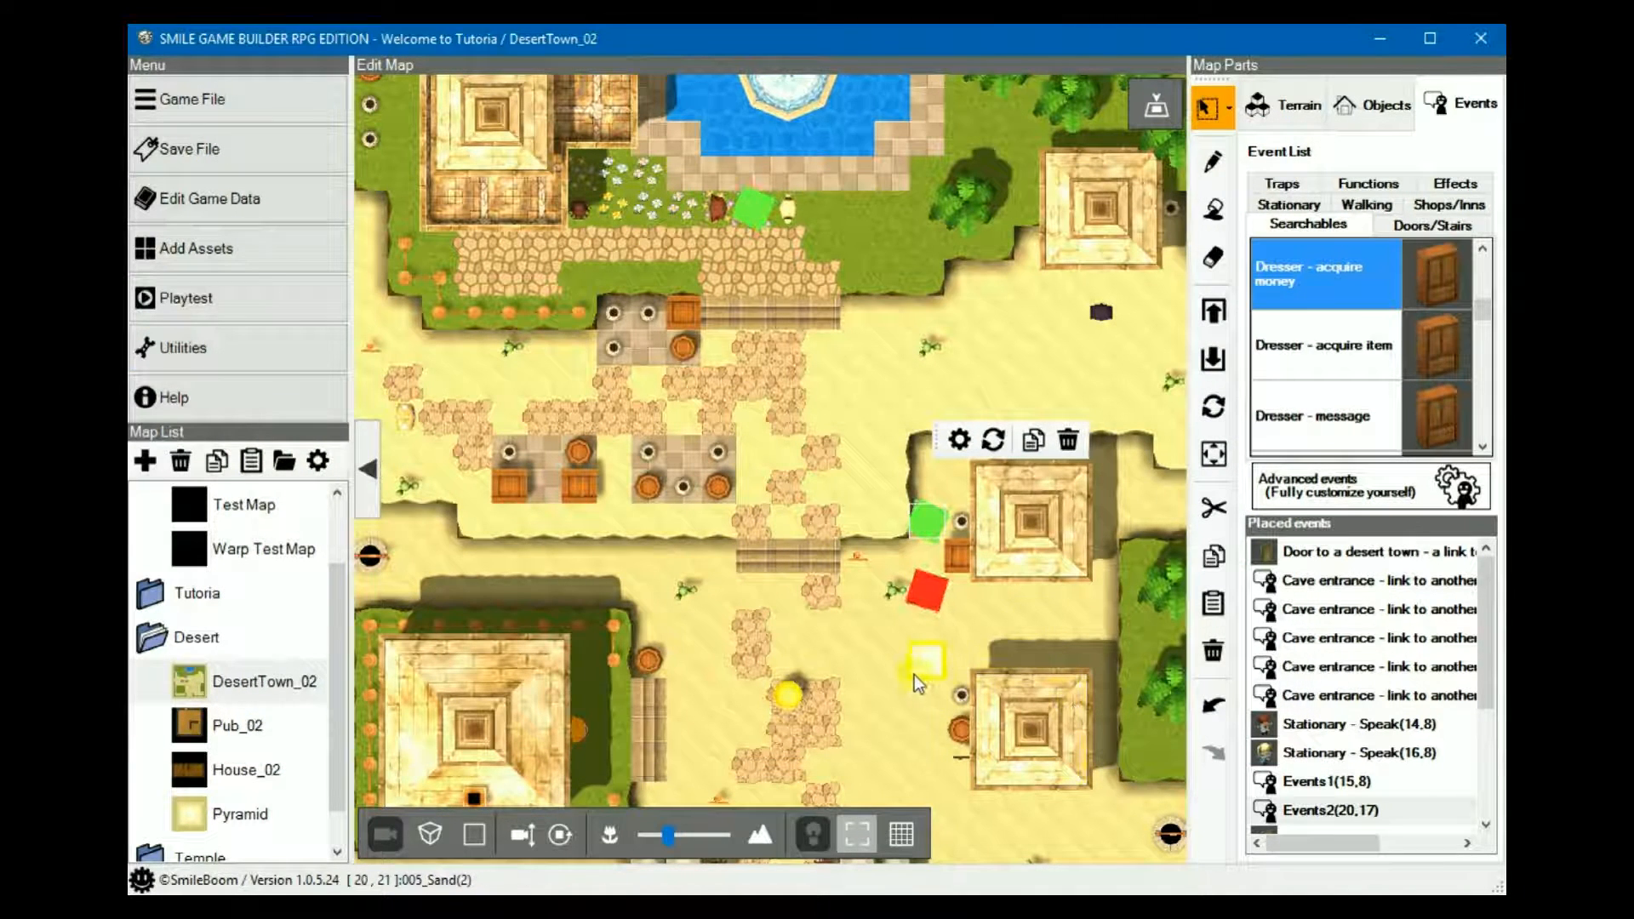